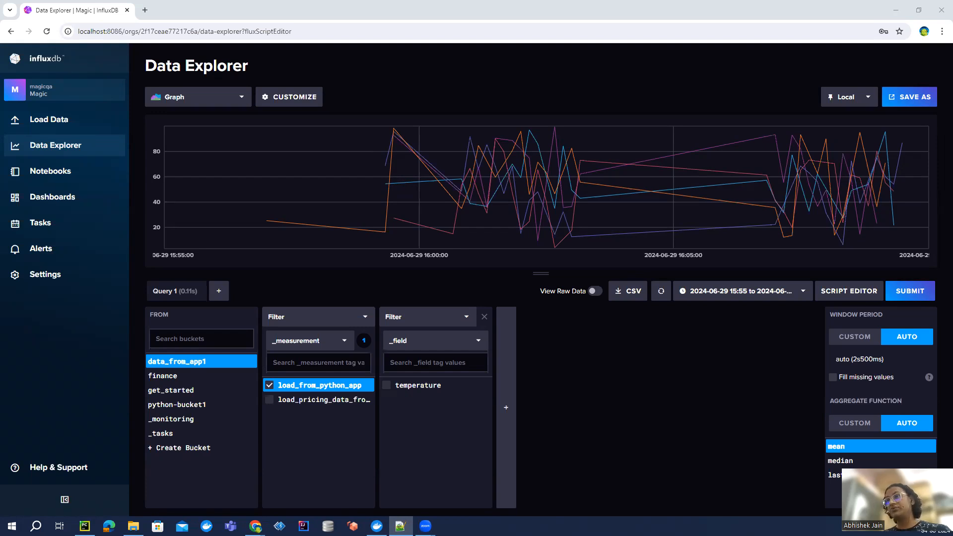
mouse_move(452, 272)
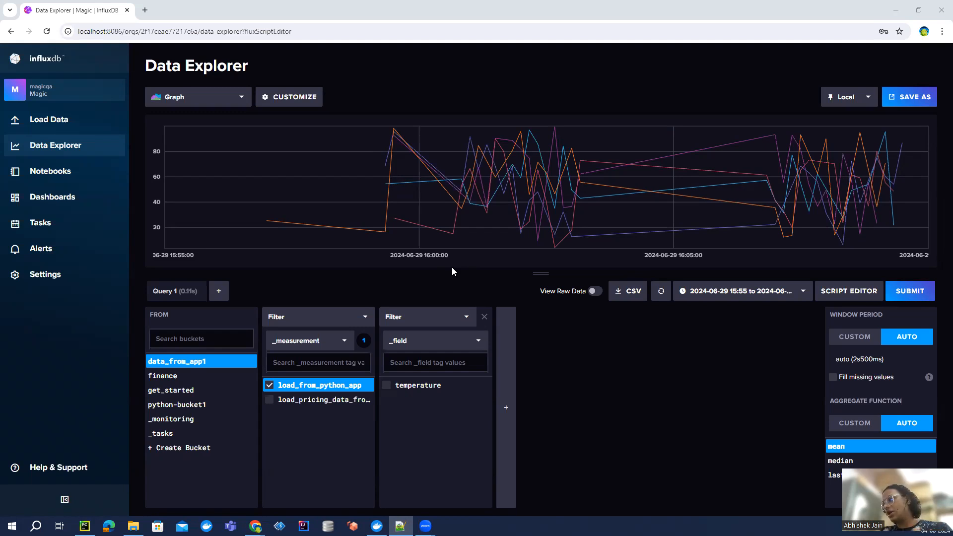
mouse_move(459, 199)
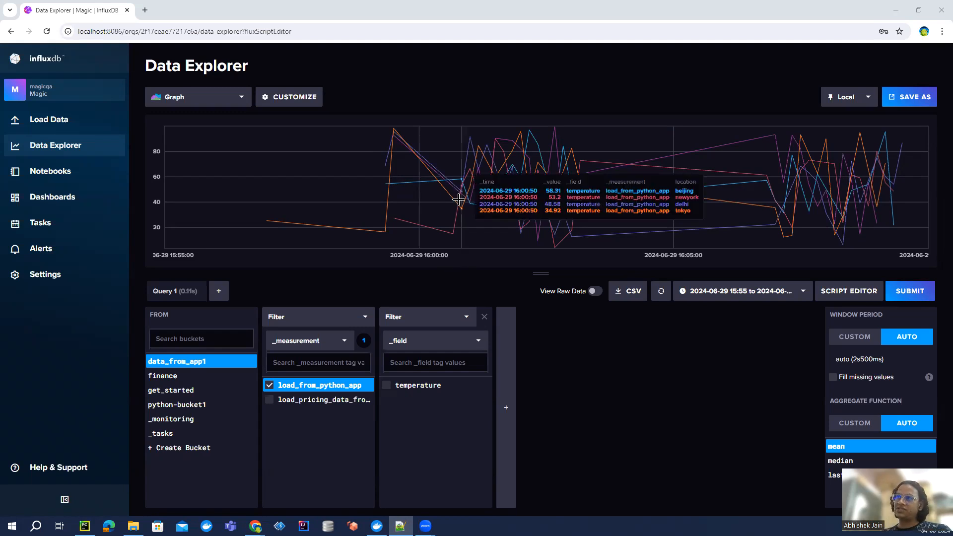
mouse_move(570, 297)
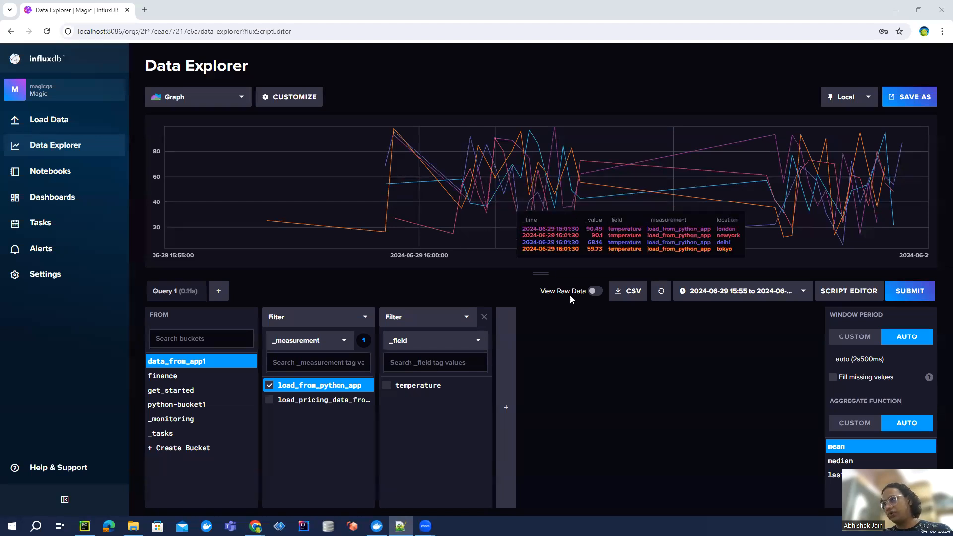
mouse_move(570, 386)
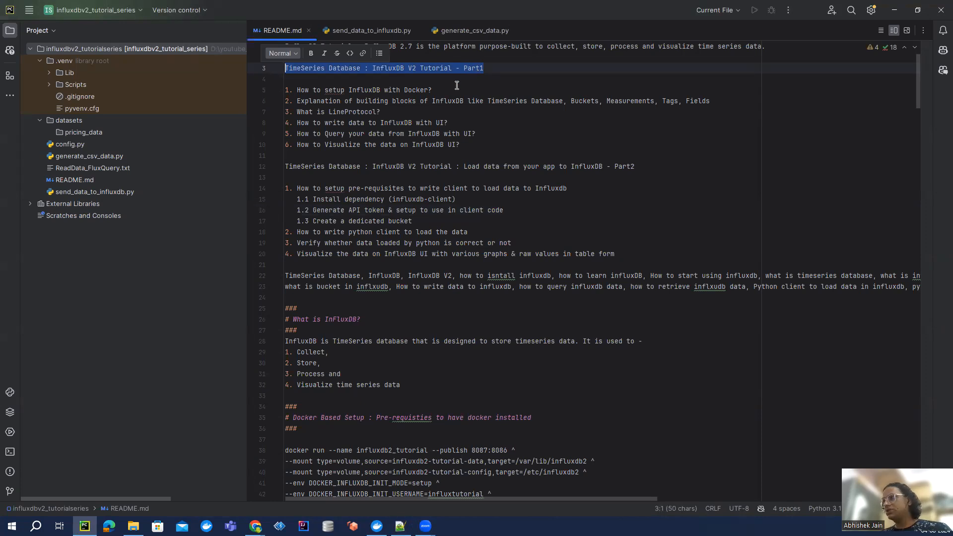
mouse_move(469, 144)
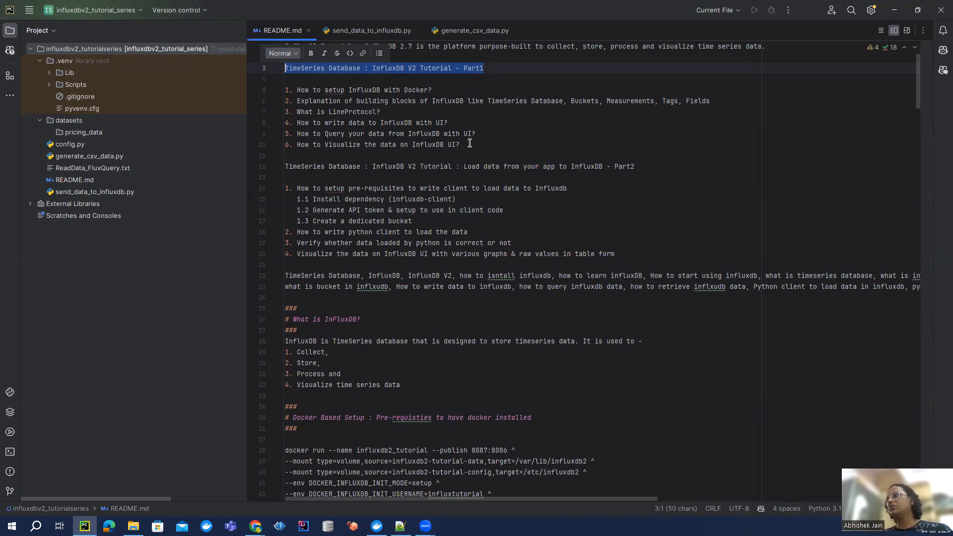
Step: Bring up generate_csv_data.py and walk through the CSV header column names such as price_in_us
left_click(461, 143)
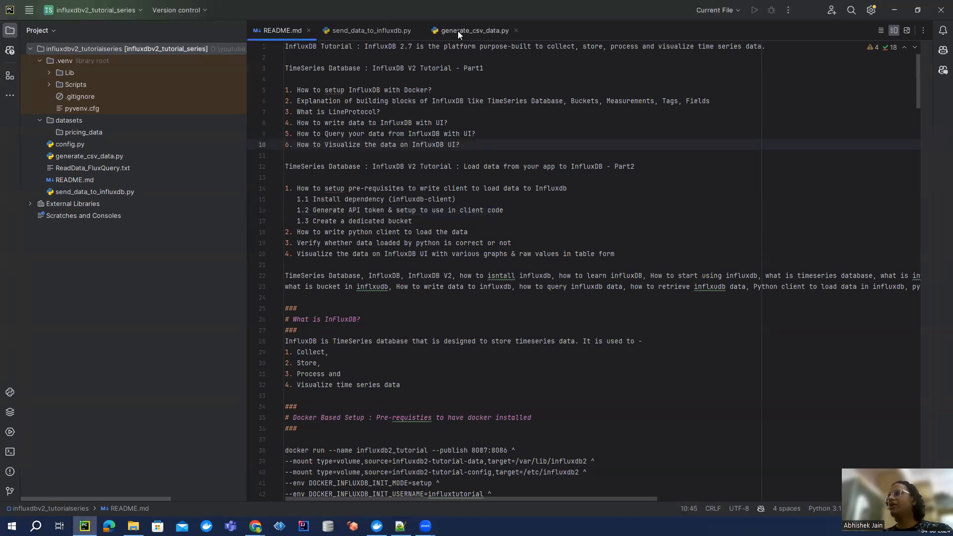
left_click(472, 31)
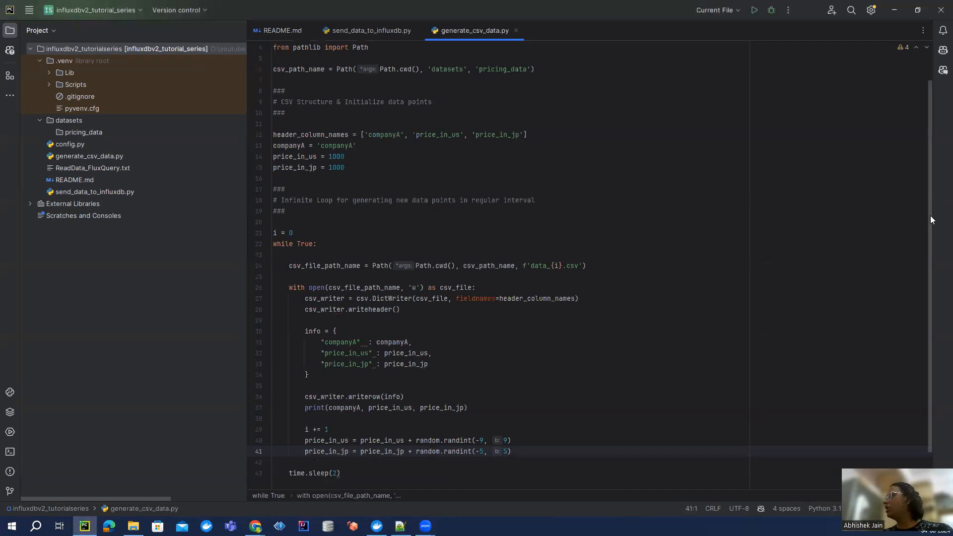
scroll("up", 3)
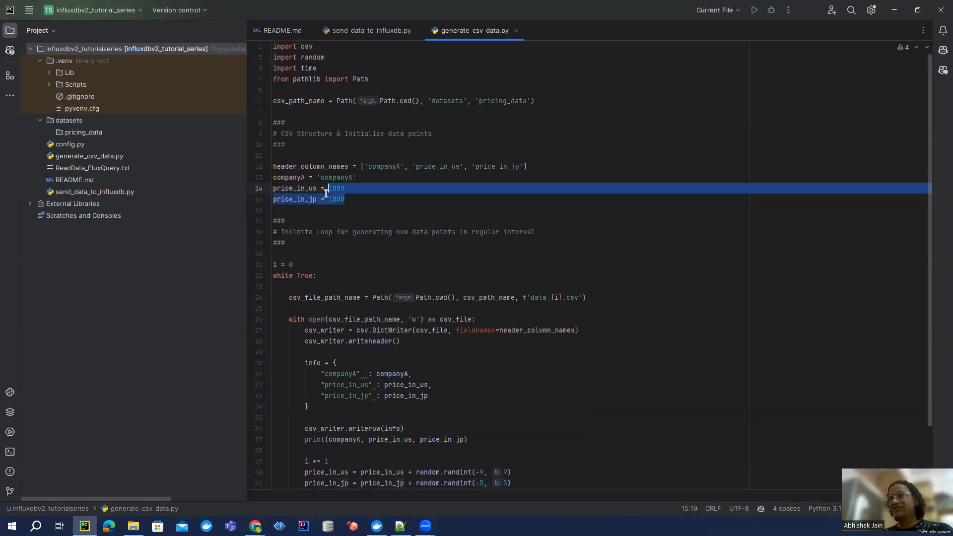
left_click(356, 177)
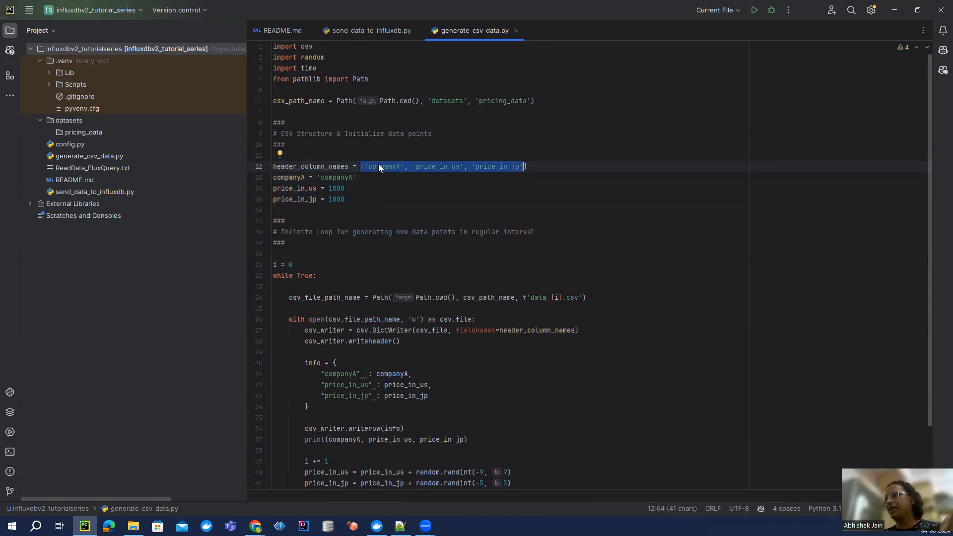
double_click(436, 165)
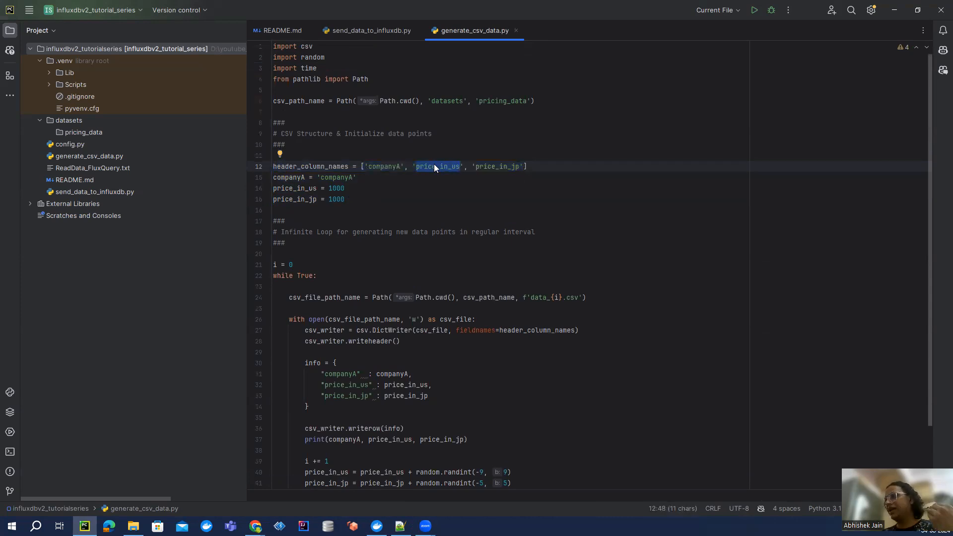
double_click(495, 166)
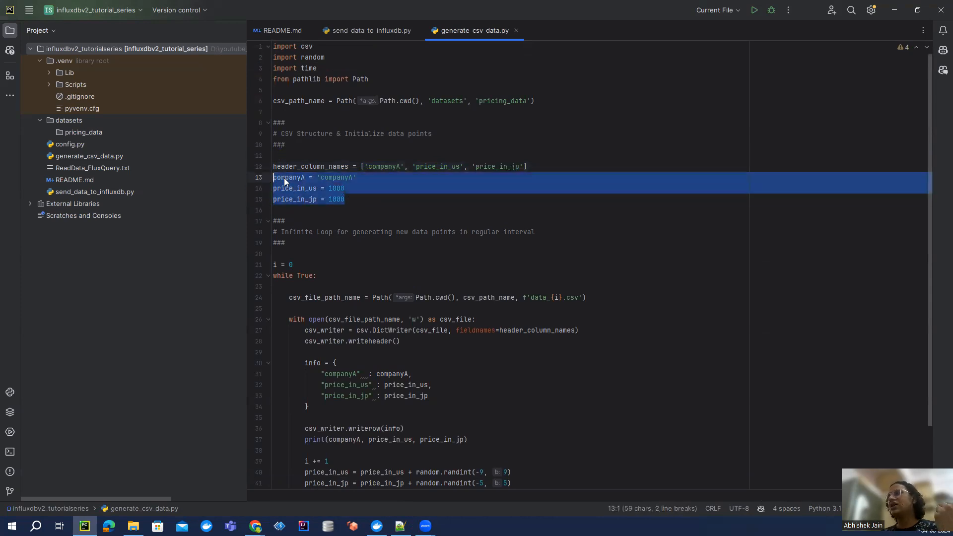
Step: Review the companyA row, starting US price 1000 and the CSV file path line
double_click(336, 177)
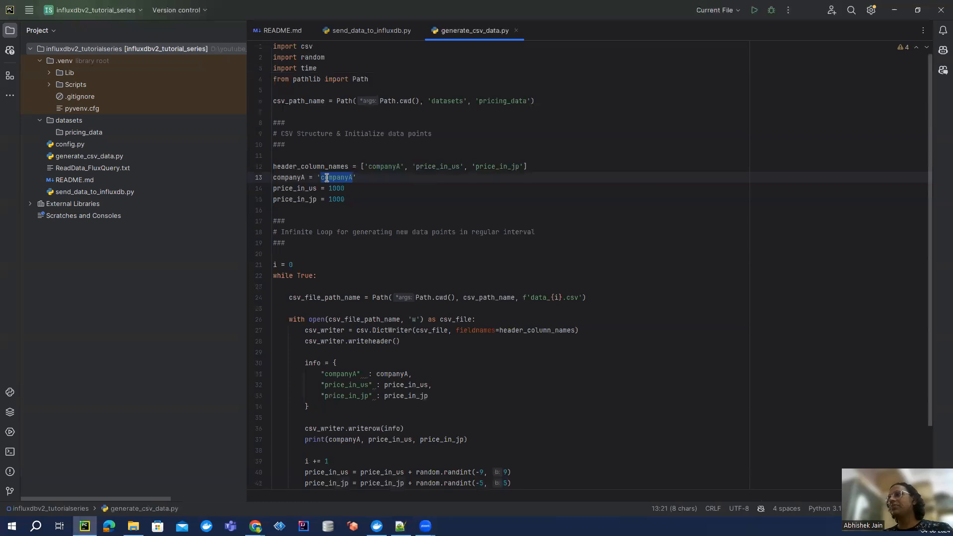
double_click(293, 187)
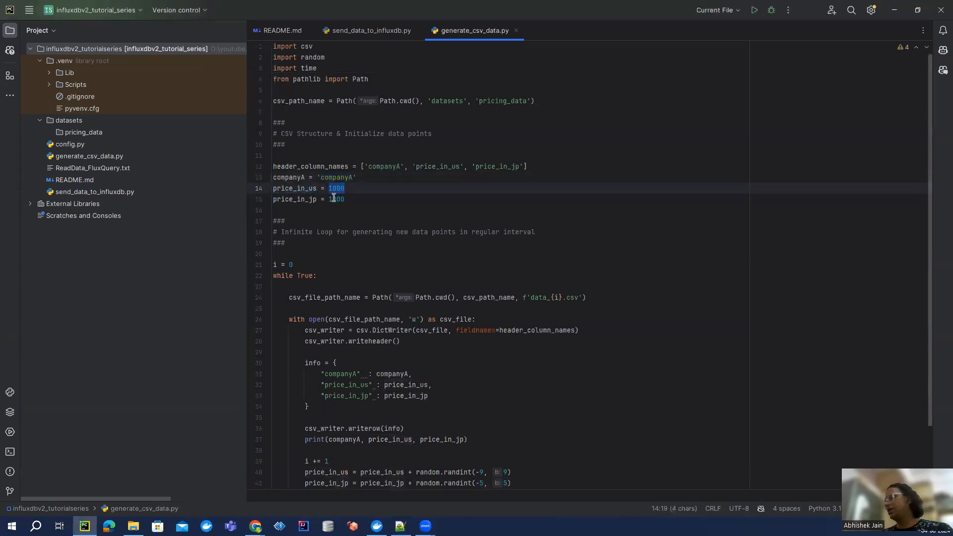
left_click(343, 188)
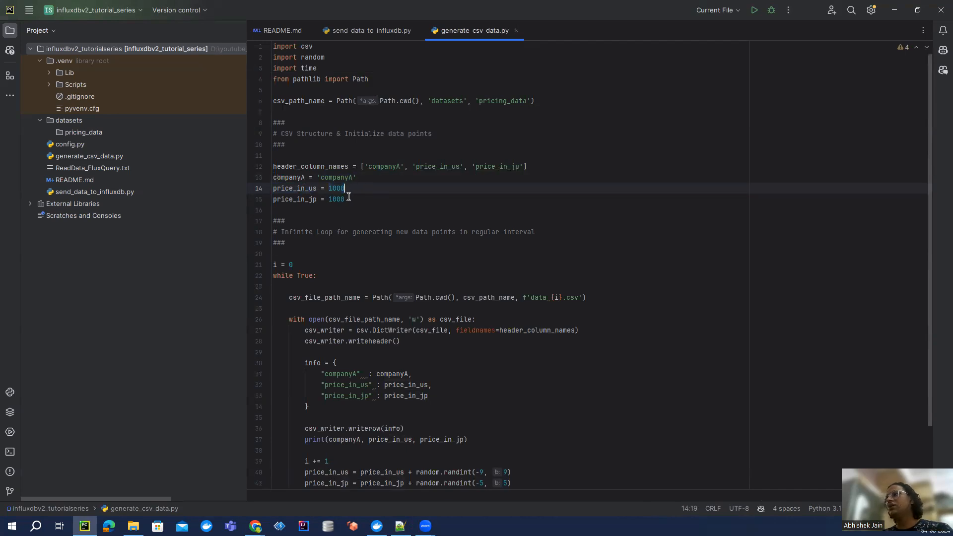
left_click(346, 198)
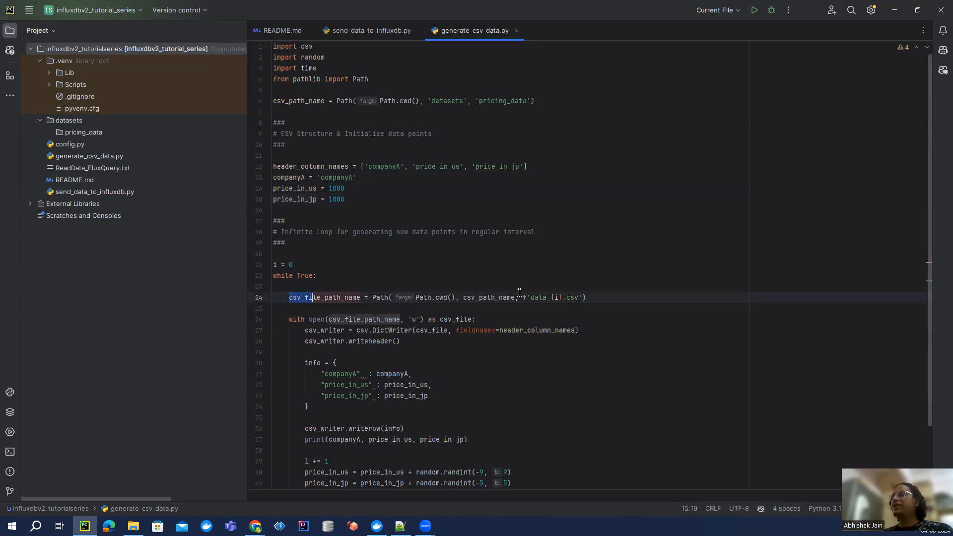
key("End")
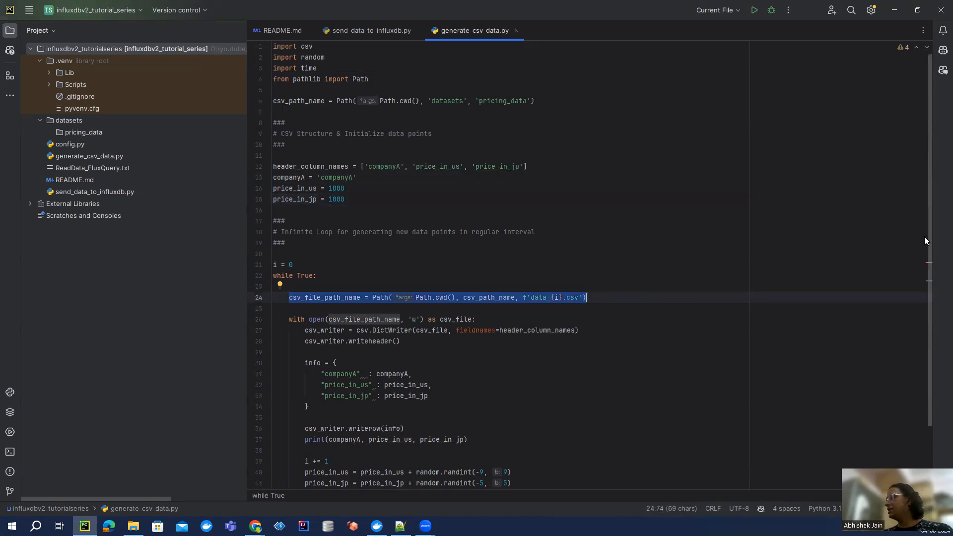
scroll("down", 3)
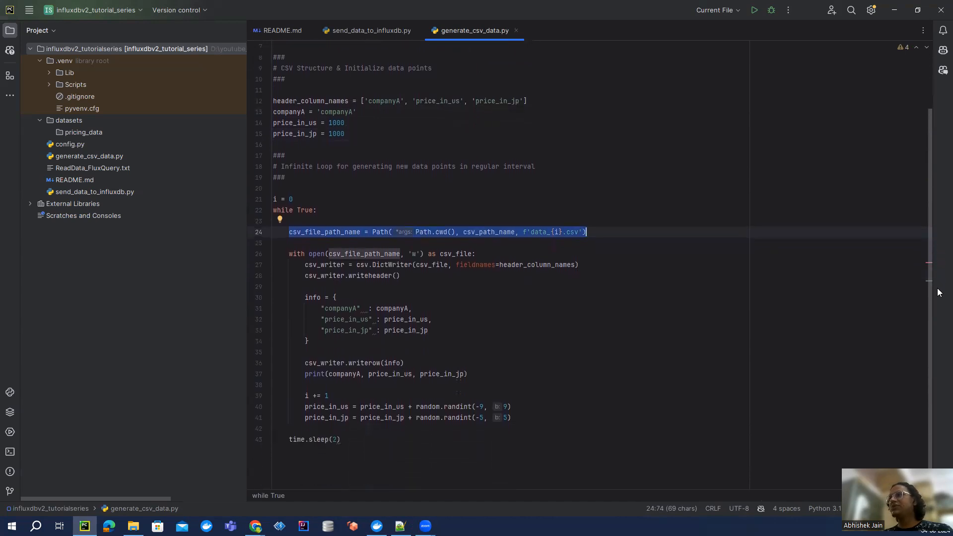
double_click(489, 230)
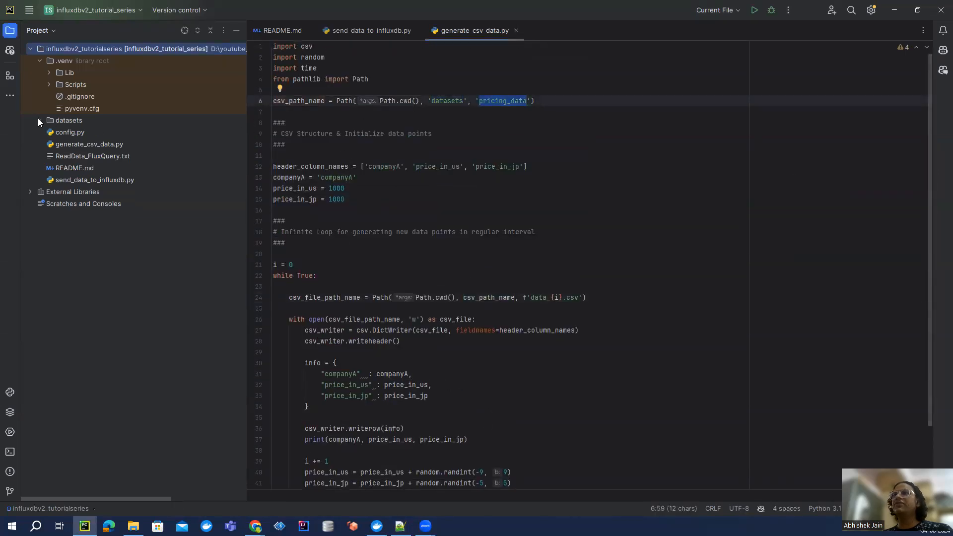
Step: Point out the datasets/pricing_data folder and the counter used in the file name and its increment
left_click(67, 120)
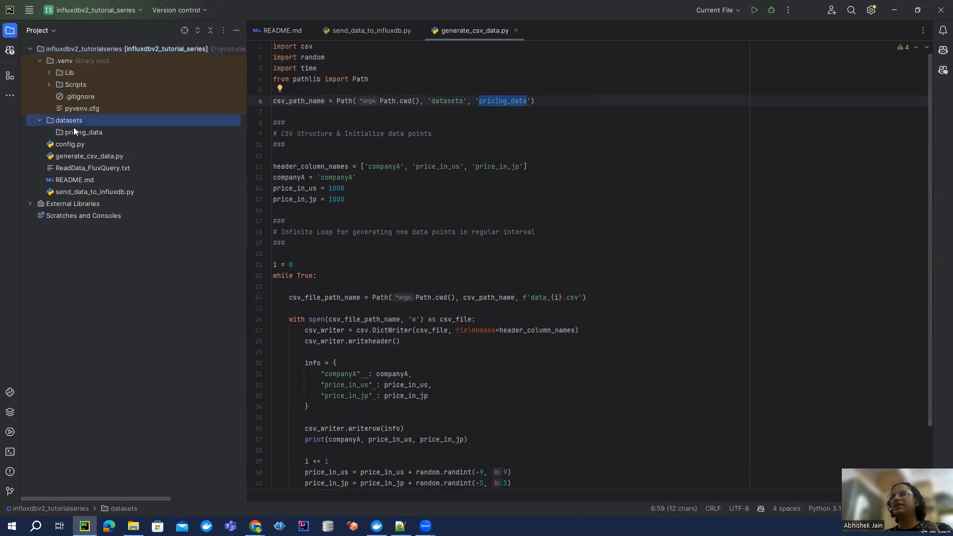
left_click(84, 132)
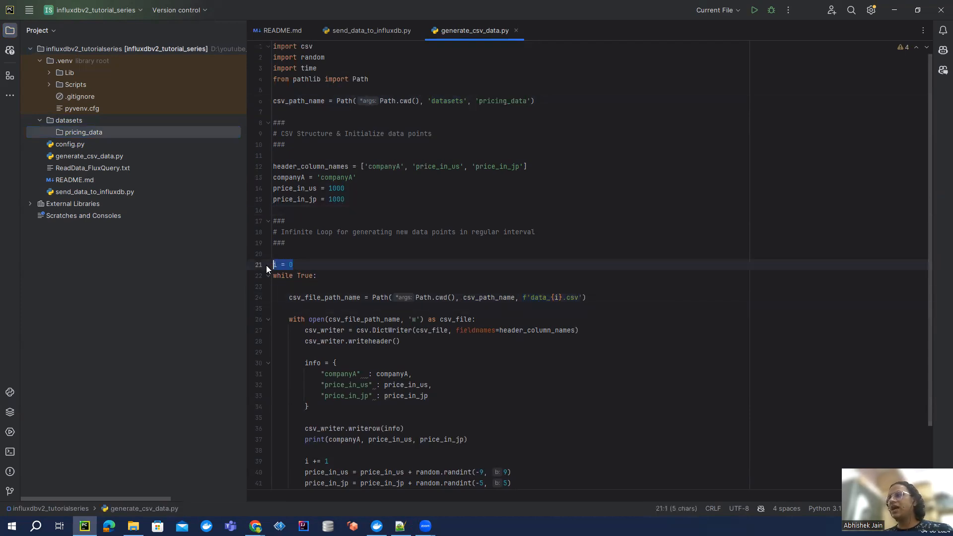
left_click(557, 297)
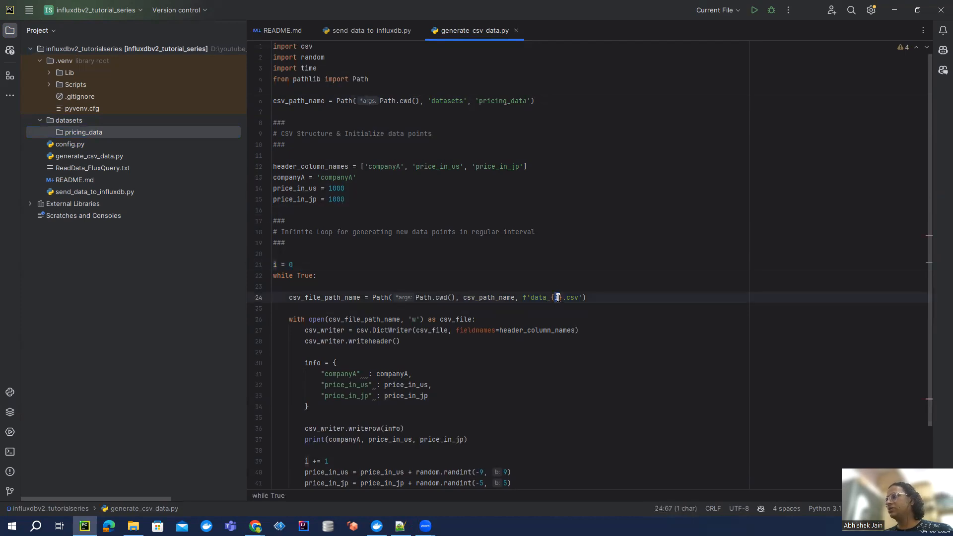
scroll("down", 3)
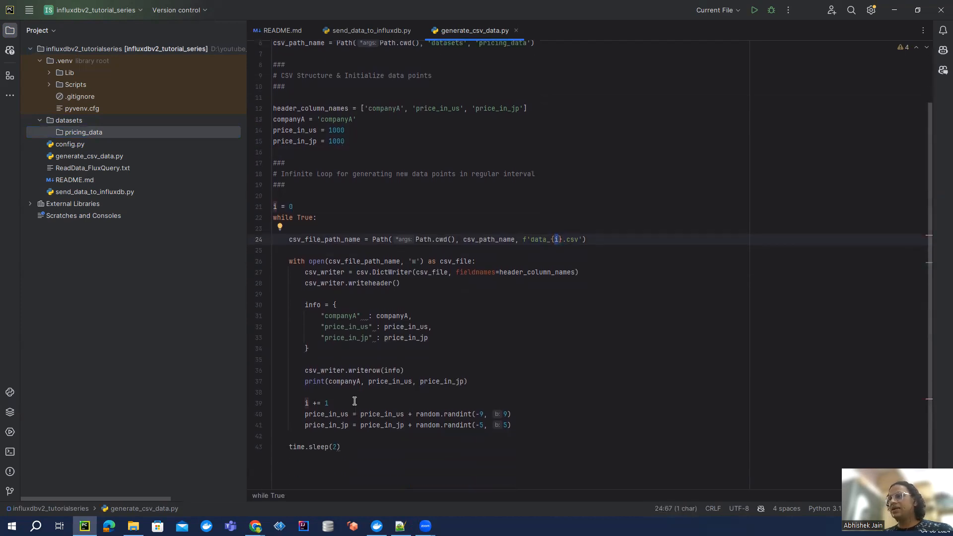
double_click(315, 403)
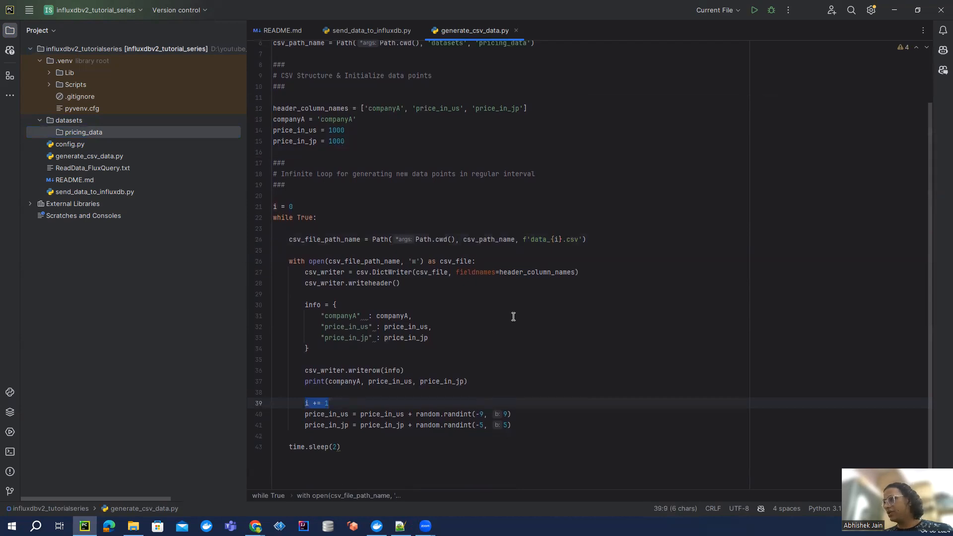
mouse_move(545, 245)
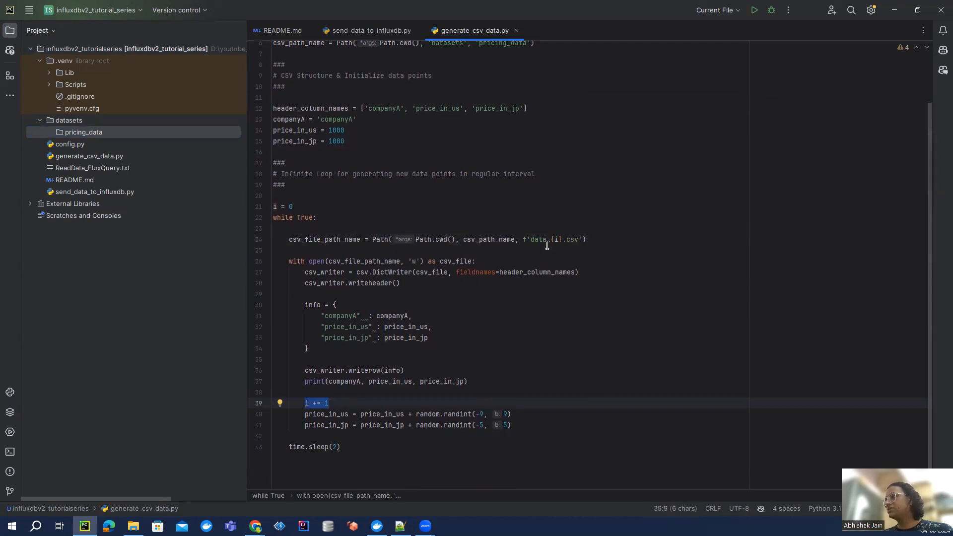
Step: Show the Terminal with the earlier run's companyA output stopped by KeyboardInterrupt
left_click(274, 250)
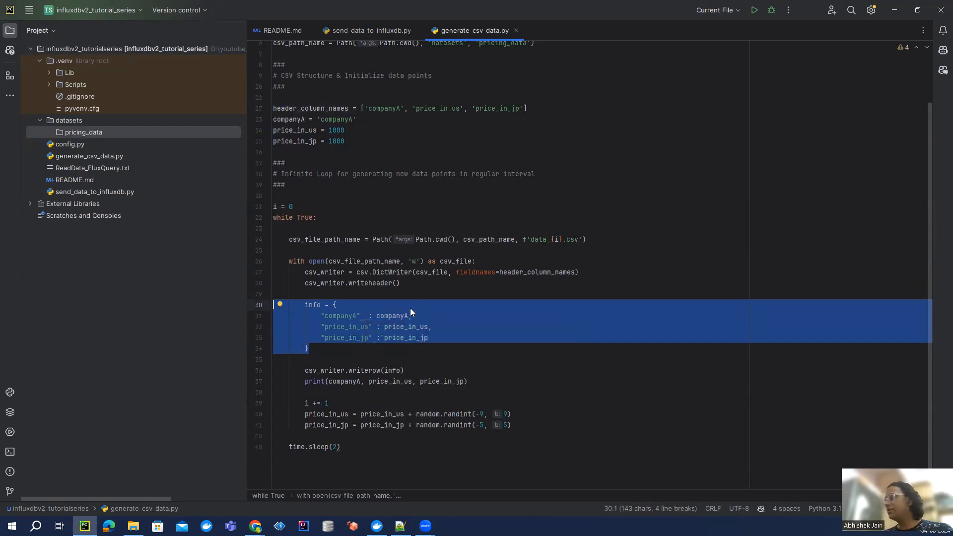
mouse_move(384, 370)
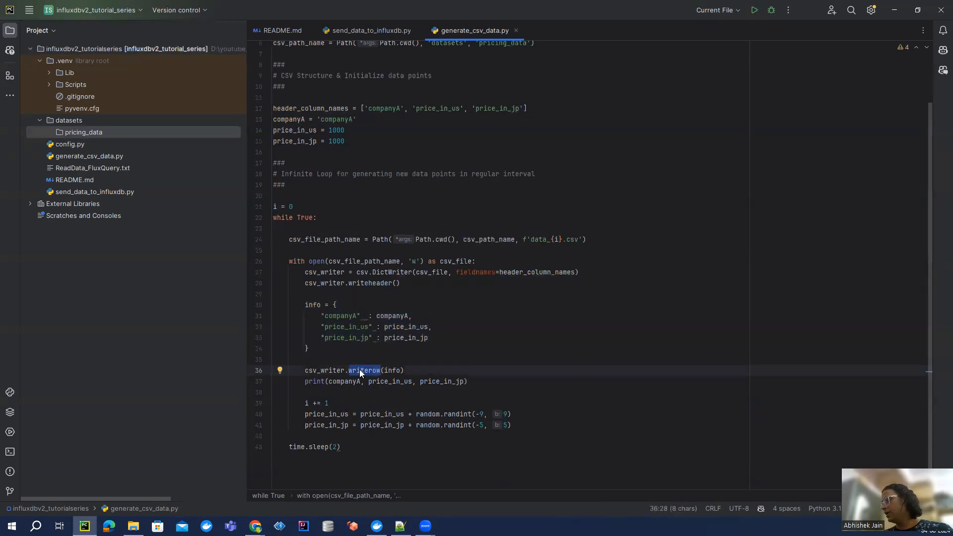
mouse_move(395, 363)
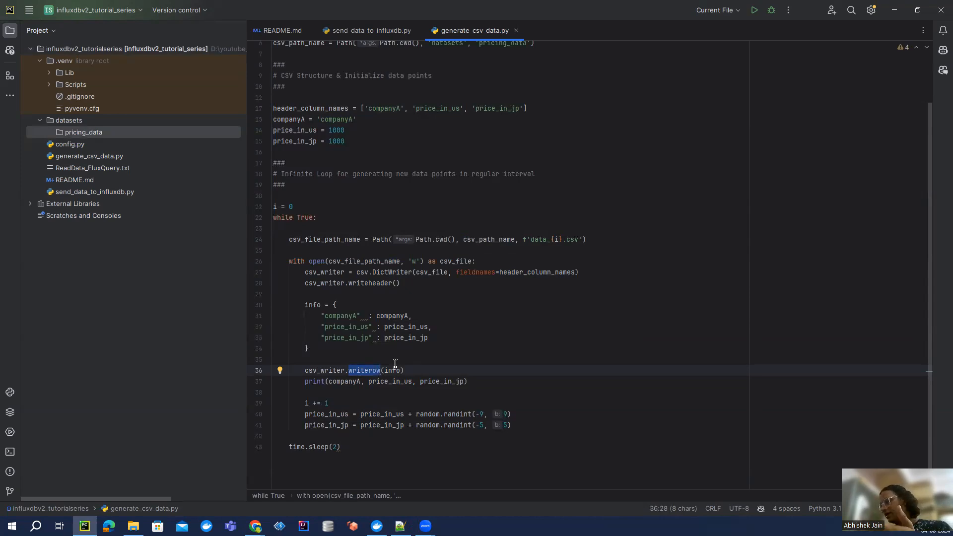
mouse_move(396, 387)
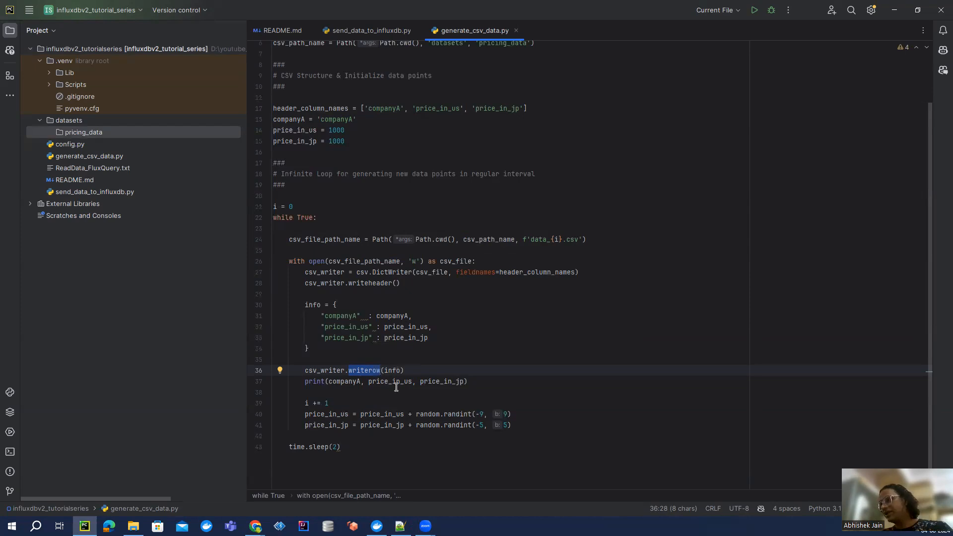
left_click(521, 418)
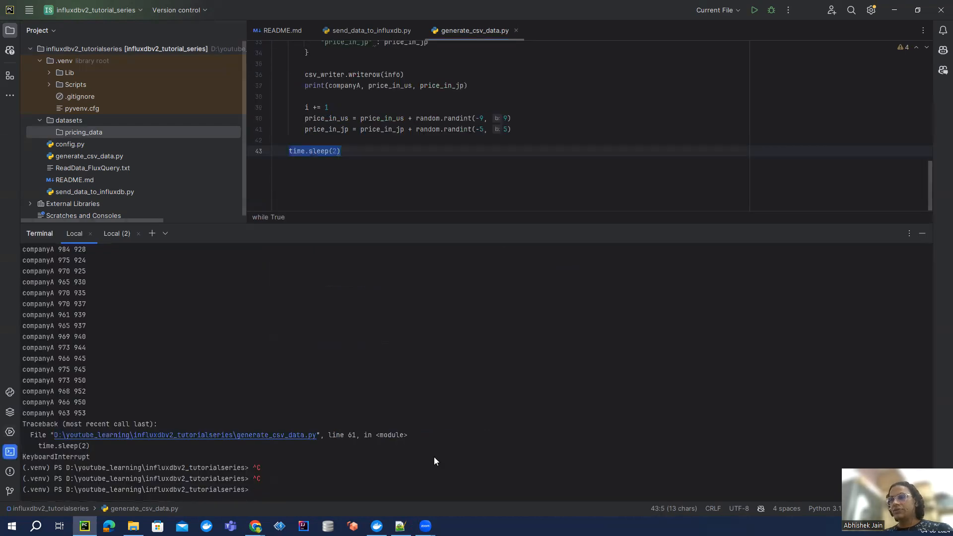
Step: Run generate_csv_data.py again and check the new data_0.csv and data_1.csv in pricing_data
type("python .\\generate_csv_data.py")
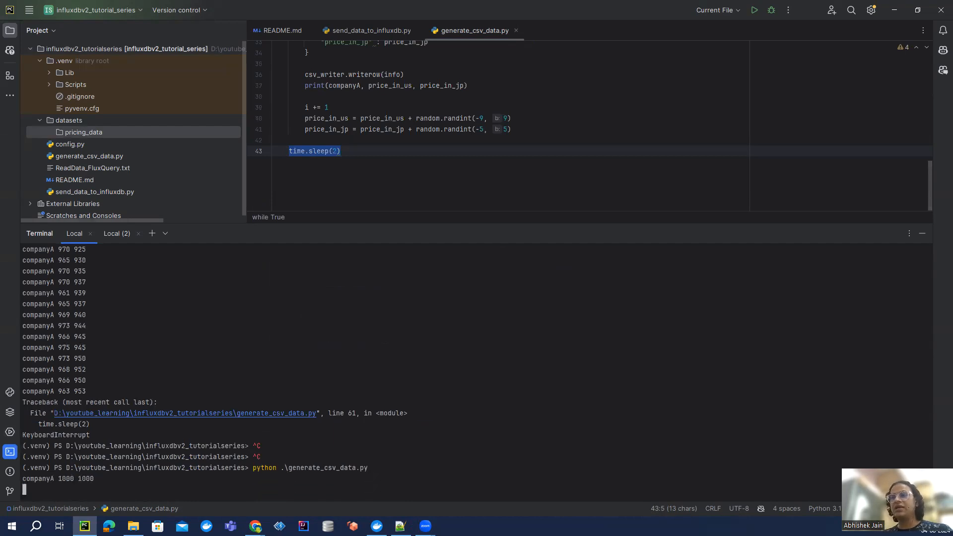
left_click(84, 132)
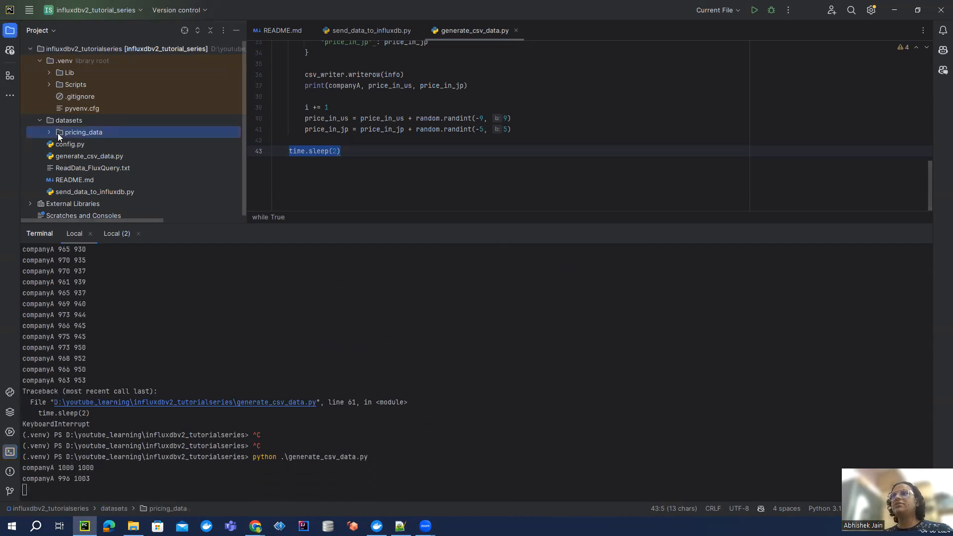
left_click(49, 132)
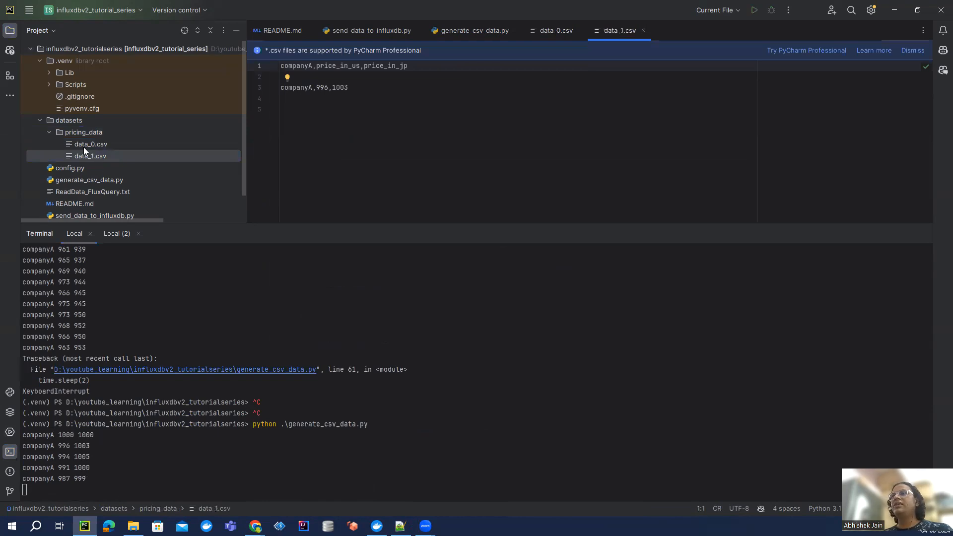
left_click(82, 132)
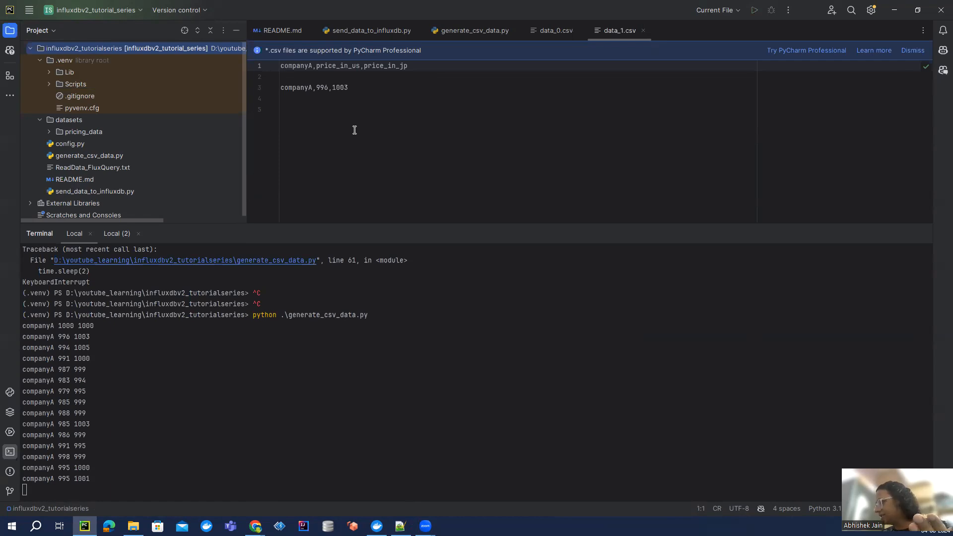
scroll("down", 3)
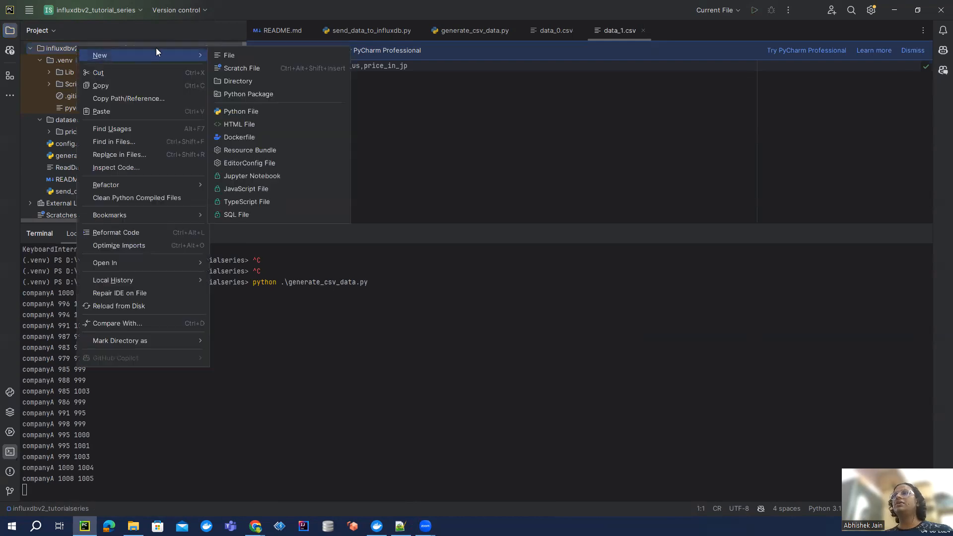
Step: Create a new Python file named send_csv_data_to_influxdb.py in the project root
left_click(239, 110)
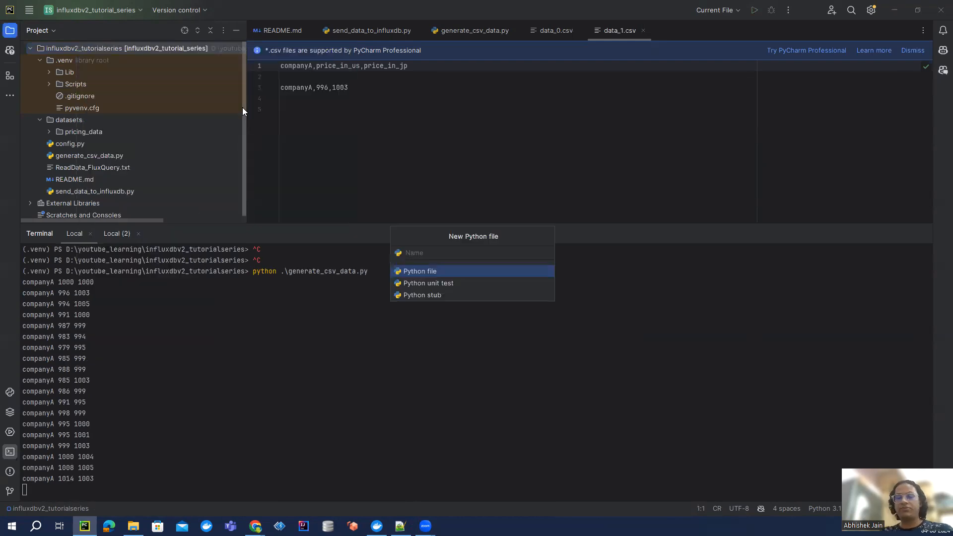
type("send_csv_data_")
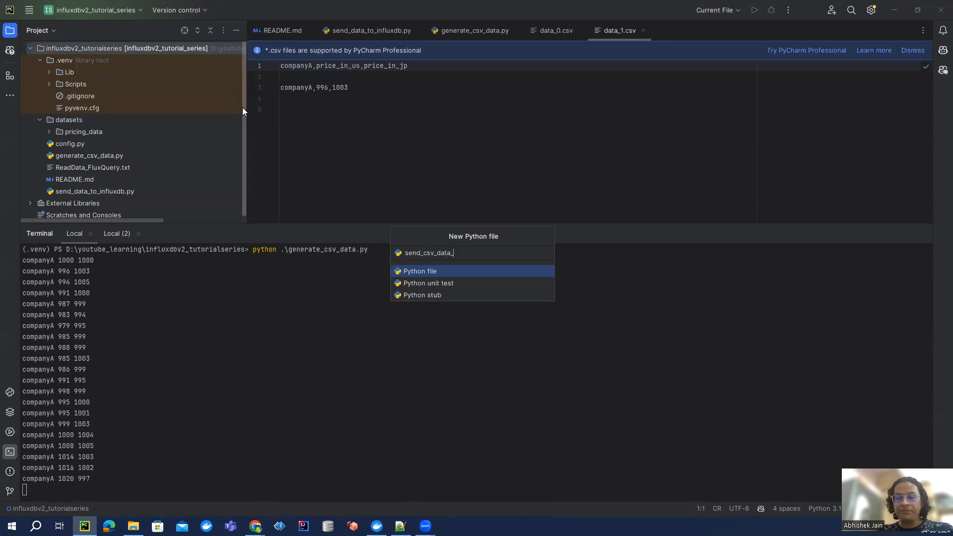
type("to_in")
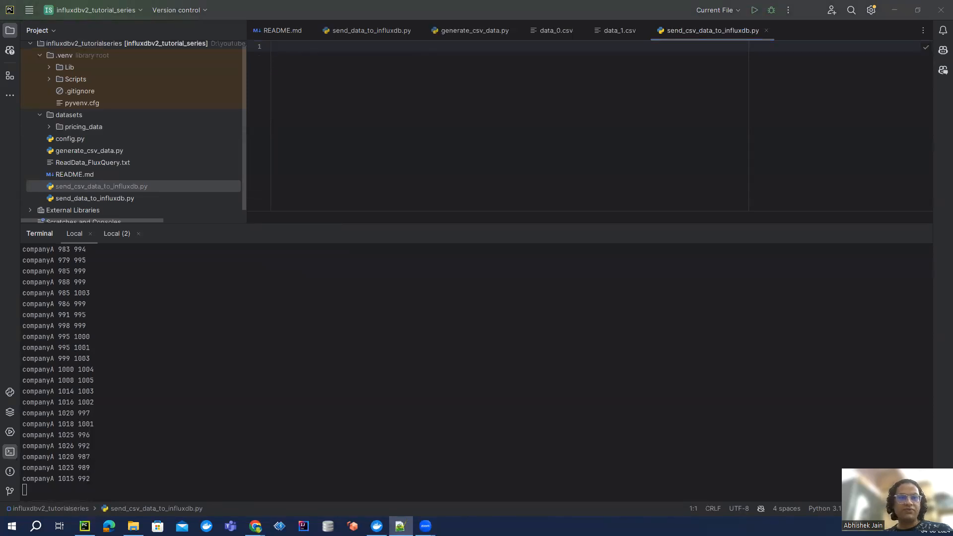
Step: Copy the whole send_data_to_influxdb.py script into send_csv_data_to_influxdb.py
left_click(366, 31)
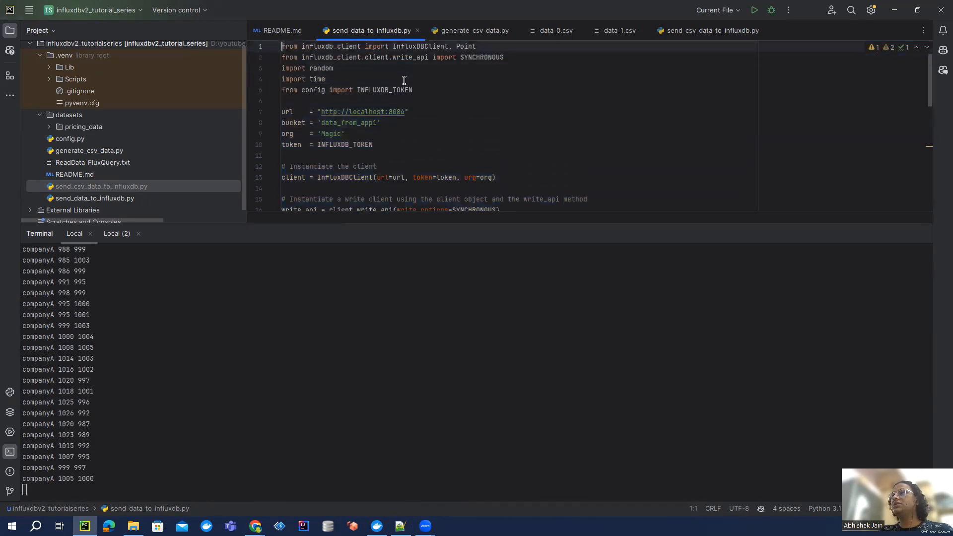
key("ctrl+a")
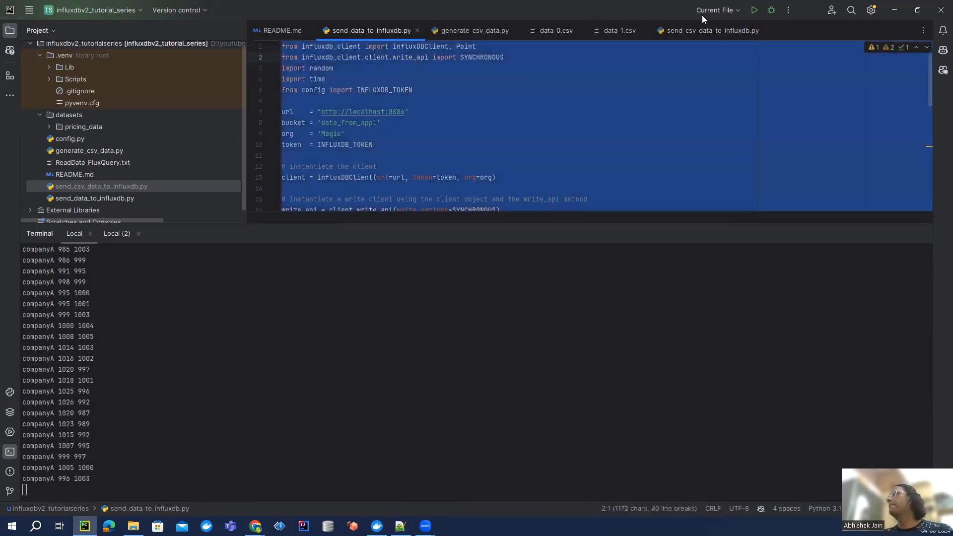
left_click(709, 31)
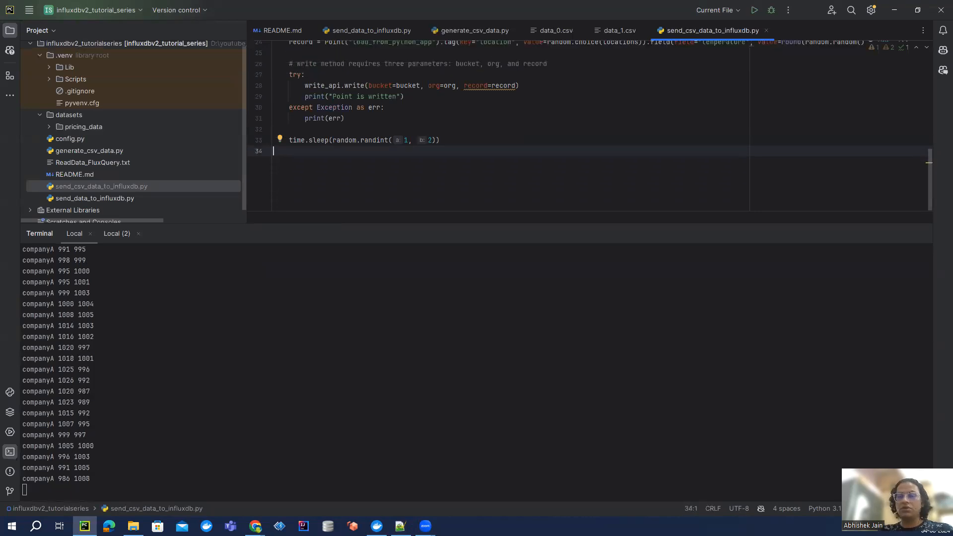
scroll("up", 3)
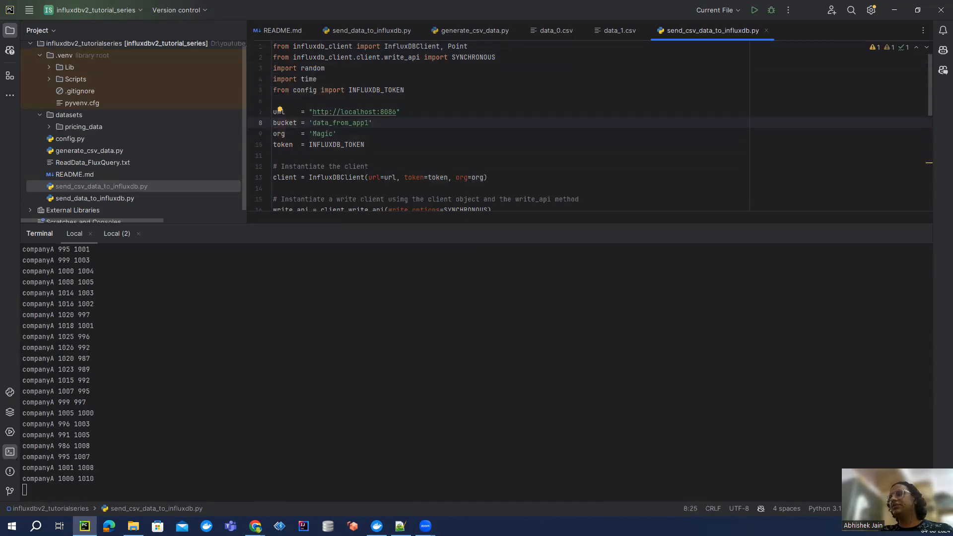
Step: Replace the bucket name data_from_app1 with pricing_data and review the write_api line
double_click(339, 123)
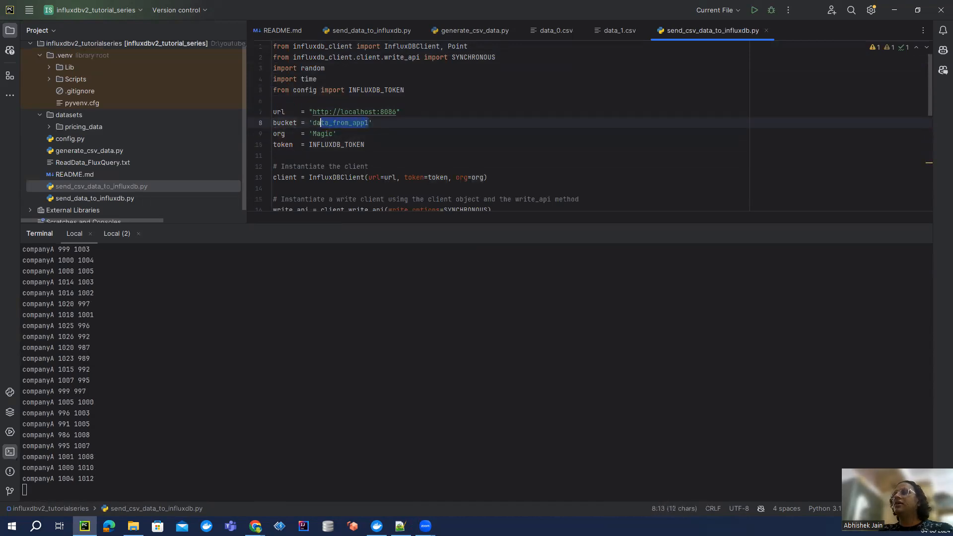
type("pricing'")
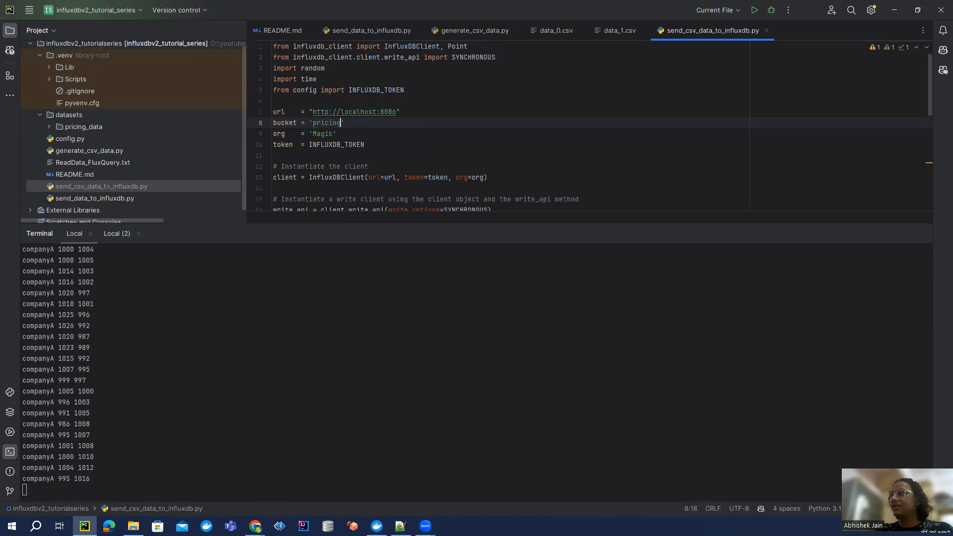
type("_data")
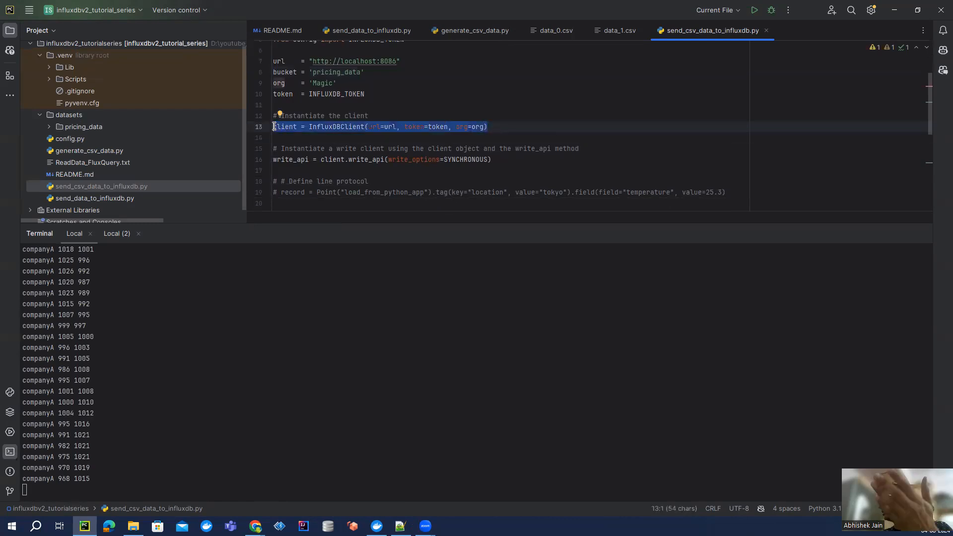
double_click(285, 126)
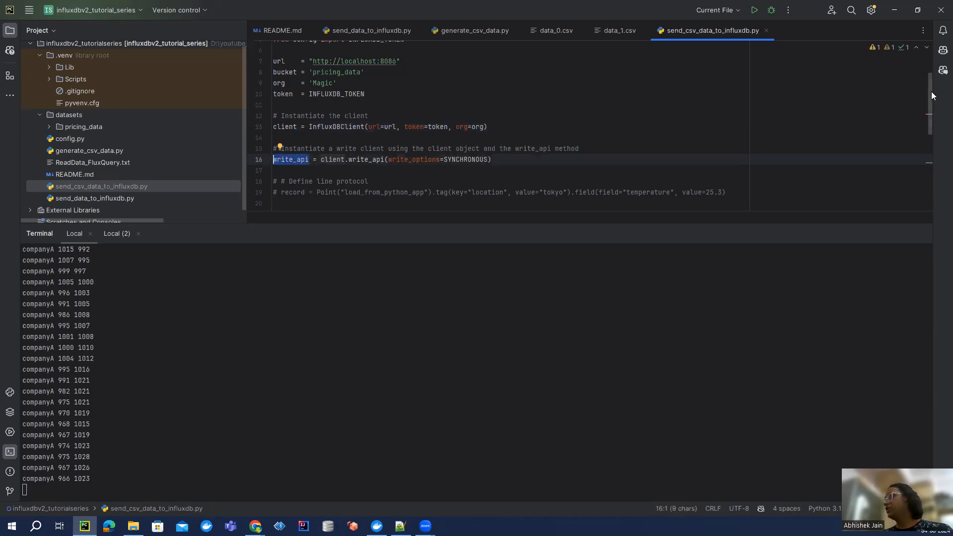
scroll("down", 3)
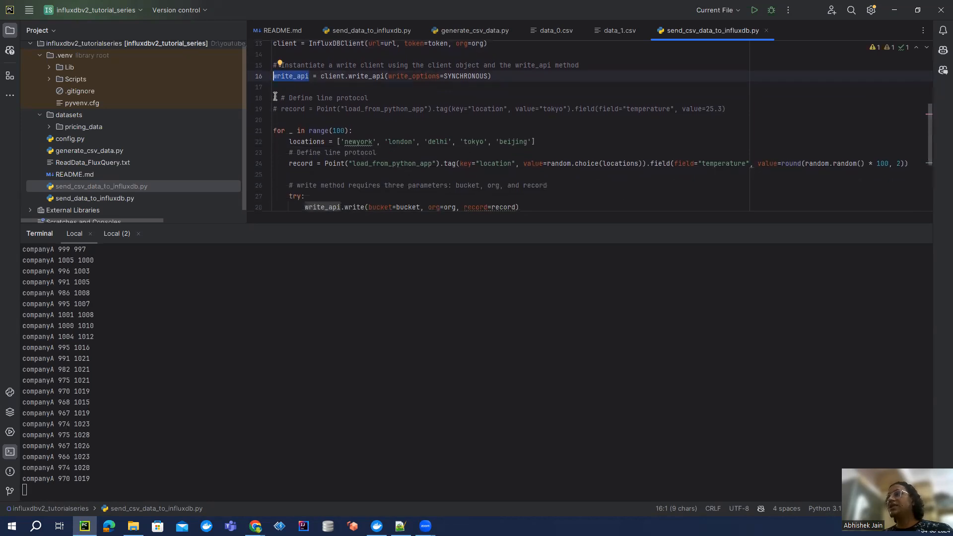
Step: Delete the sample record comment and the old loop writing random temperature Points
left_click(723, 109)
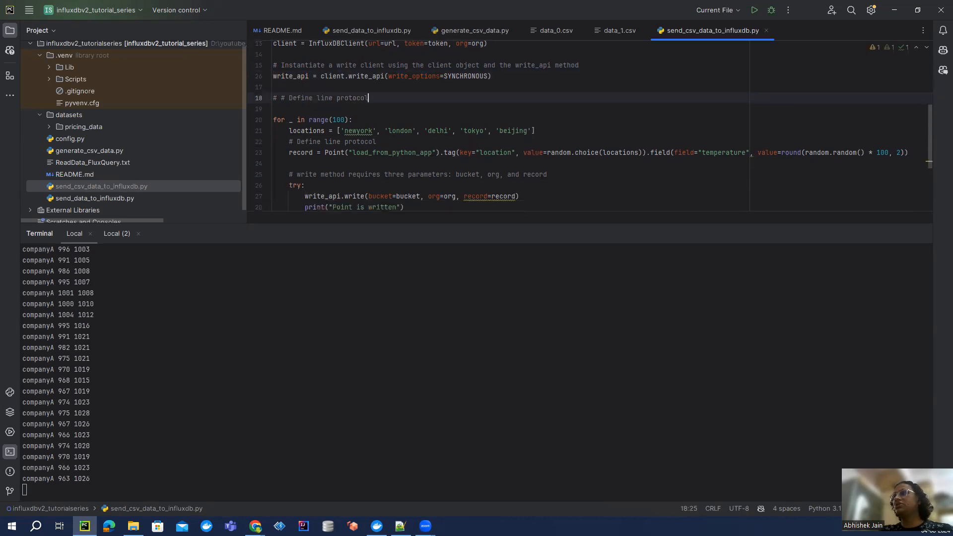
left_click_drag(272, 120, 272, 142)
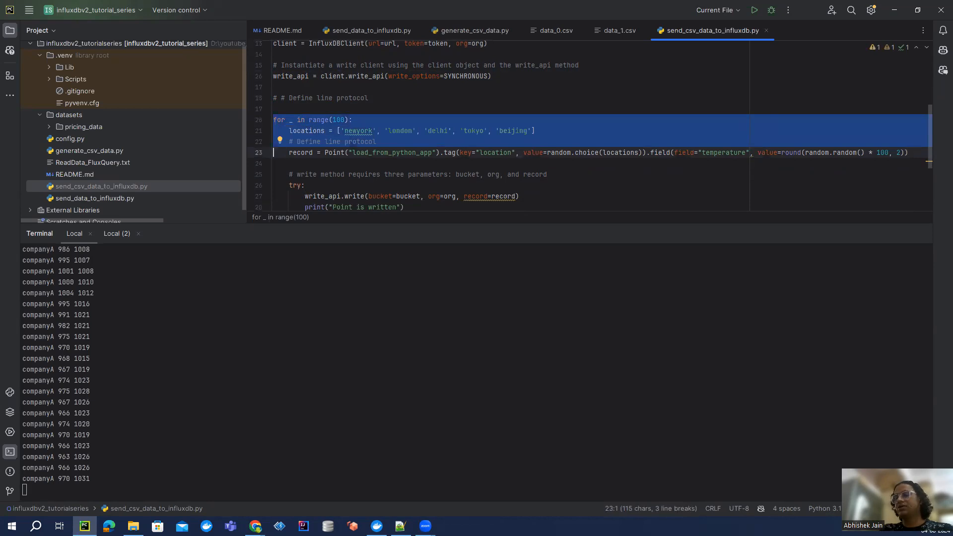
scroll("down", 3)
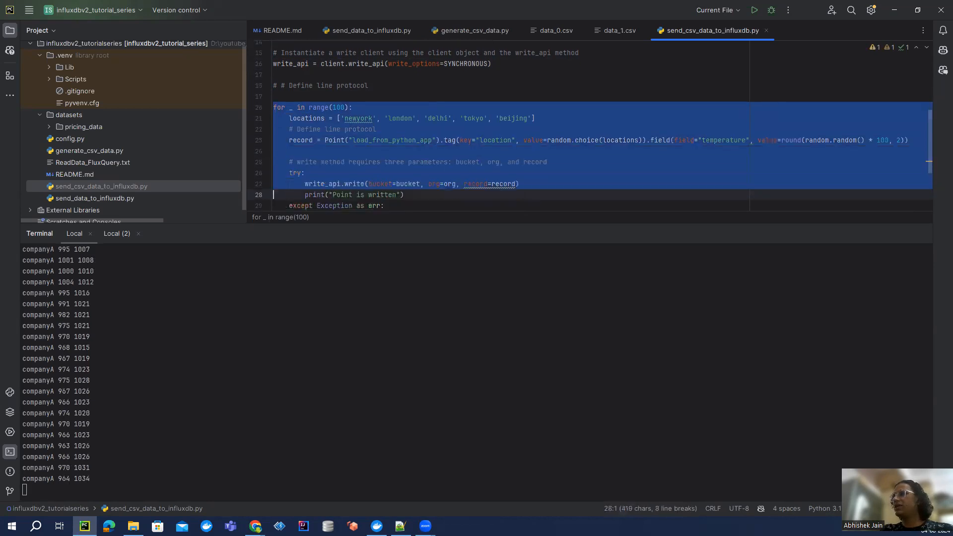
key("Delete")
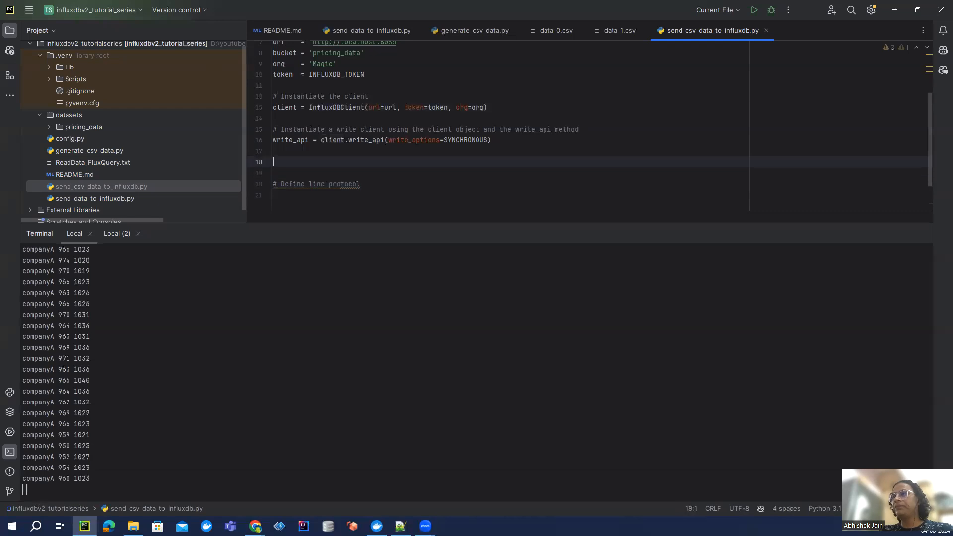
type("#")
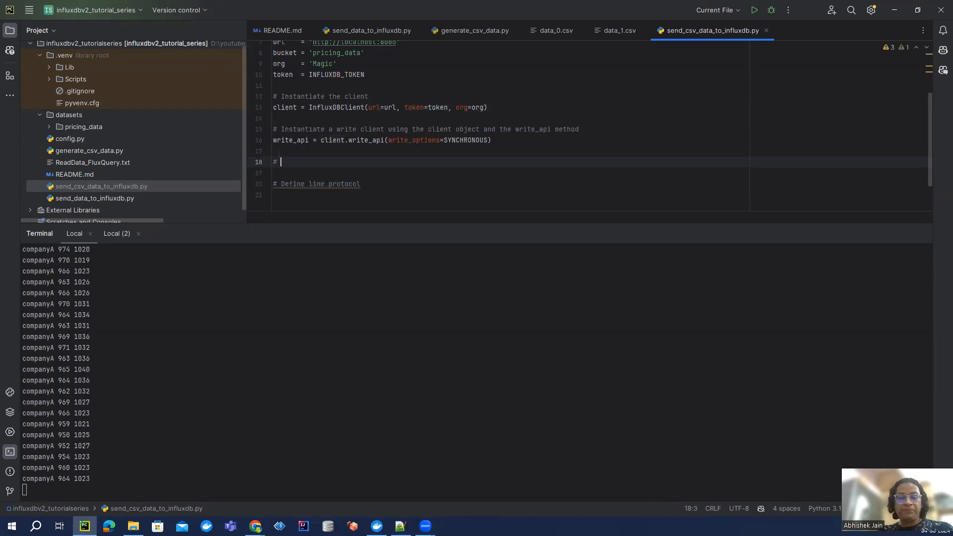
type("Get atest")
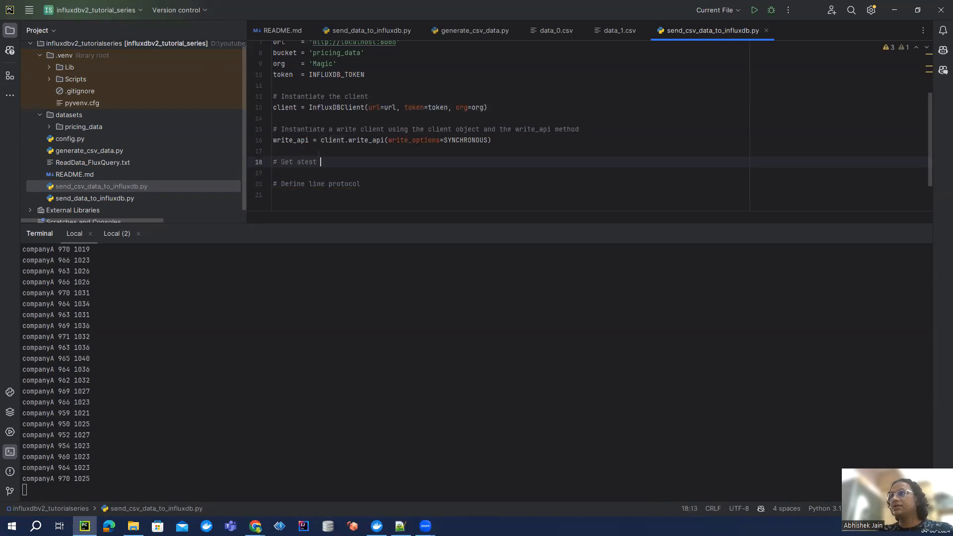
type("latest")
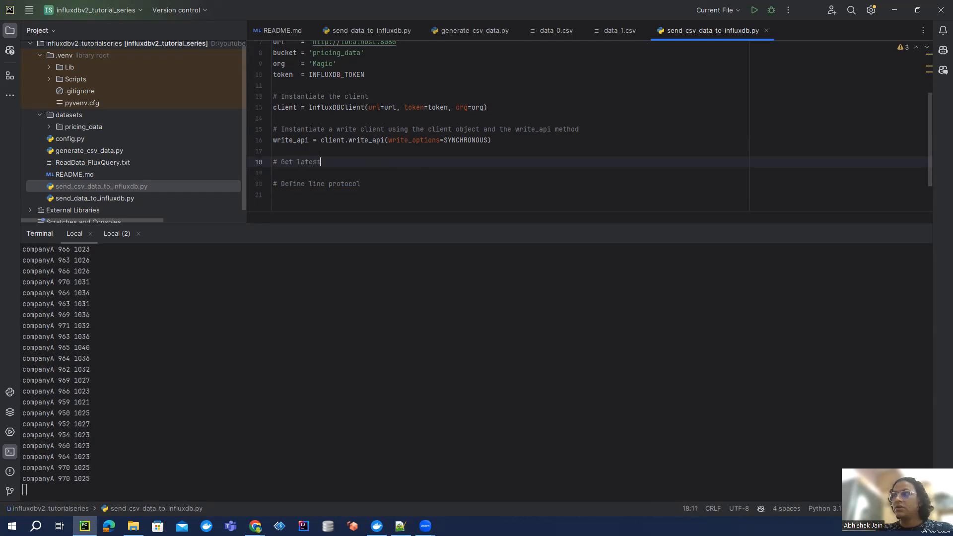
type("CSV file from given location")
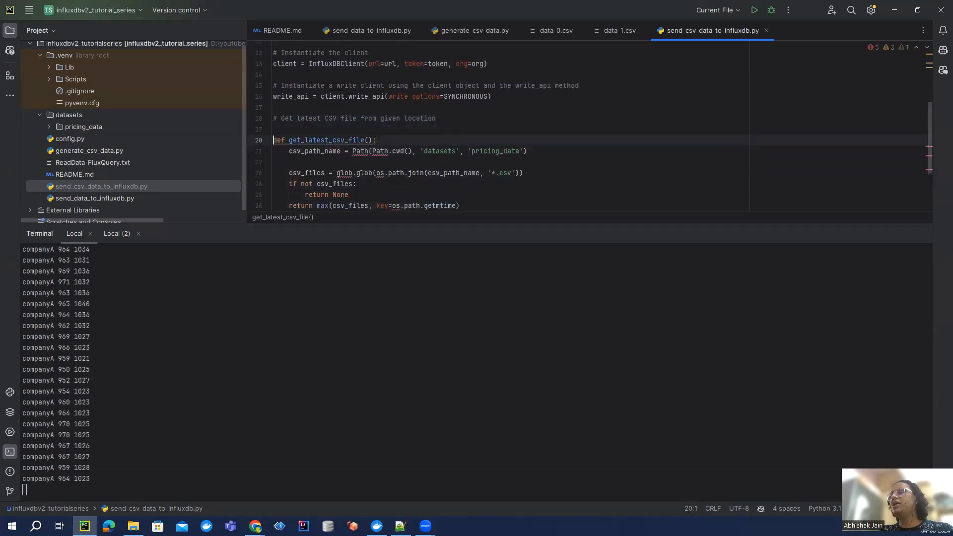
double_click(327, 140)
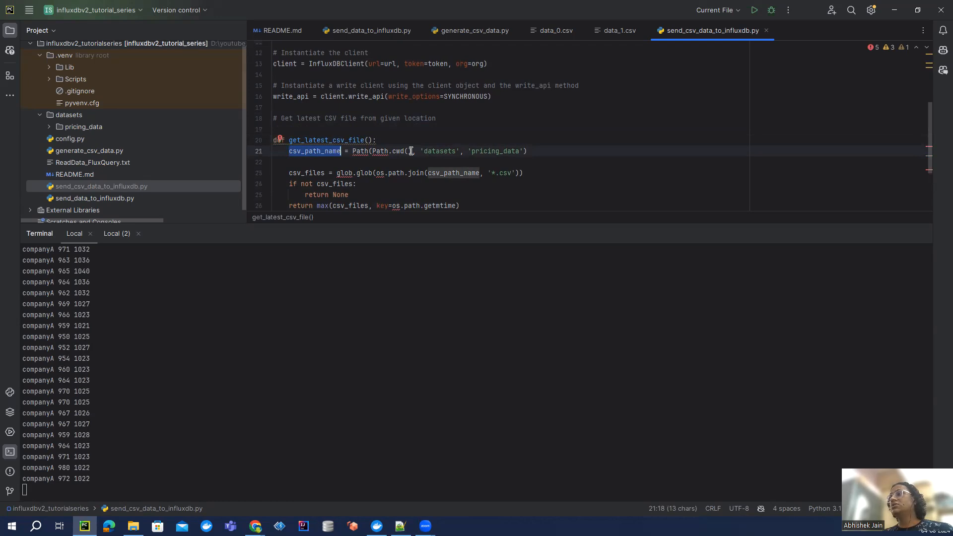
scroll("up", 3)
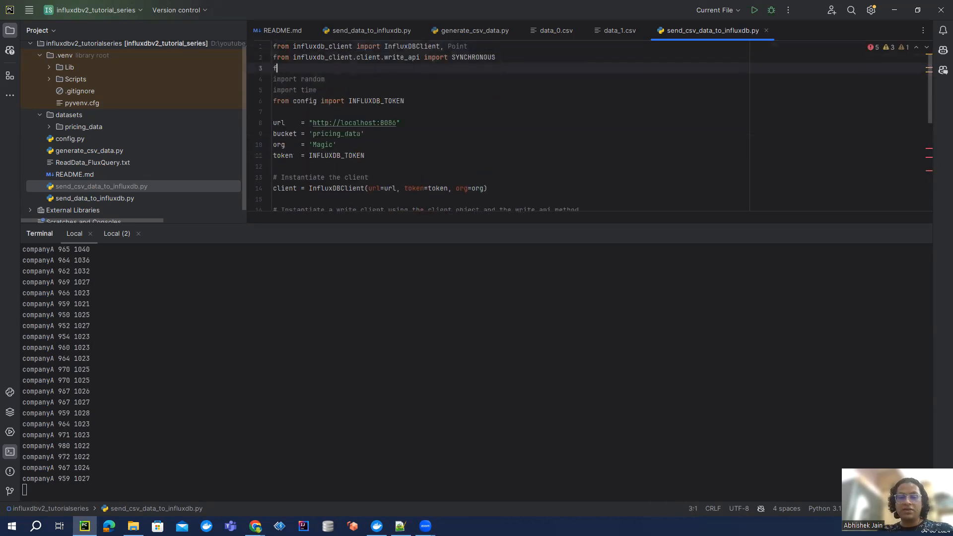
Step: Add 'from pathlib import Path' and note the unresolved glob name in the function
type("from pathlib om")
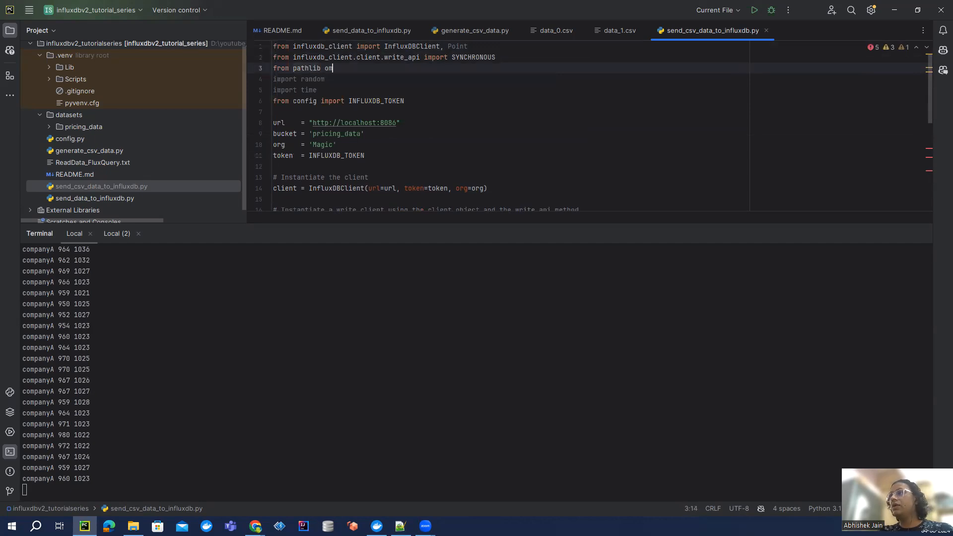
key("Backspace")
type("import Path")
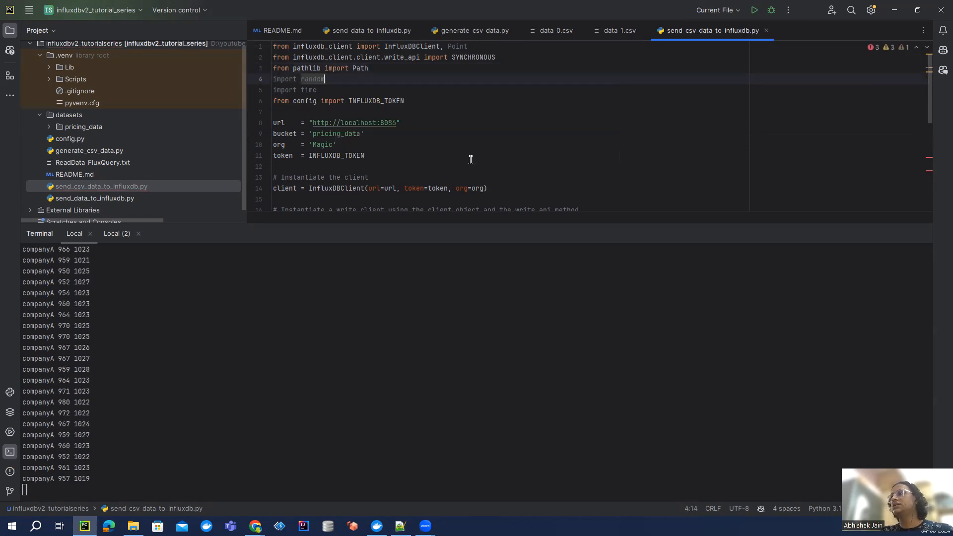
scroll("down", 3)
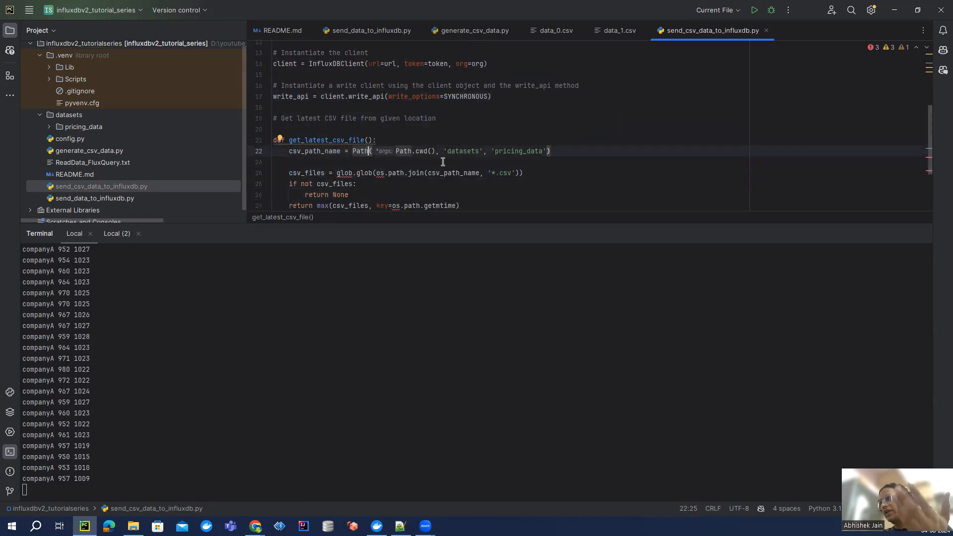
double_click(401, 151)
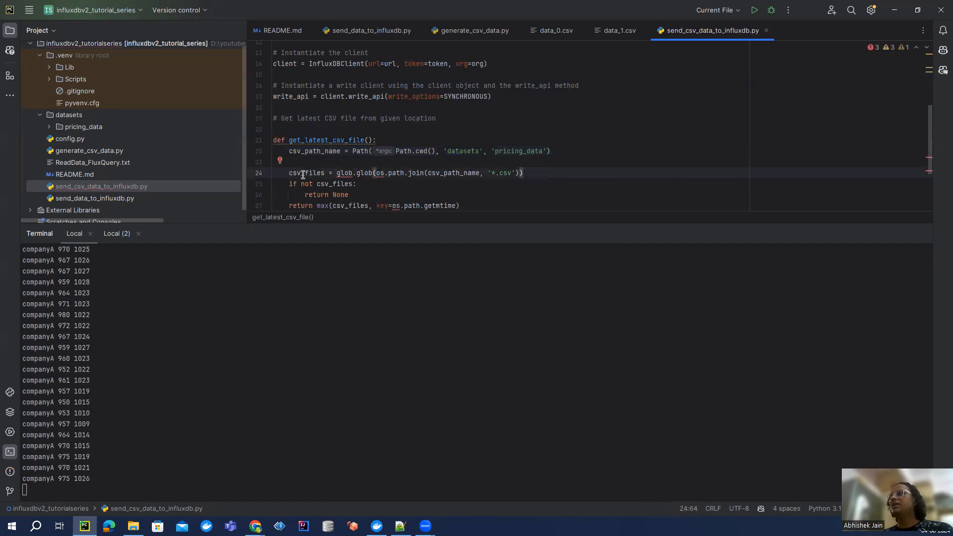
double_click(306, 173)
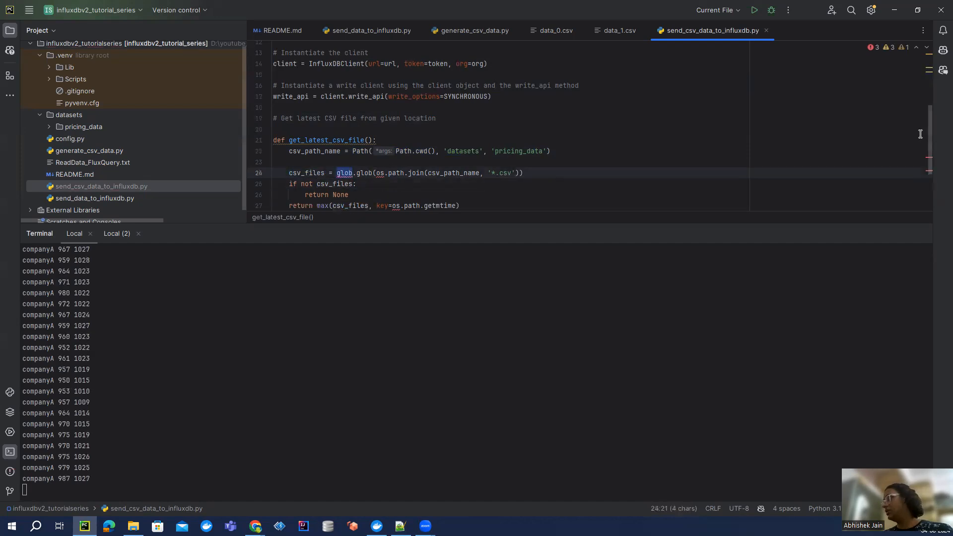
Step: Add 'import glob' and 'import os' at the top of the script
scroll("up", 3)
type("import glob")
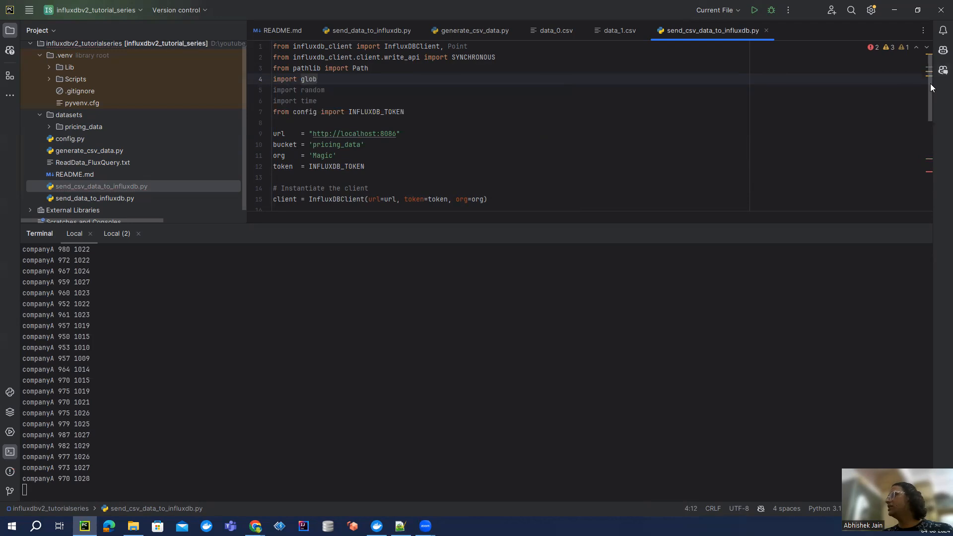
scroll("down", 3)
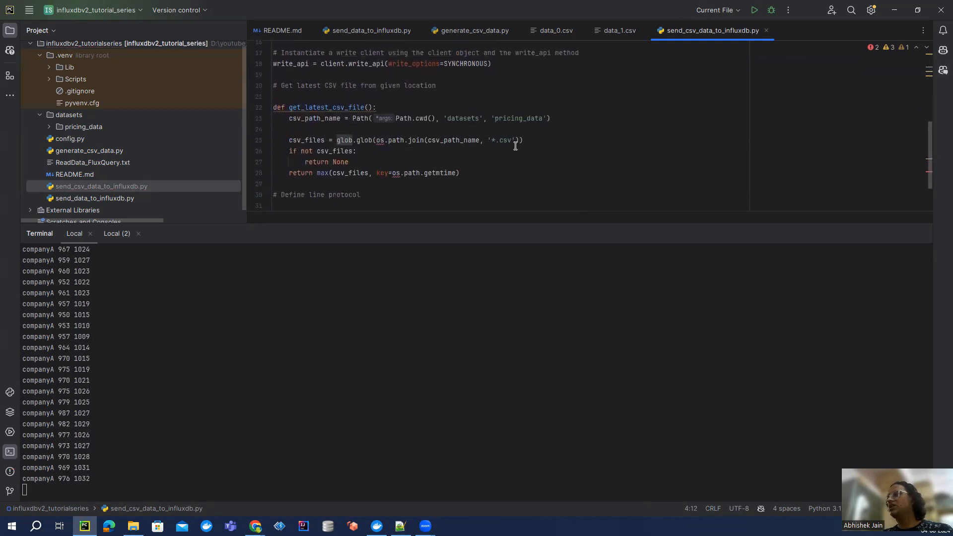
scroll("up", 3)
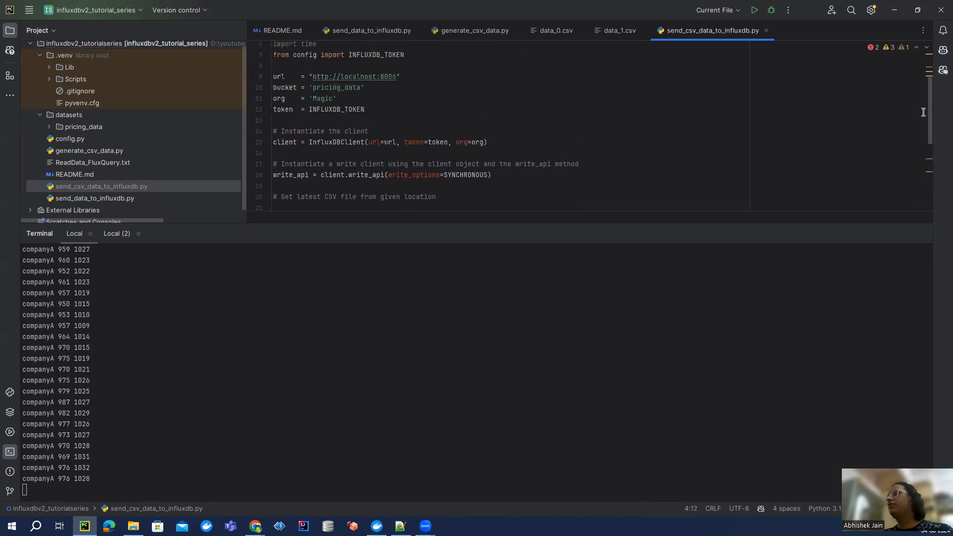
scroll("up", 3)
type("impor")
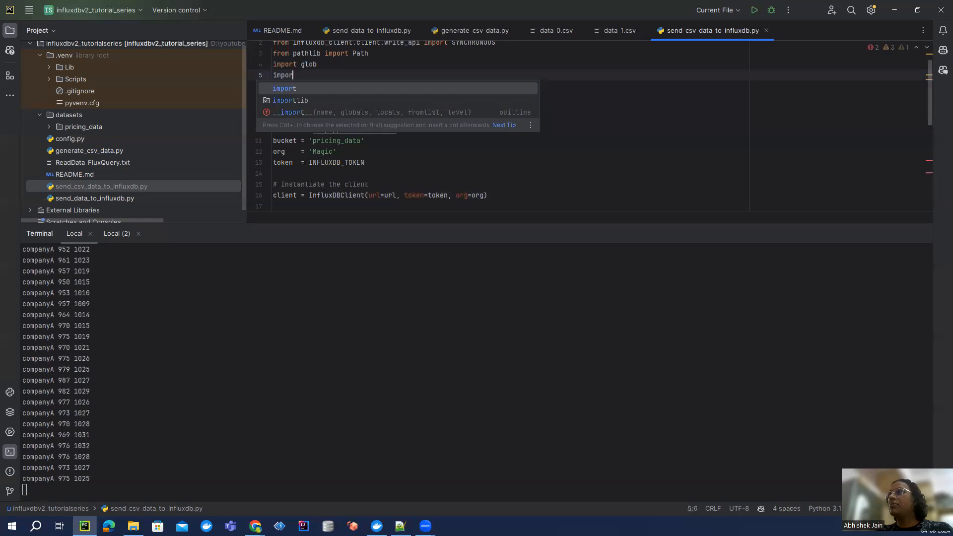
type("_os")
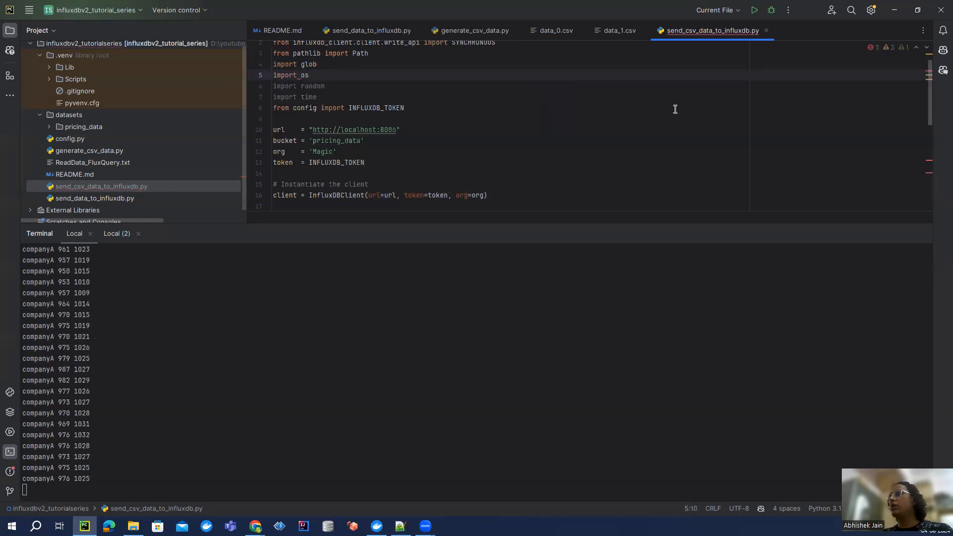
scroll("down", 3)
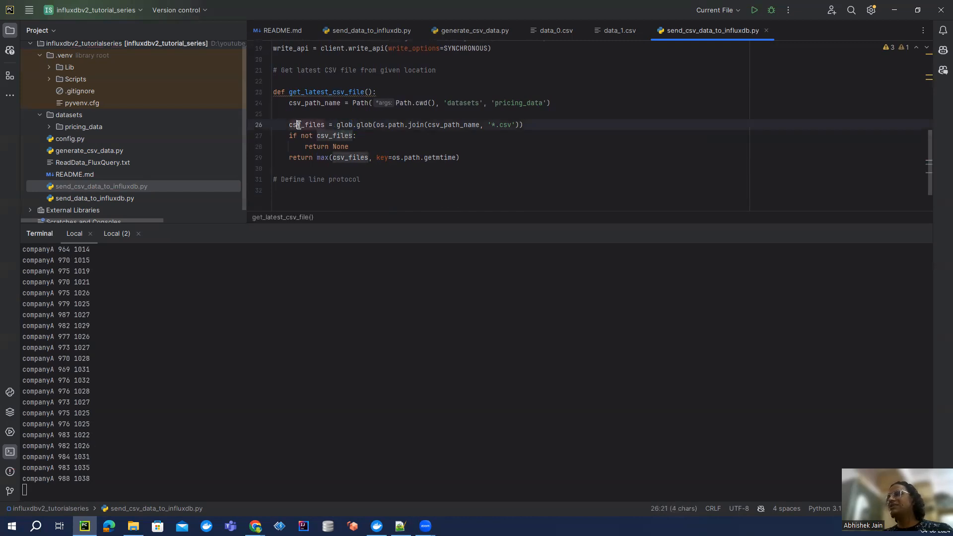
Step: Review csv_files and the max return in get_latest_csv_file, leaving a new line under 'Define line protocol'
double_click(307, 125)
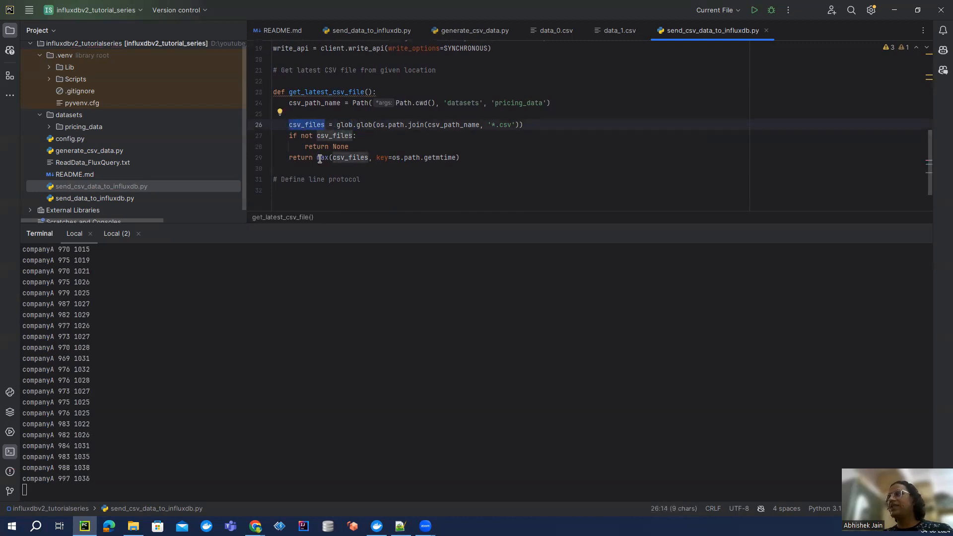
double_click(322, 158)
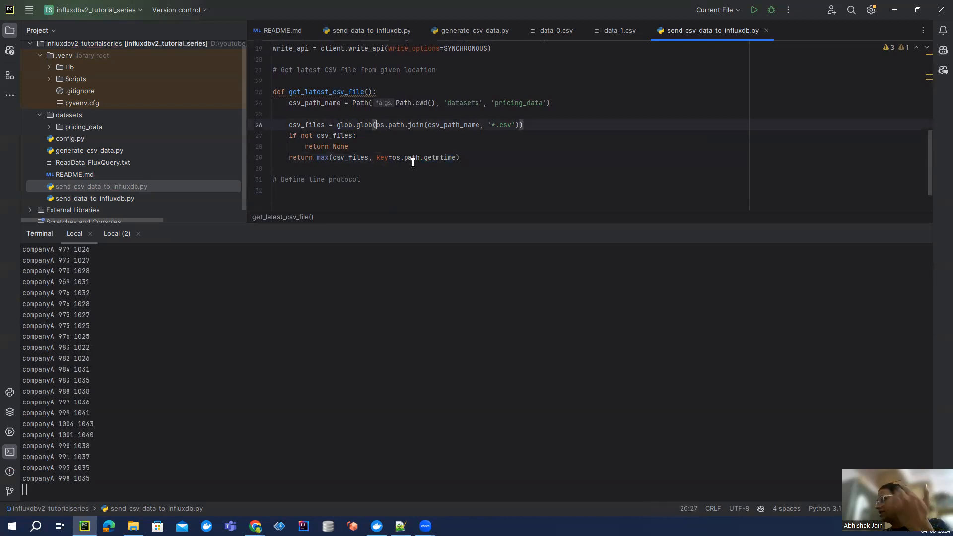
left_click(359, 178)
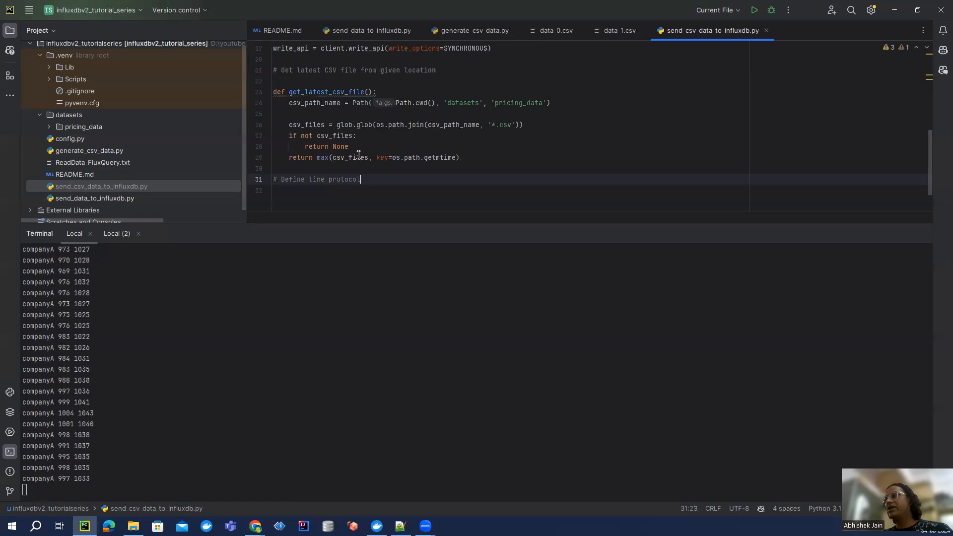
double_click(323, 158)
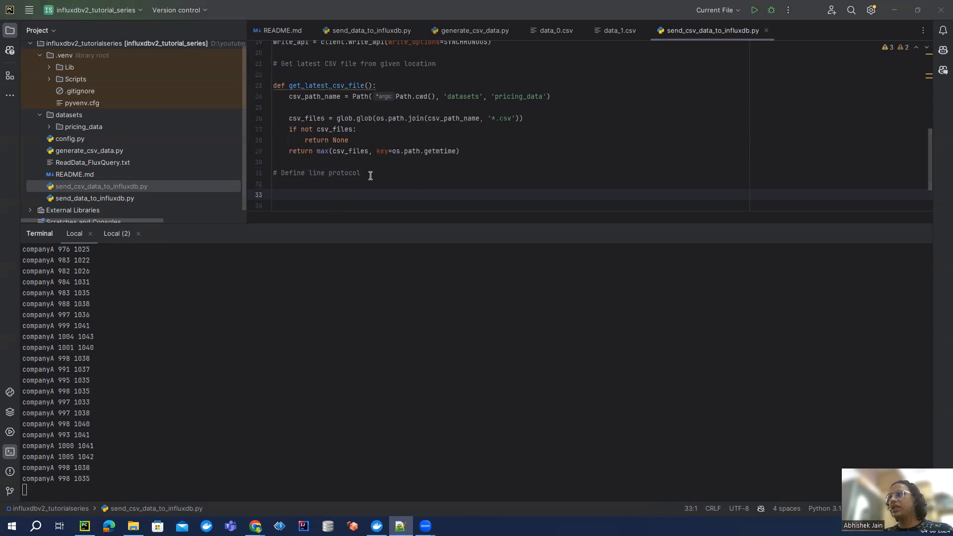
Step: Annotate the while True loop with comments 'Executing Infinite' loop and 'To get latest CSV generated ingiven location'
scroll("down", 3)
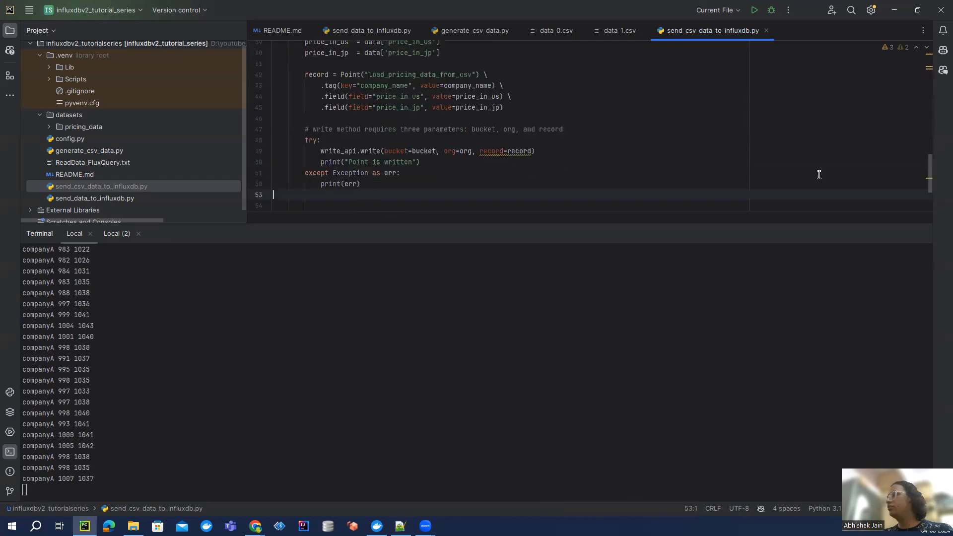
scroll("up", 3)
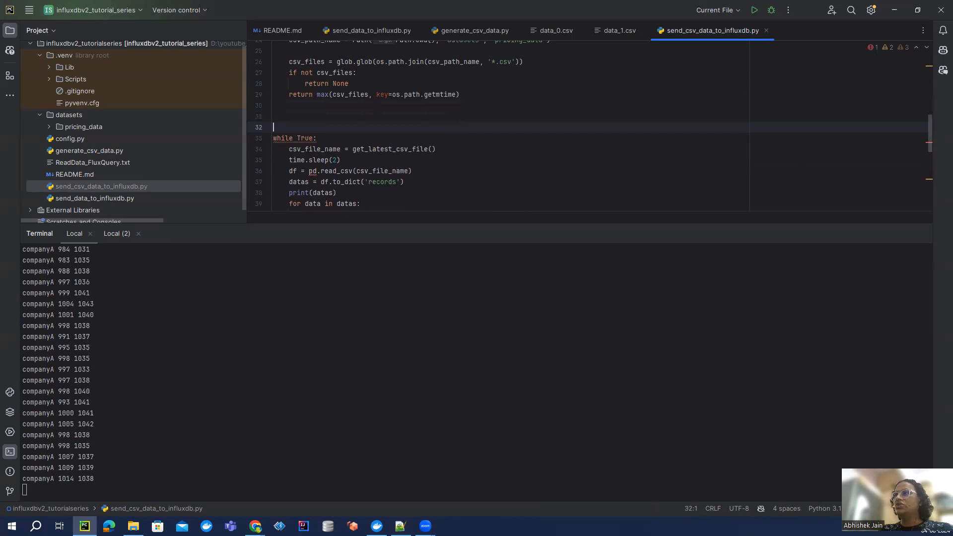
type("####")
type("# 1.")
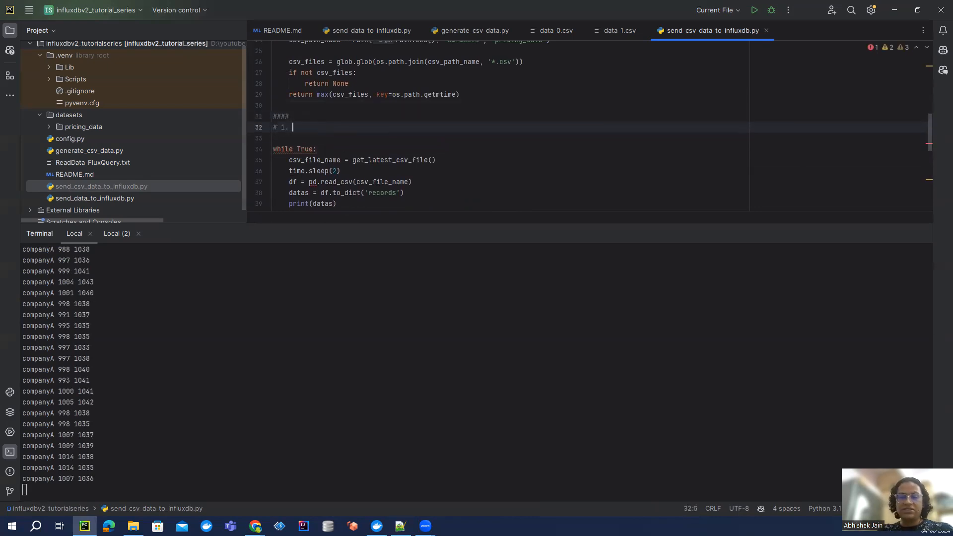
type("Executing")
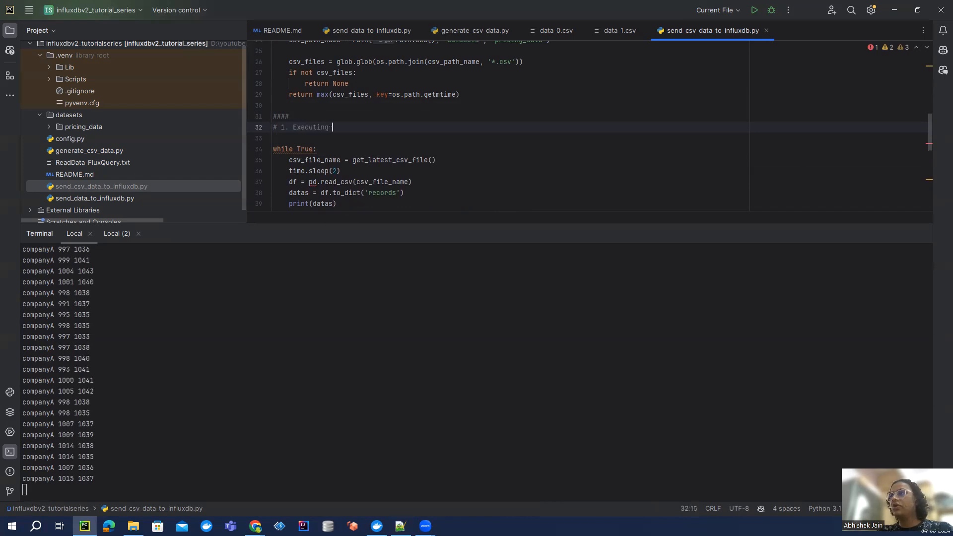
type("lopop")
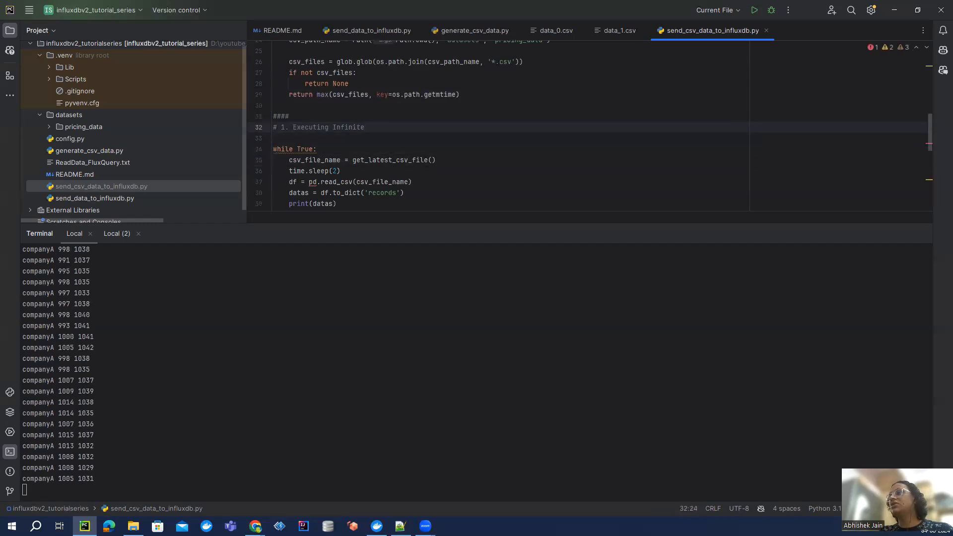
type("# 2.")
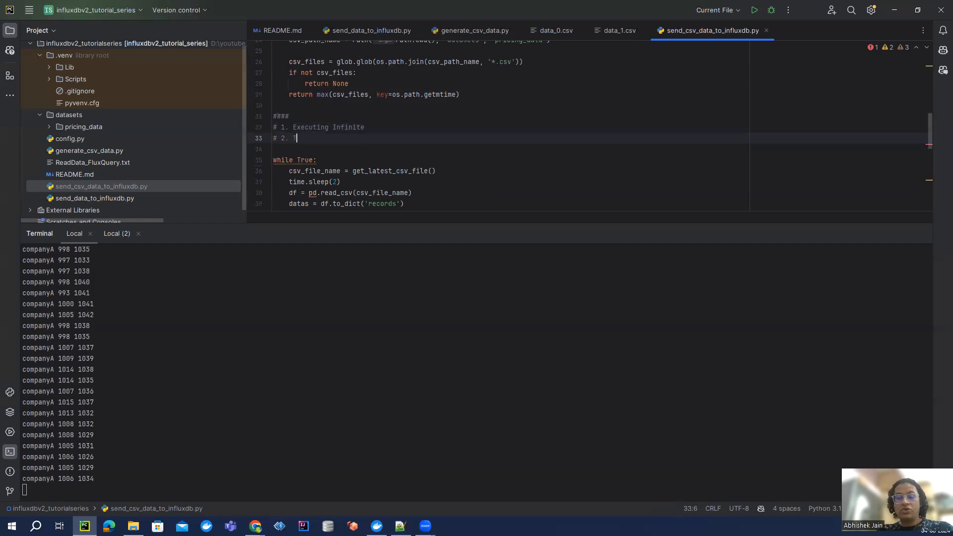
type("To get ;atest CSV ge")
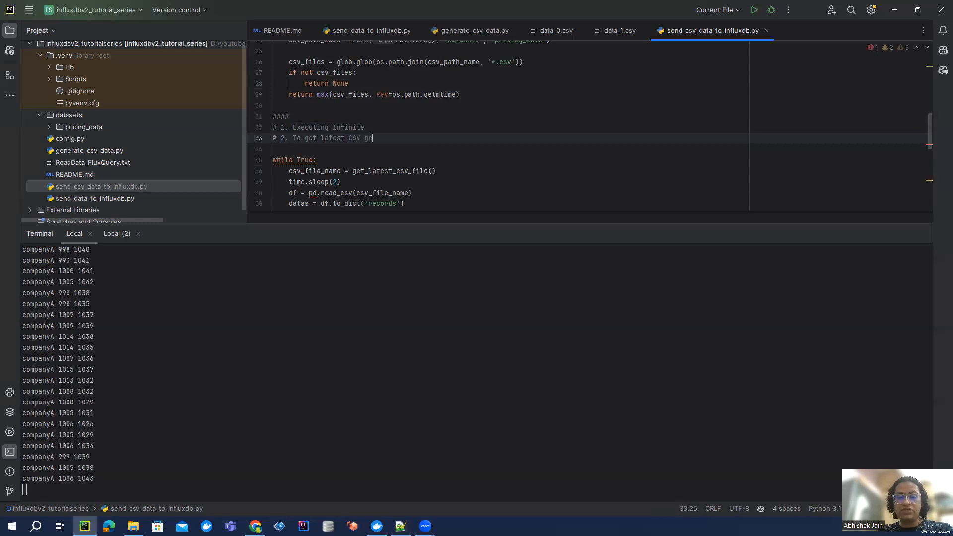
type("nerated")
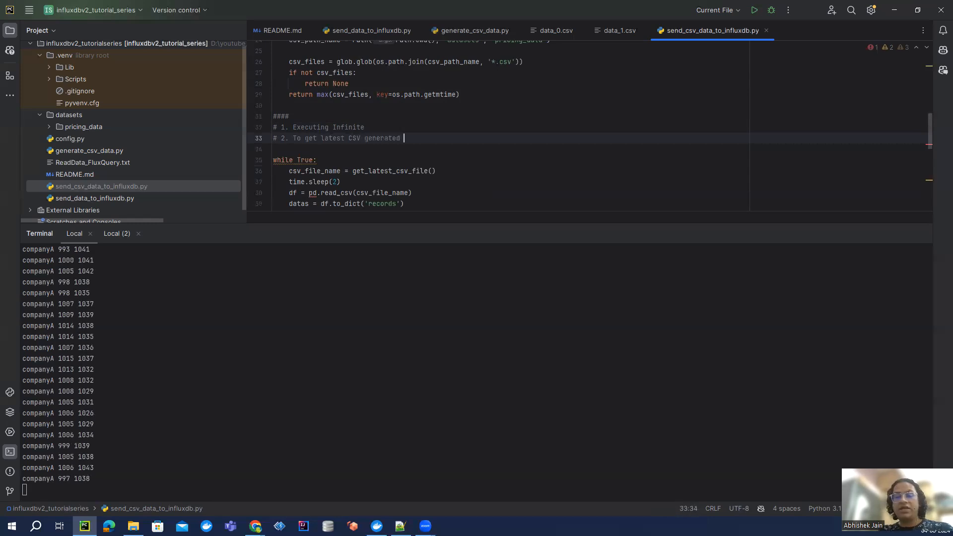
type("ingiven location")
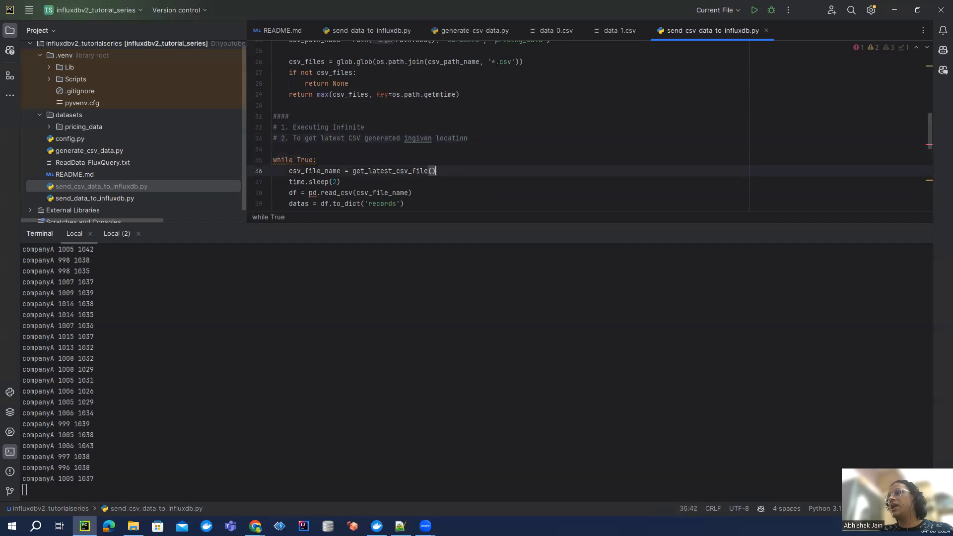
left_click(342, 192)
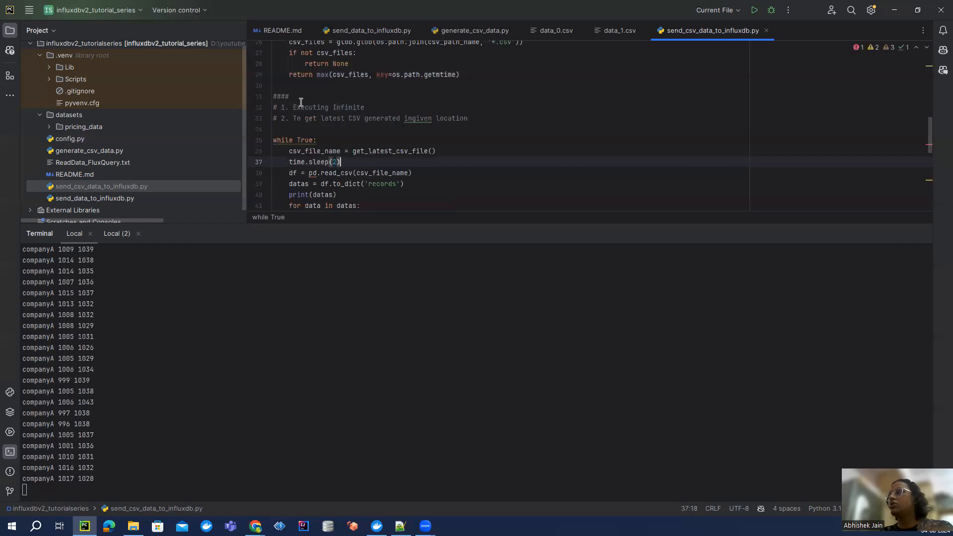
Step: Check the time.sleep interval in generate_csv_data.py and return to the sending script
left_click(474, 31)
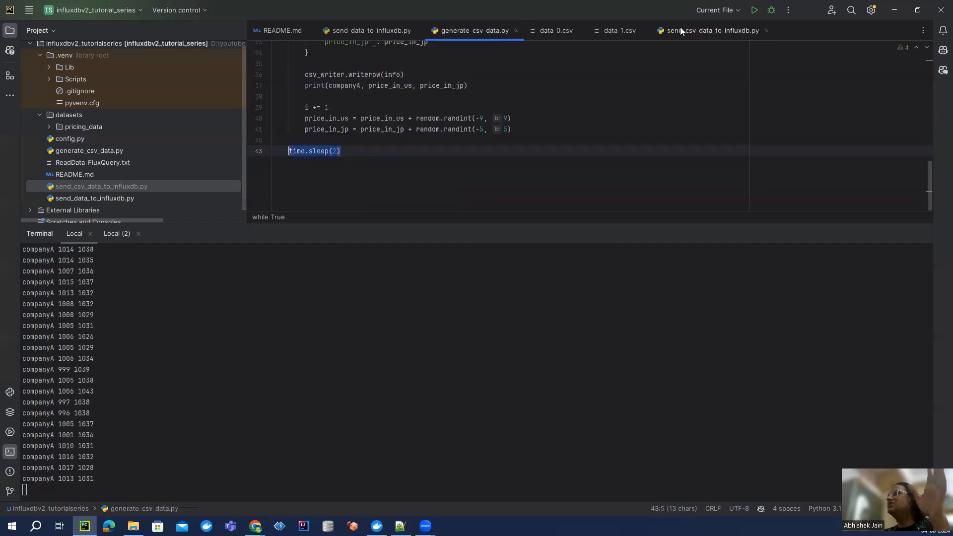
left_click(710, 31)
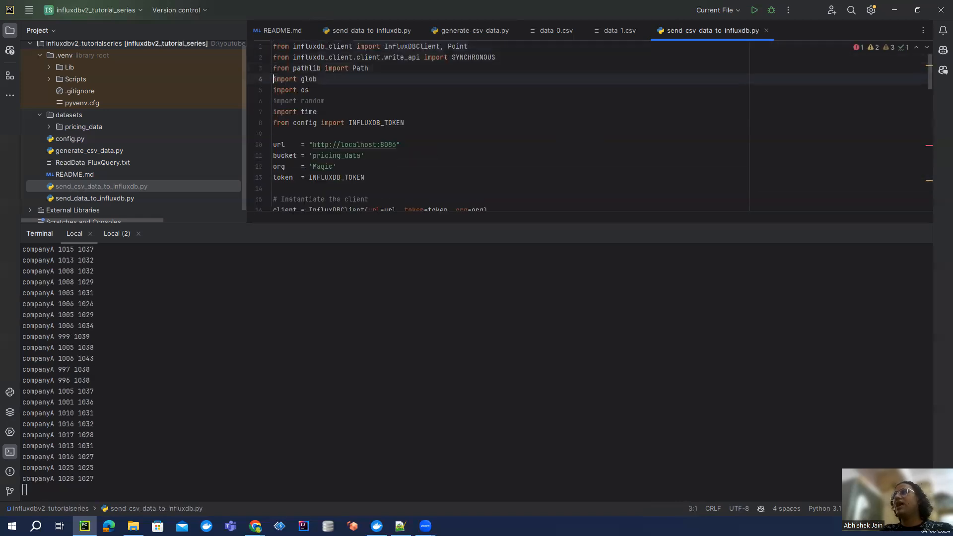
Step: Add 'import pandas as pd' and assign company_name = data['companyA'] inside the for loop
type("impor")
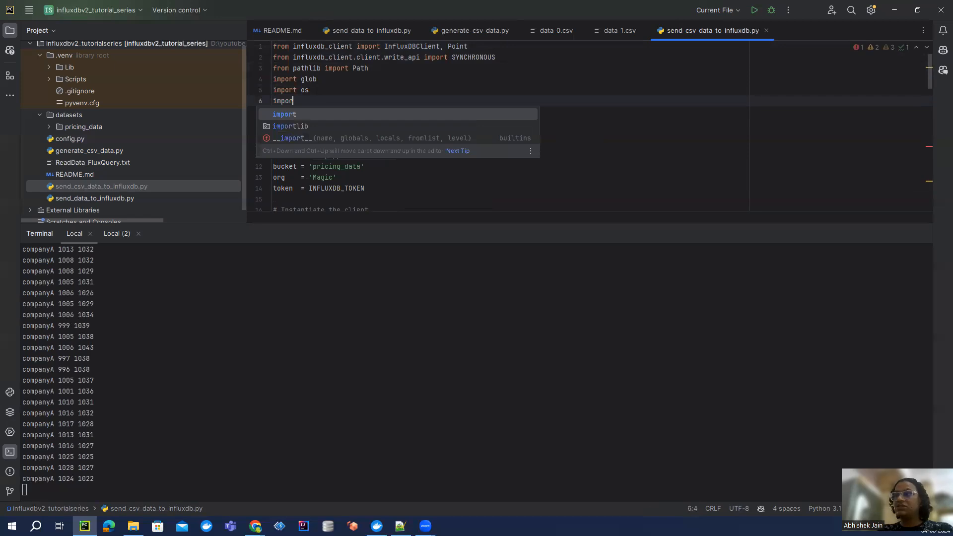
type("pandas s")
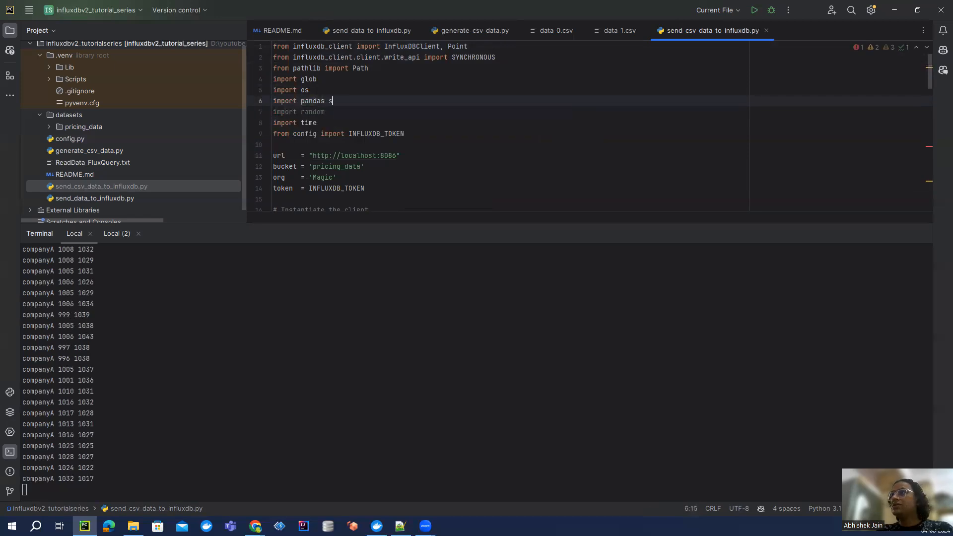
type("as pd")
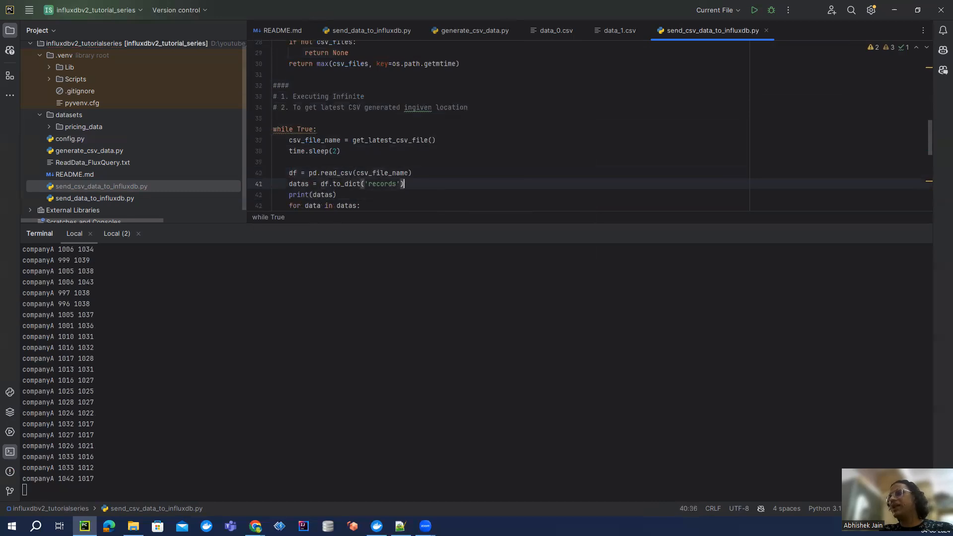
type("company_name = data['companyA']")
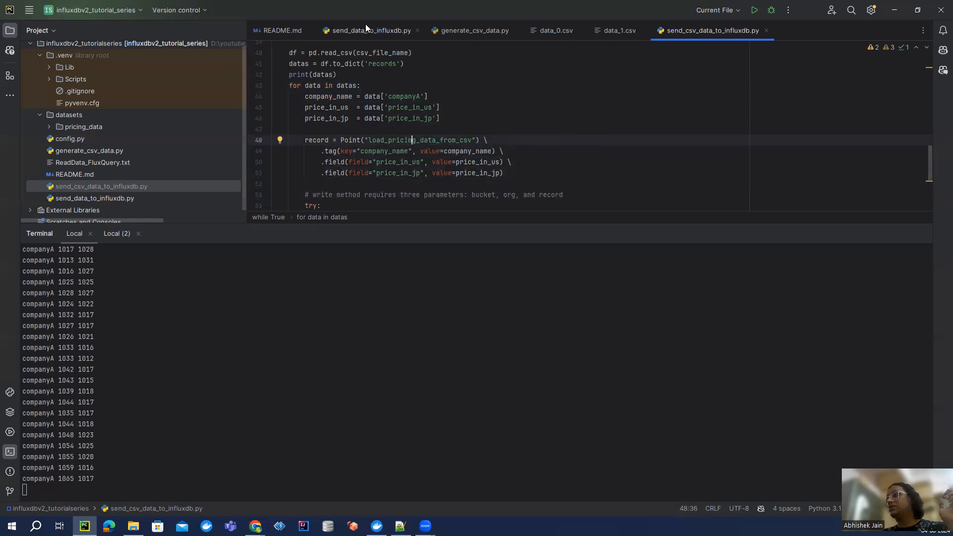
left_click(369, 31)
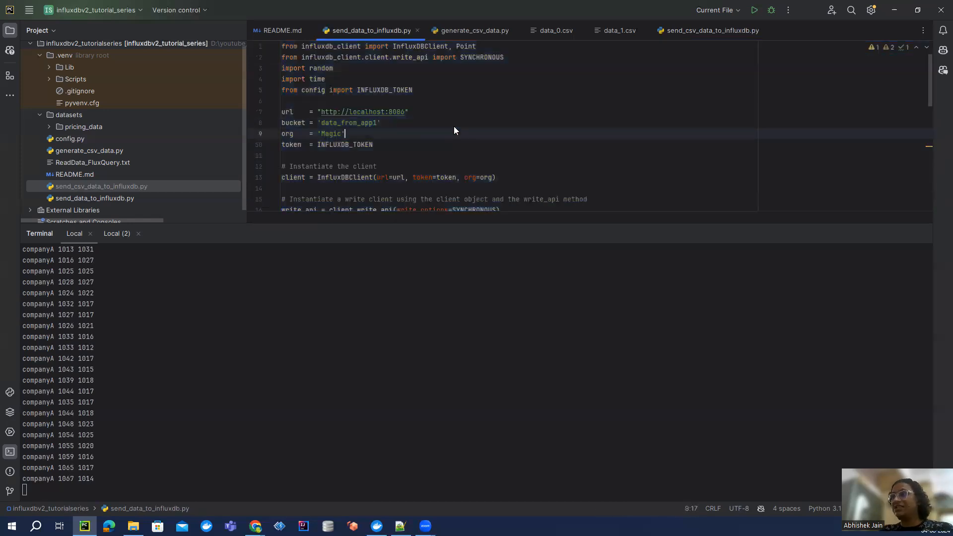
scroll("down", 3)
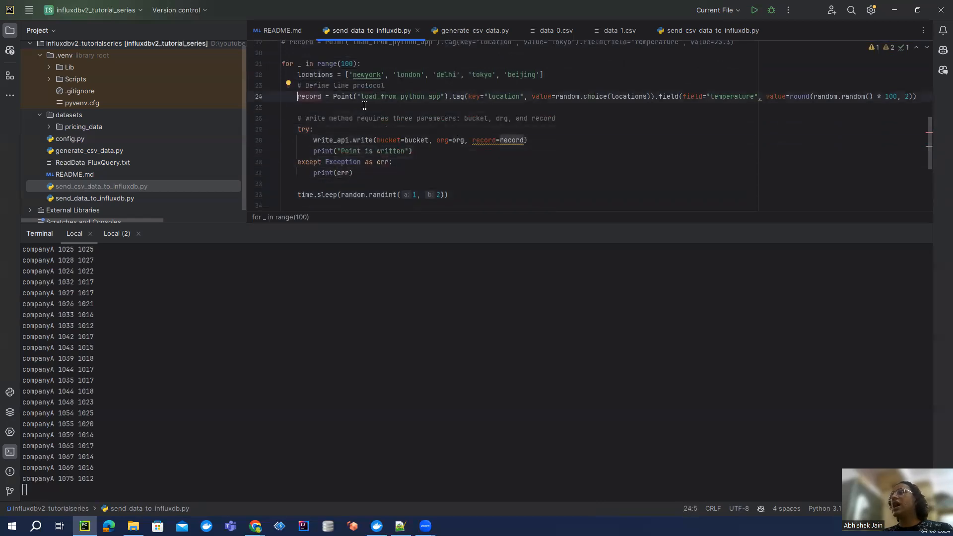
double_click(398, 96)
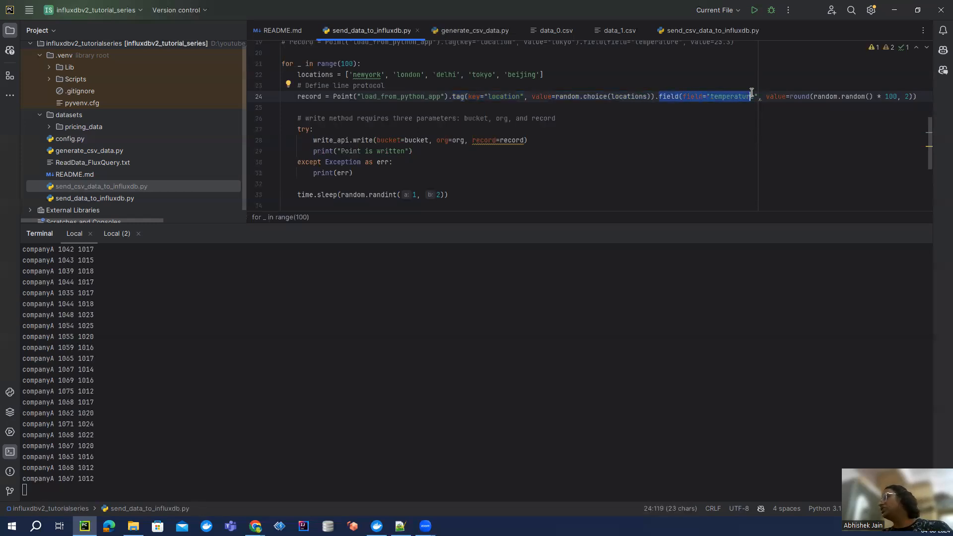
scroll("down", 3)
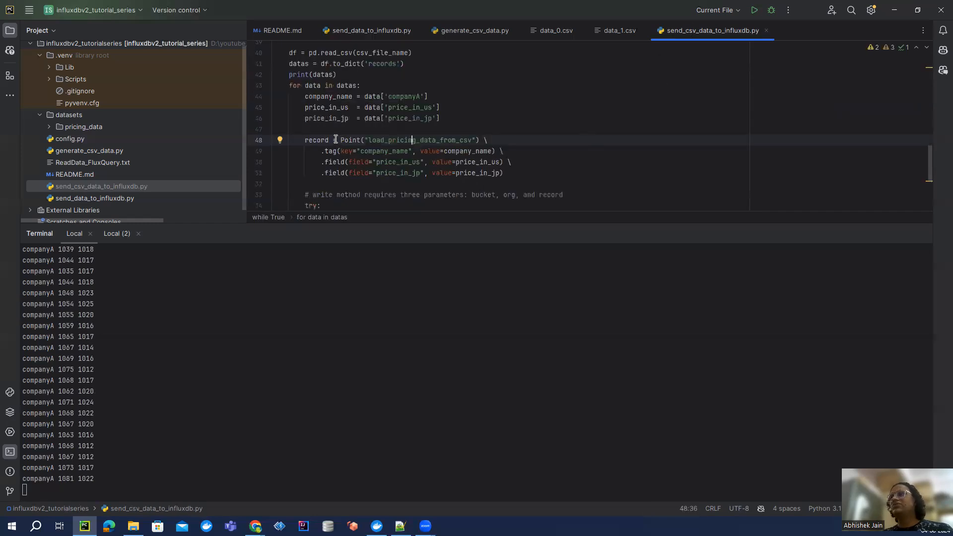
double_click(409, 139)
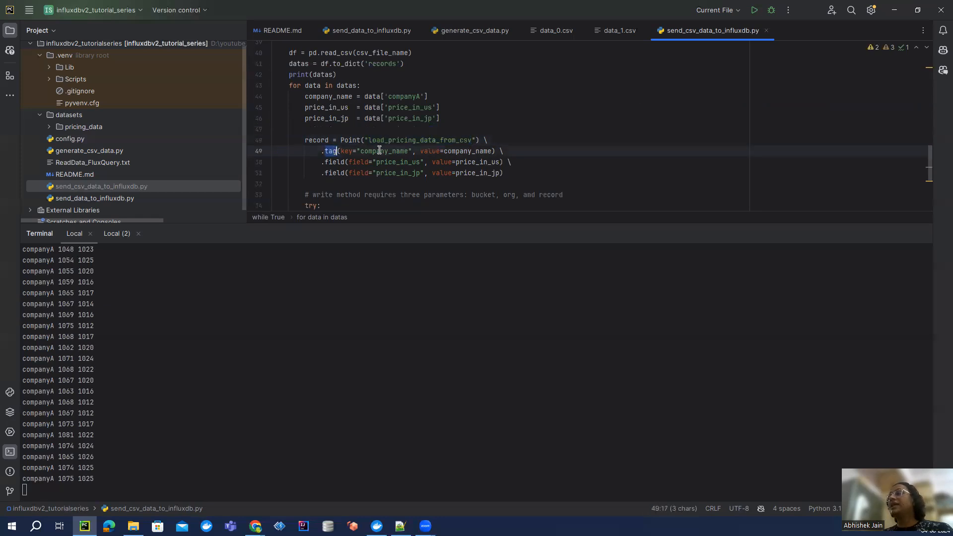
double_click(384, 151)
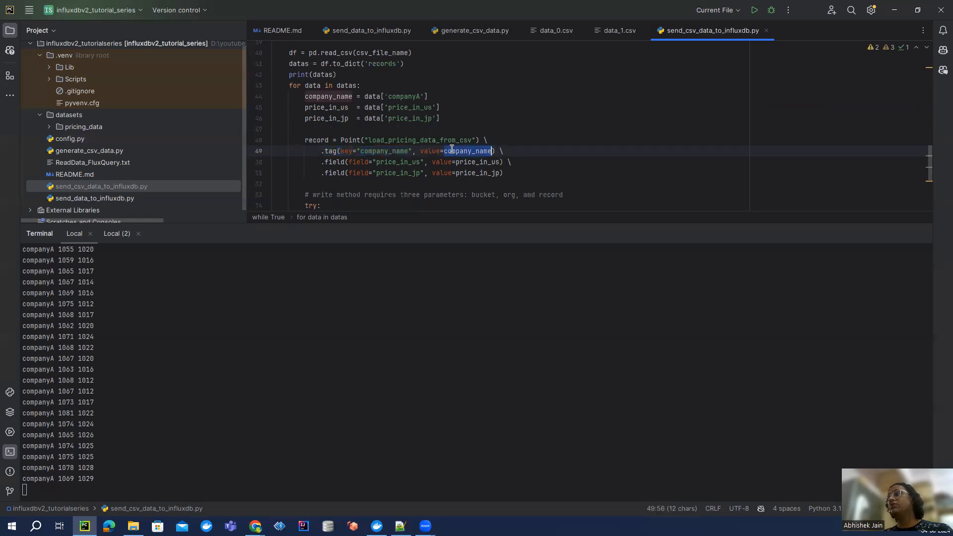
left_click(329, 96)
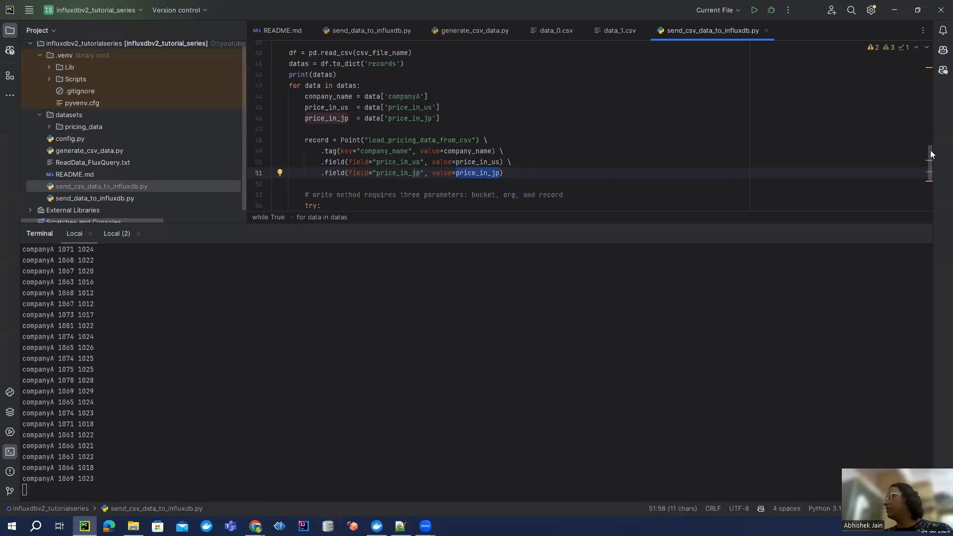
scroll("down", 3)
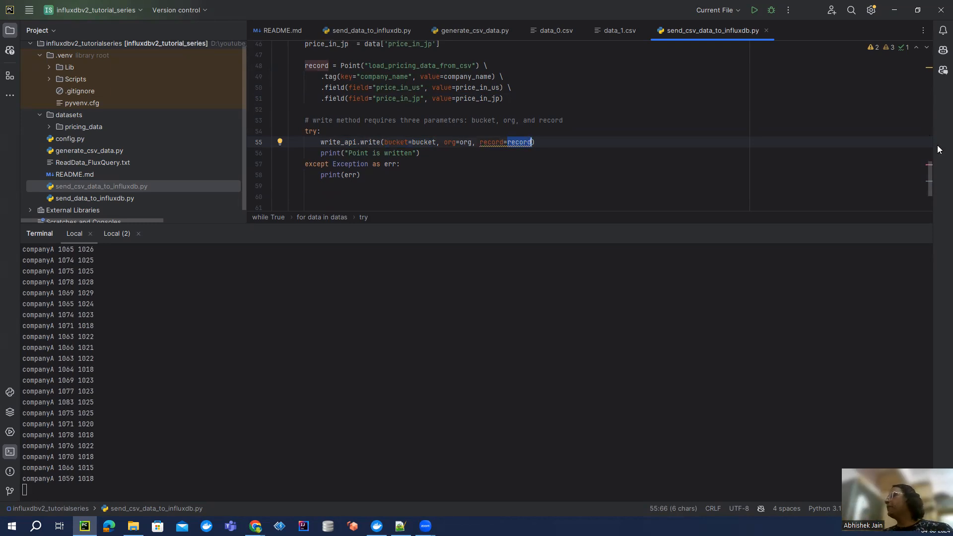
scroll("up", 3)
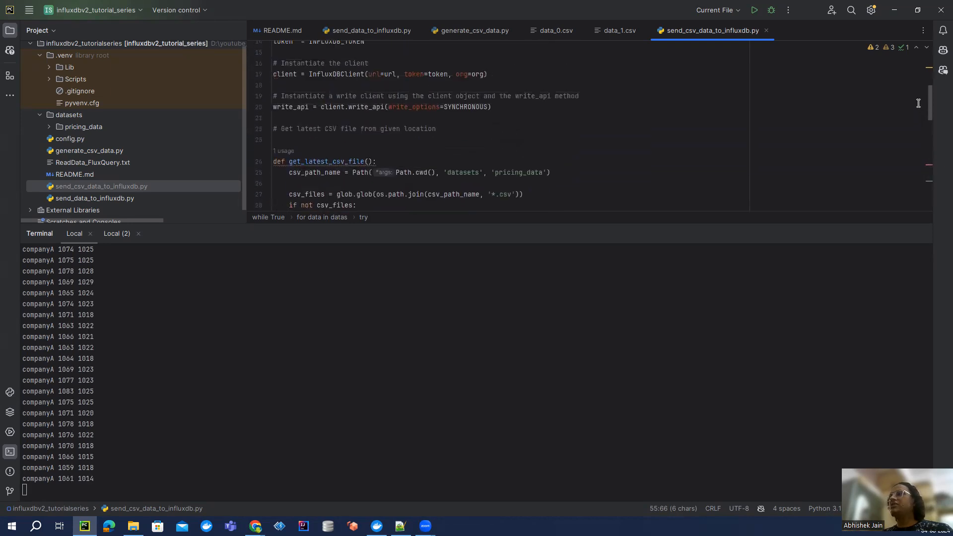
scroll("up", 3)
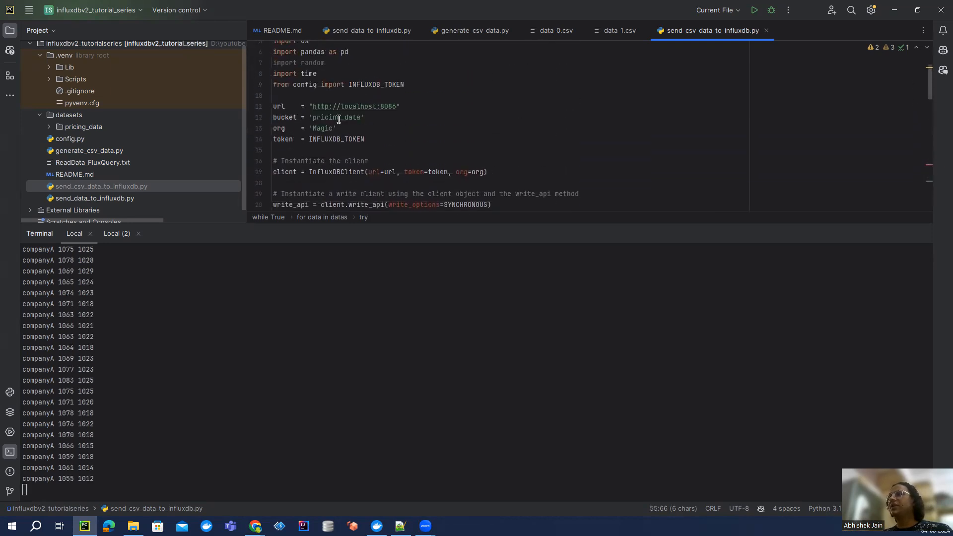
double_click(334, 117)
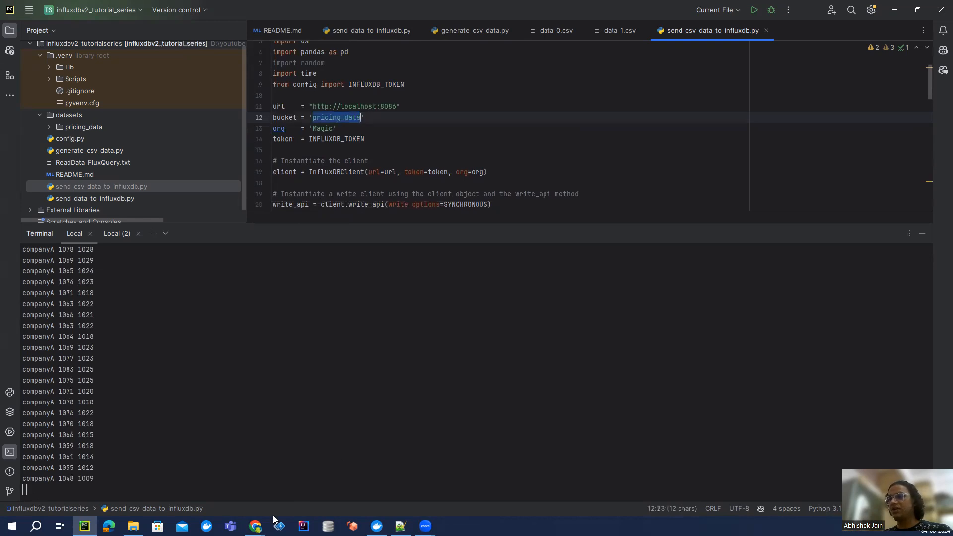
mouse_move(255, 526)
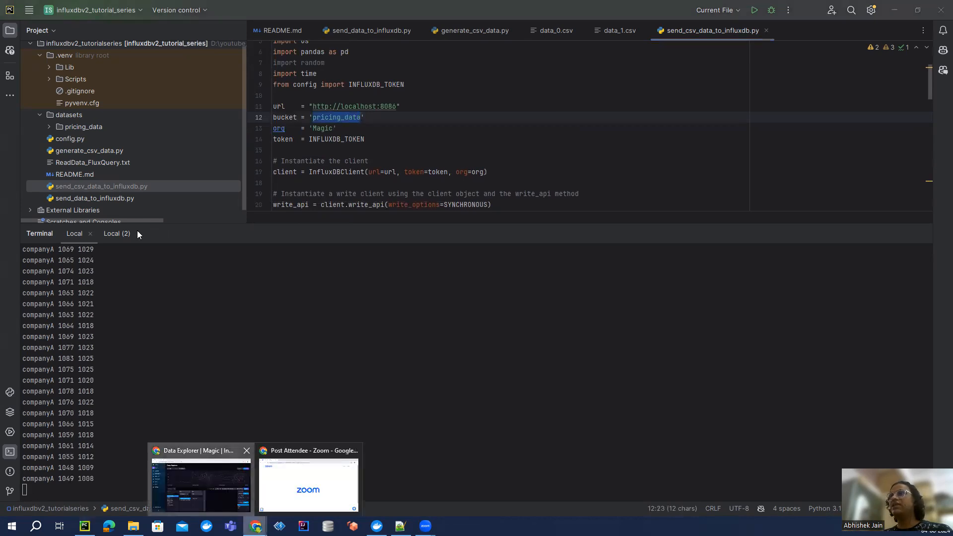
Step: Create the pricing_data bucket with Delete Data set to Never, then view it in Data Explorer
left_click(201, 480)
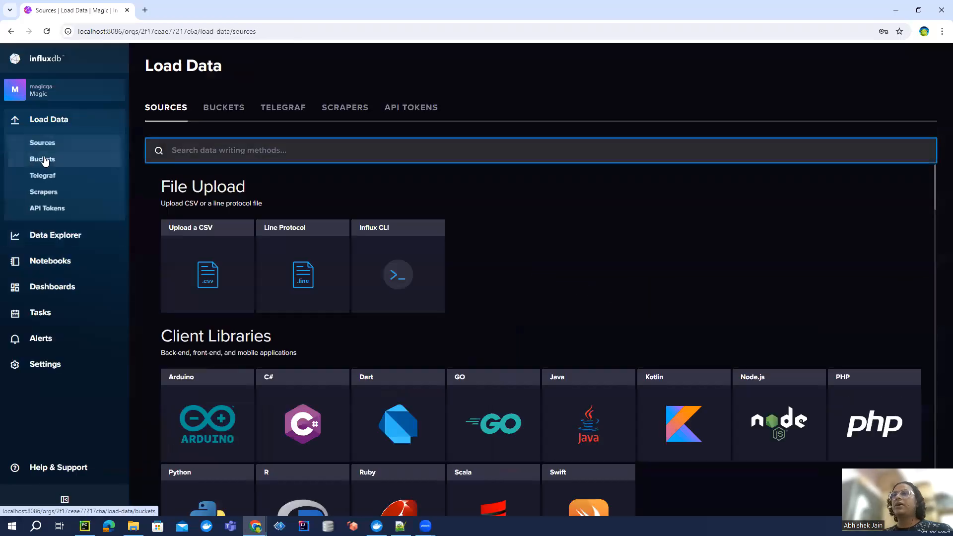
left_click(42, 159)
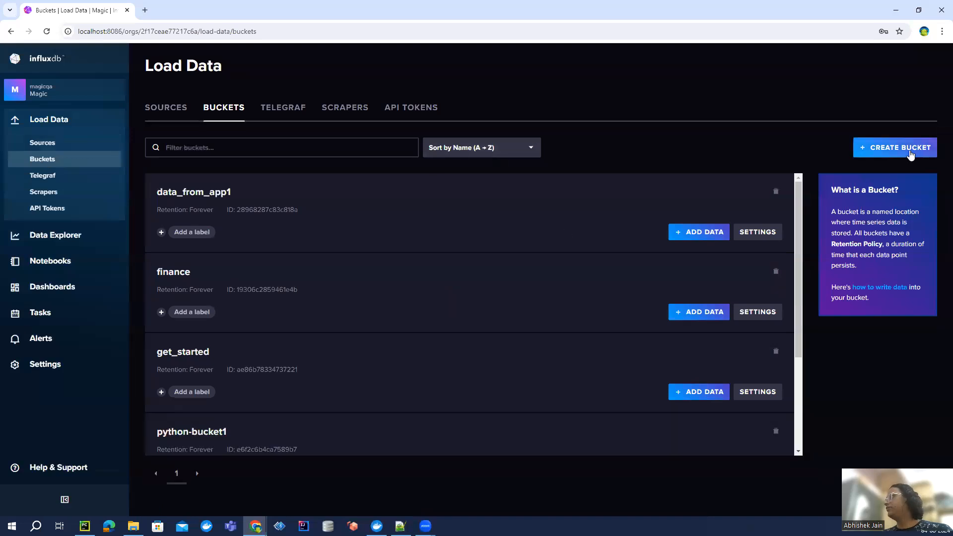
left_click(894, 147)
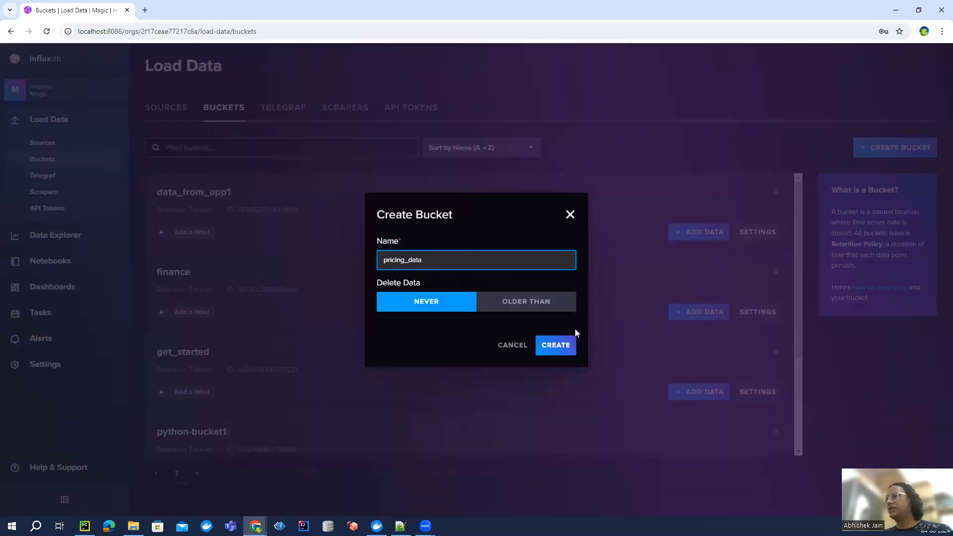
left_click(555, 344)
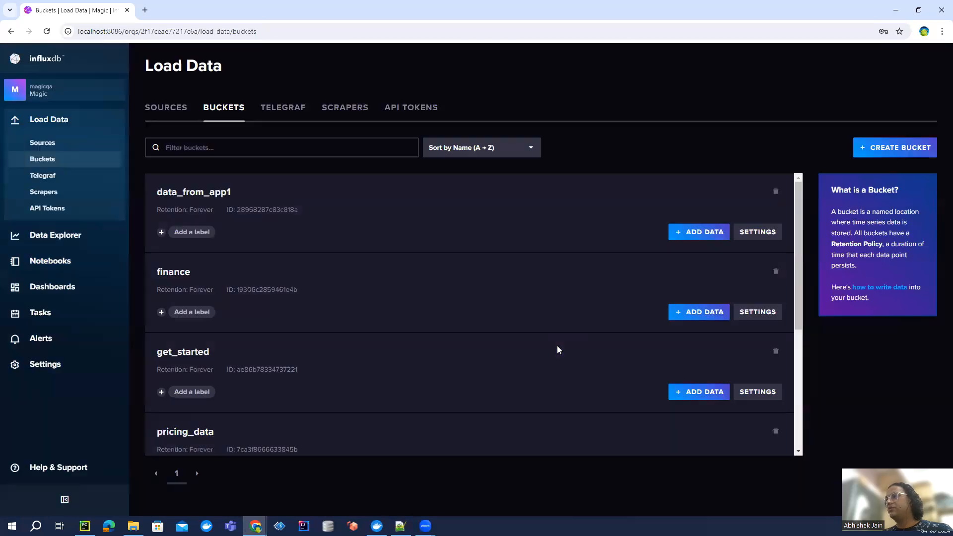
mouse_move(282, 410)
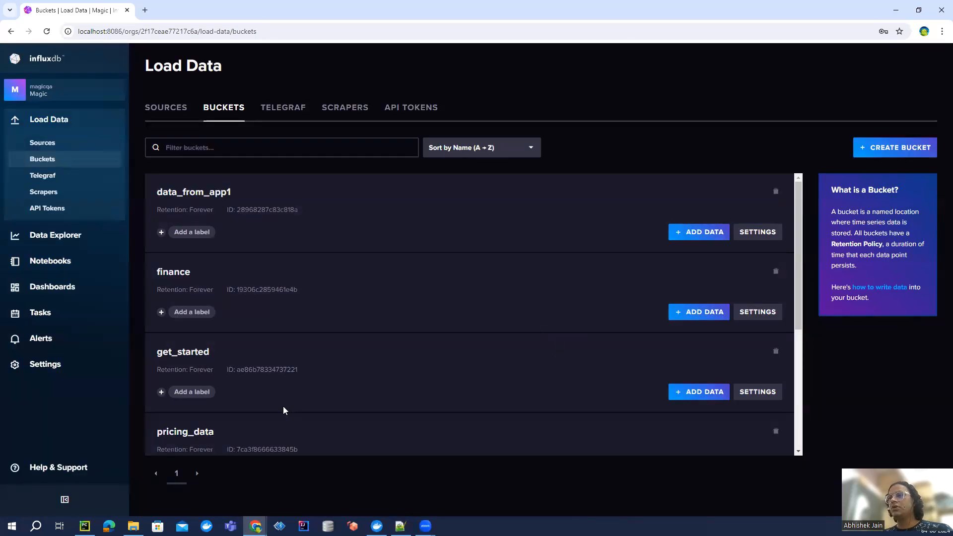
left_click(55, 236)
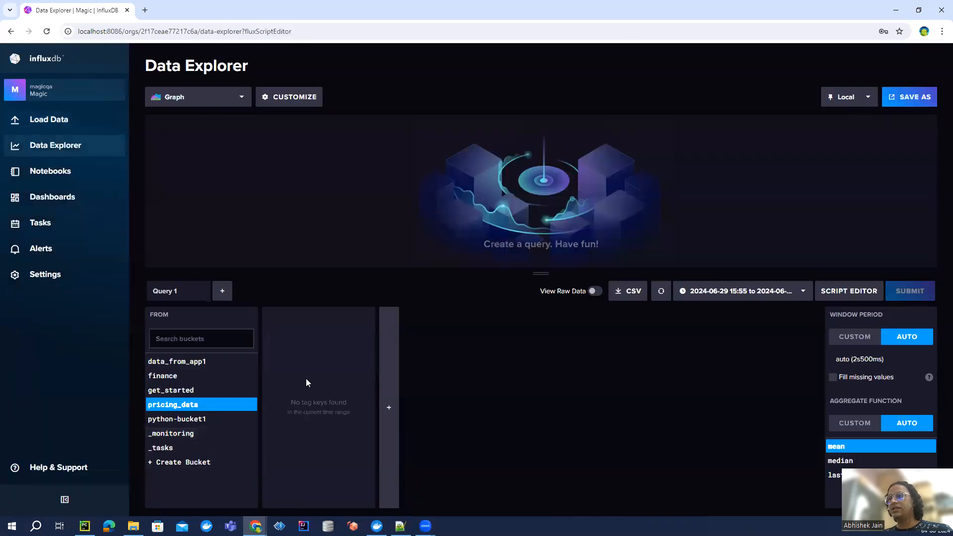
mouse_move(455, 418)
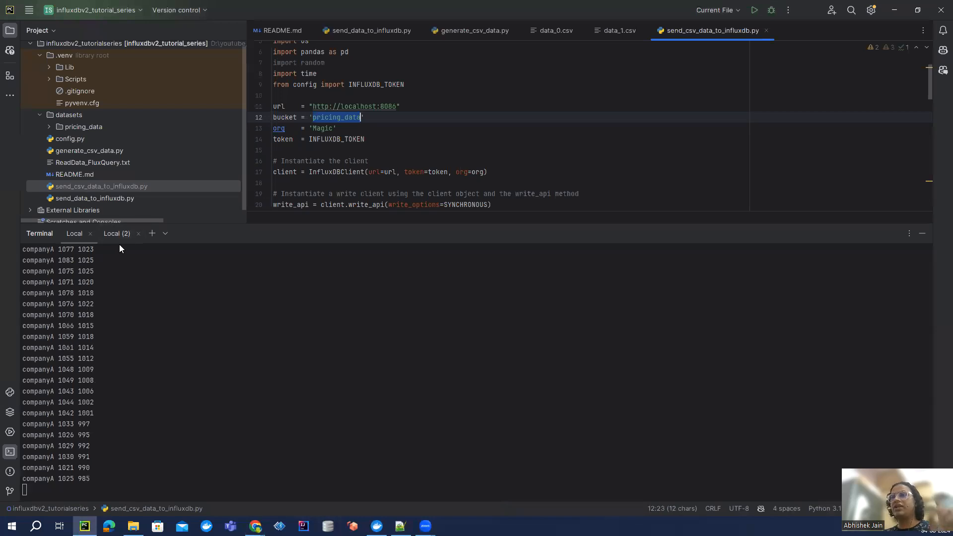
Step: Clear the terminal and run python .\send_csv_data_to_influxdb.py, confirming each 'Point is written'
type("clear")
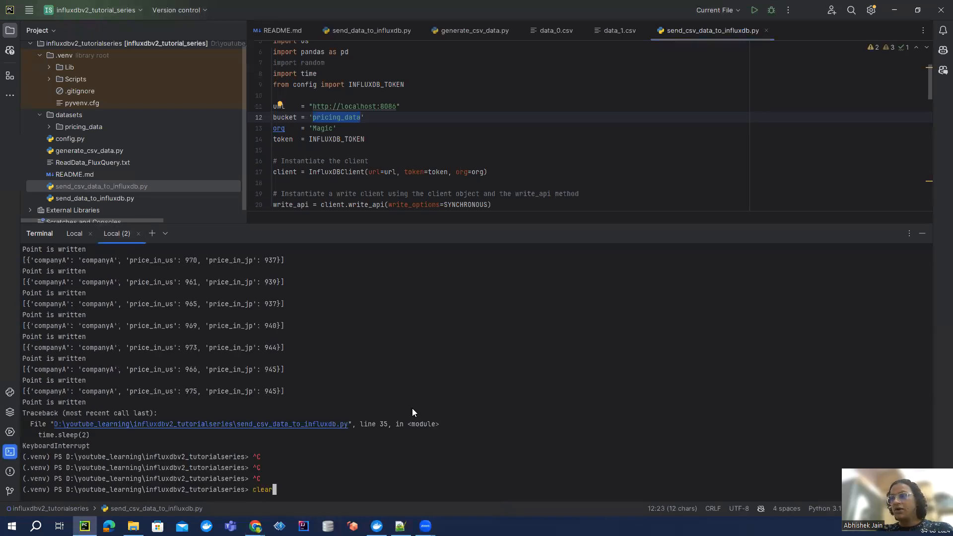
key("Return")
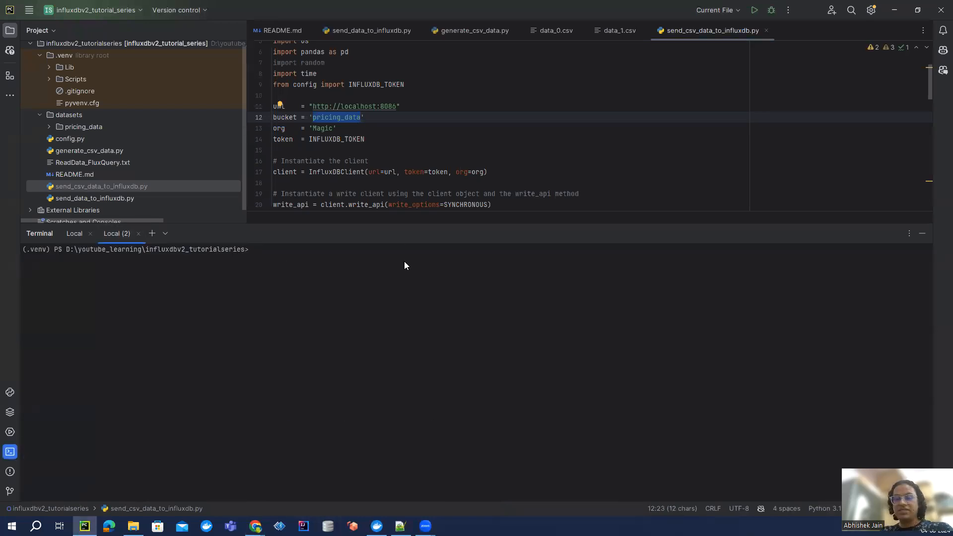
type("python s")
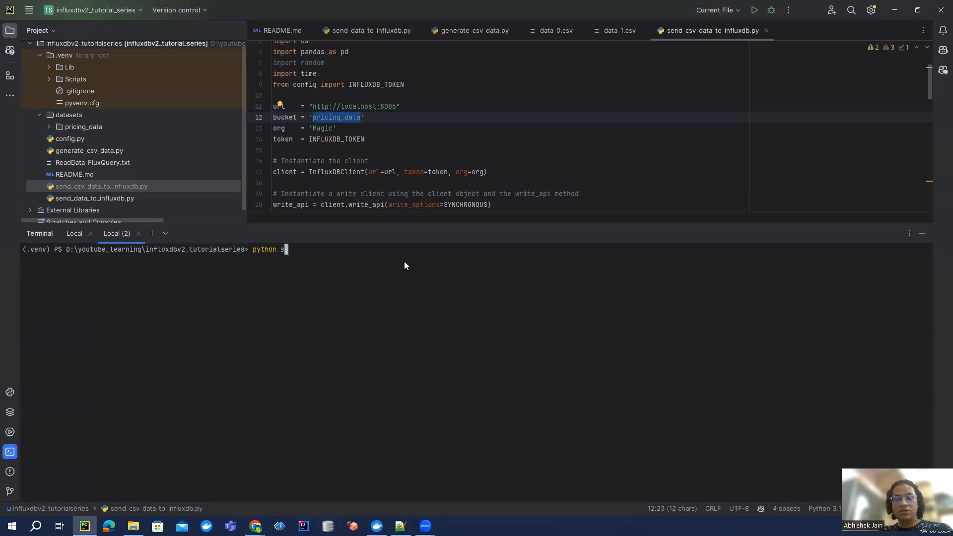
type(".\\send_csv_data_to_influxdb.py")
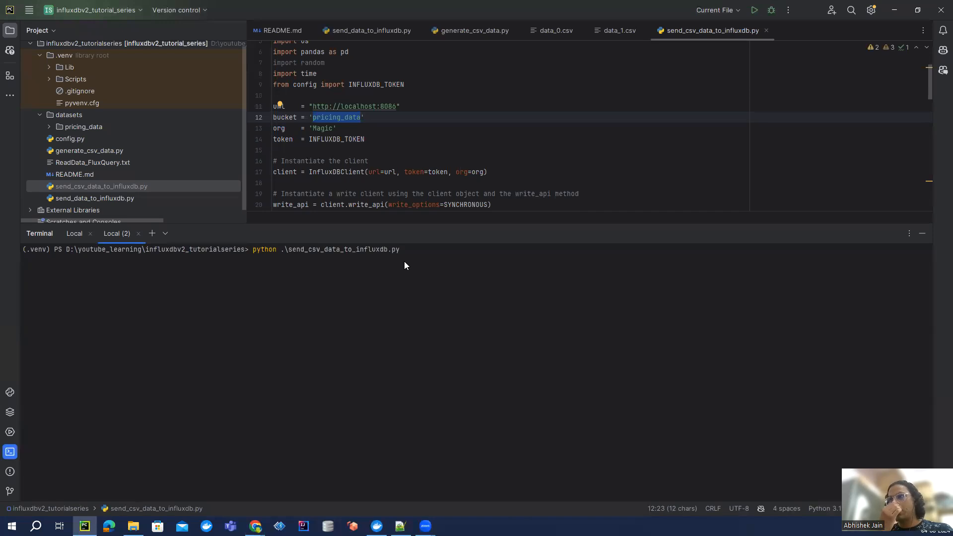
mouse_move(400, 263)
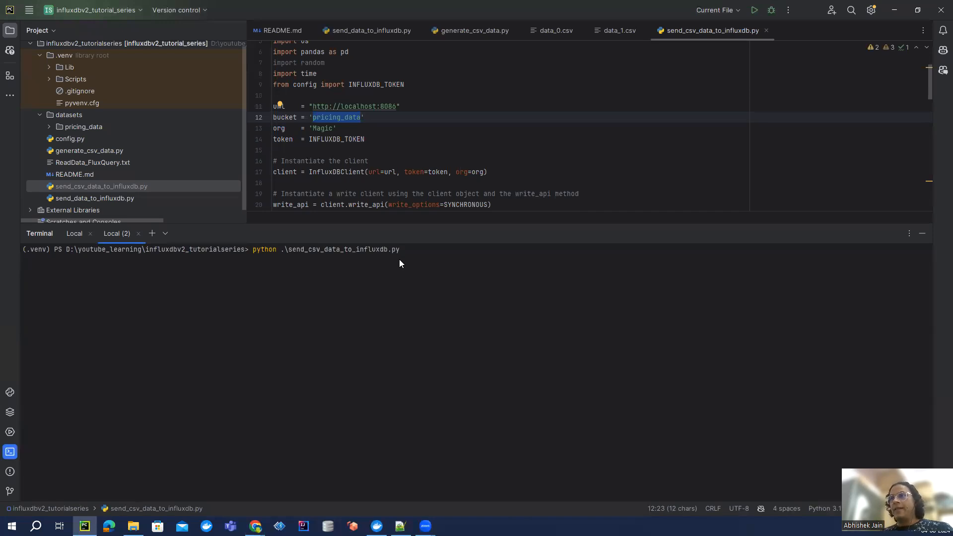
mouse_move(921, 234)
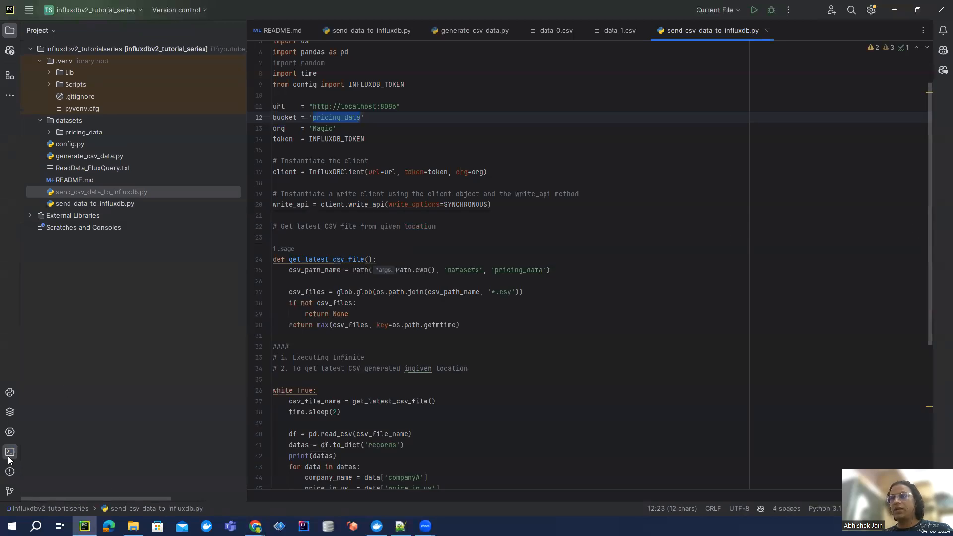
left_click(9, 452)
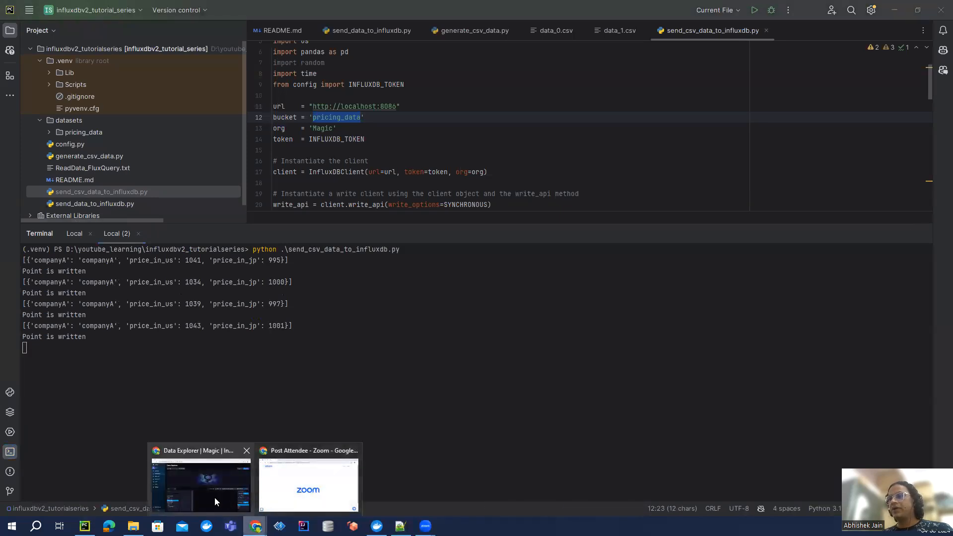
left_click(200, 480)
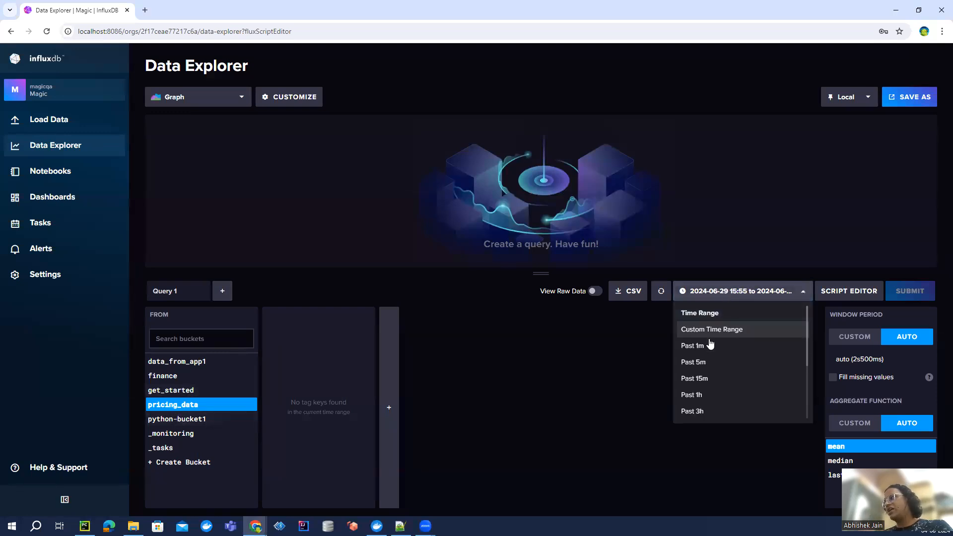
Step: Query Past 1m of load_pricing_data price_in_jp and price_in_us for companyA and submit the graph
left_click(691, 346)
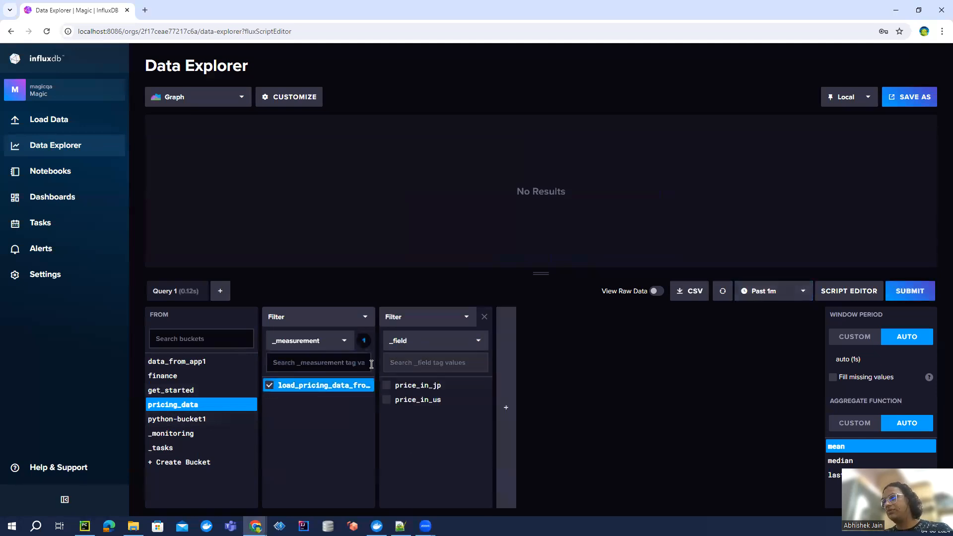
mouse_move(315, 385)
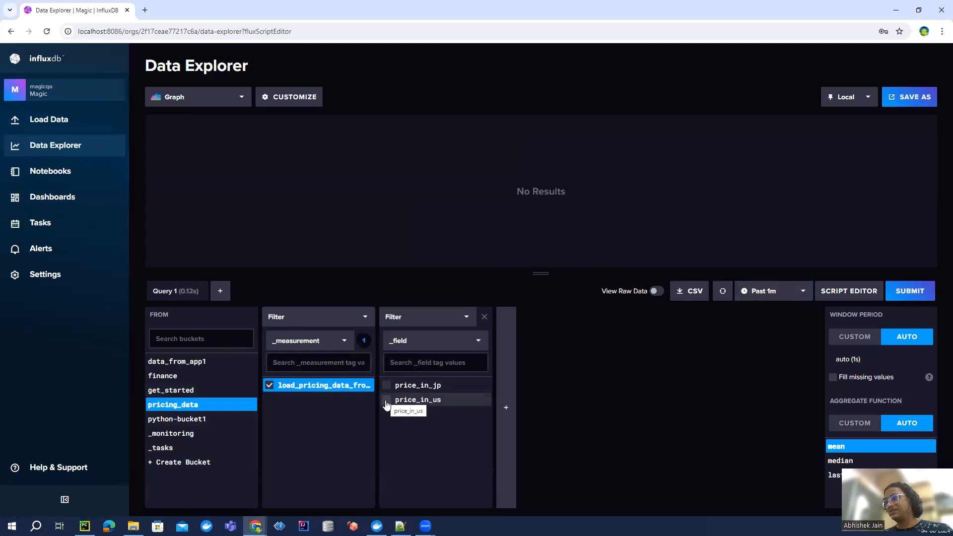
mouse_move(490, 325)
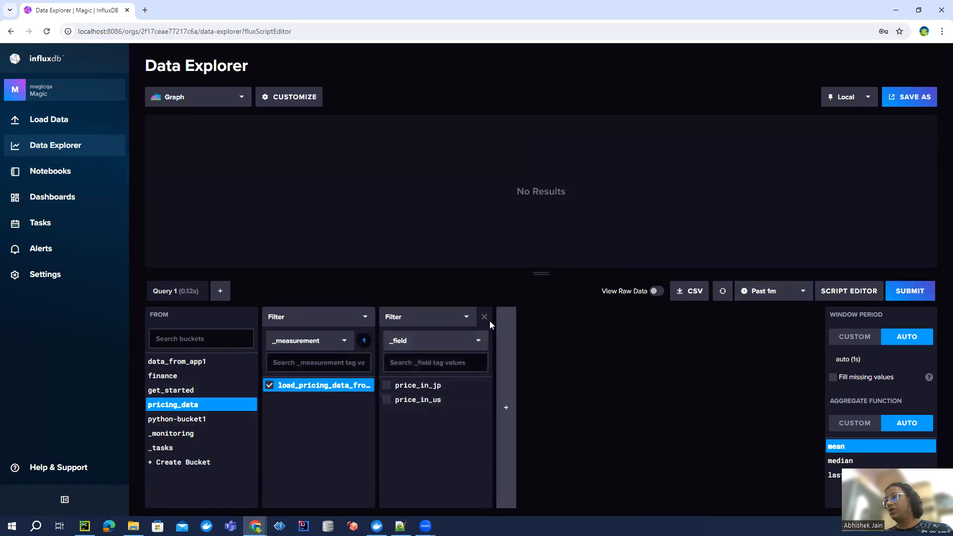
left_click(505, 406)
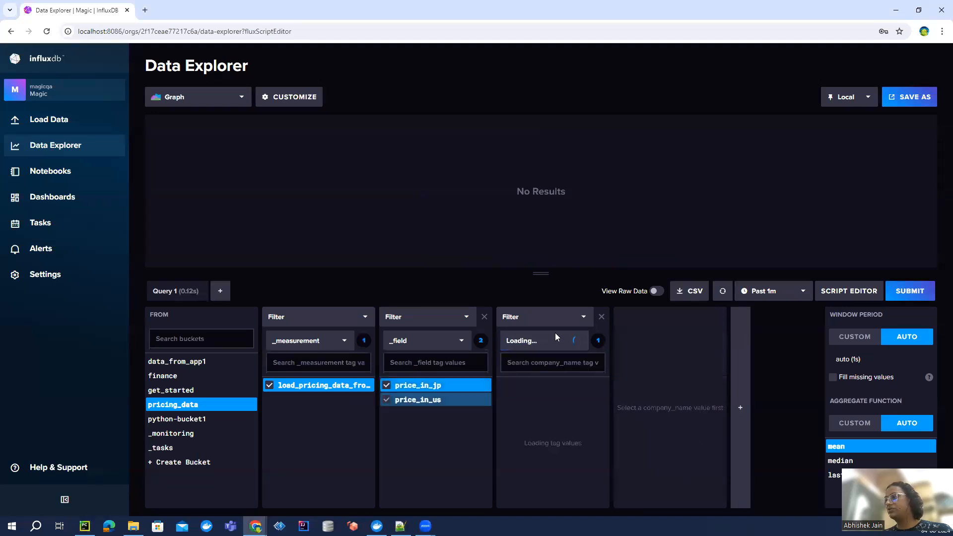
left_click(528, 385)
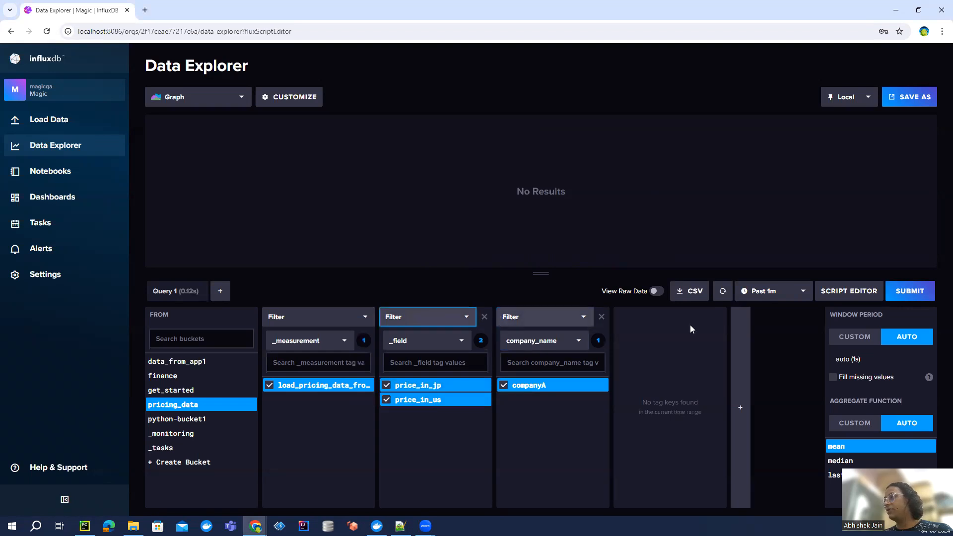
mouse_move(507, 389)
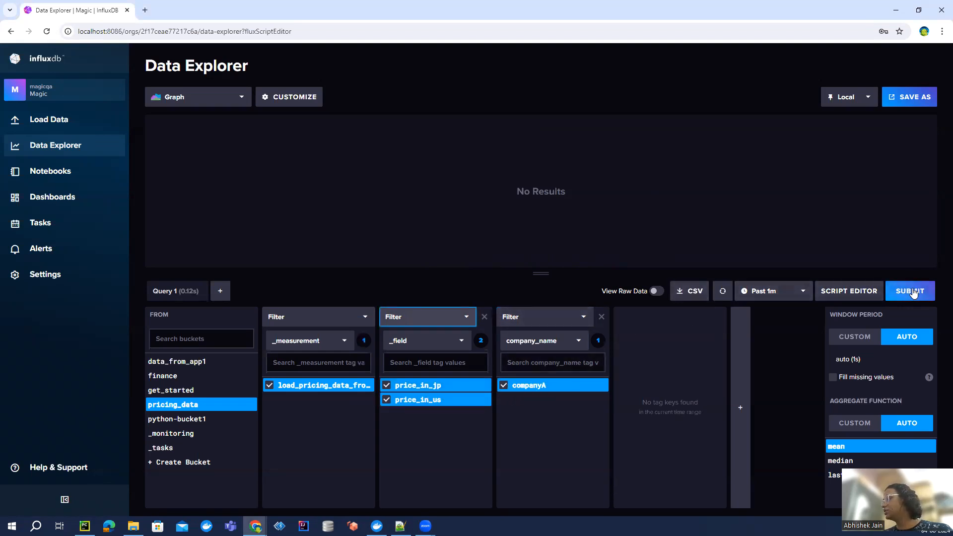
left_click(910, 291)
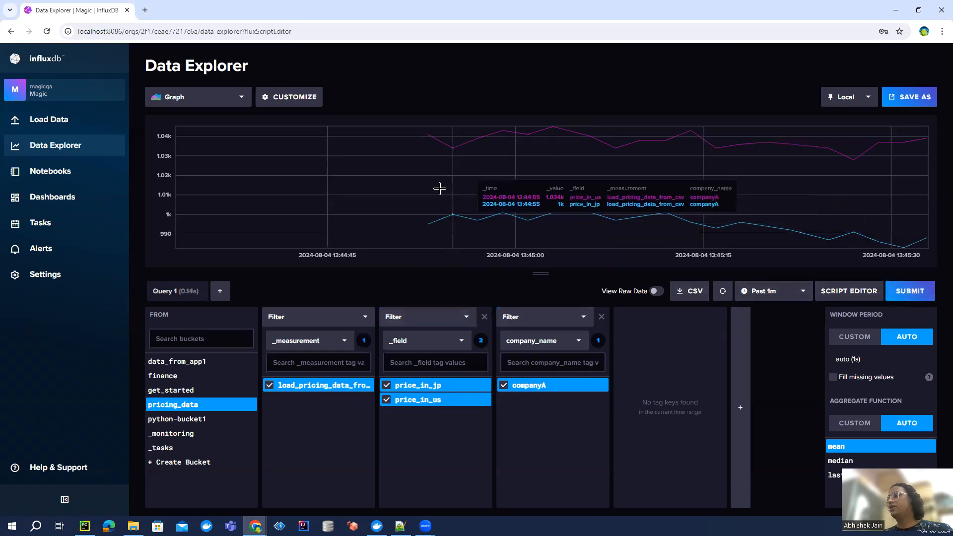
mouse_move(938, 199)
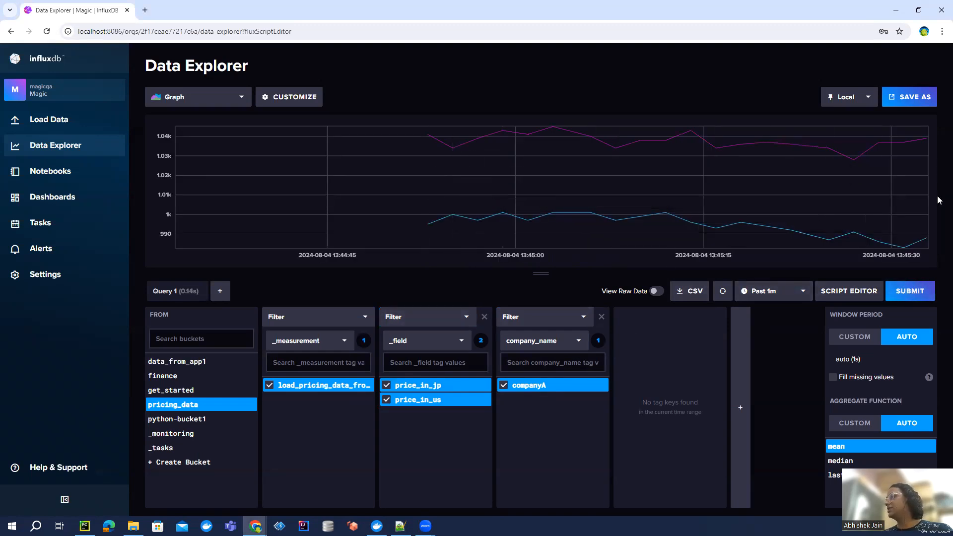
mouse_move(411, 212)
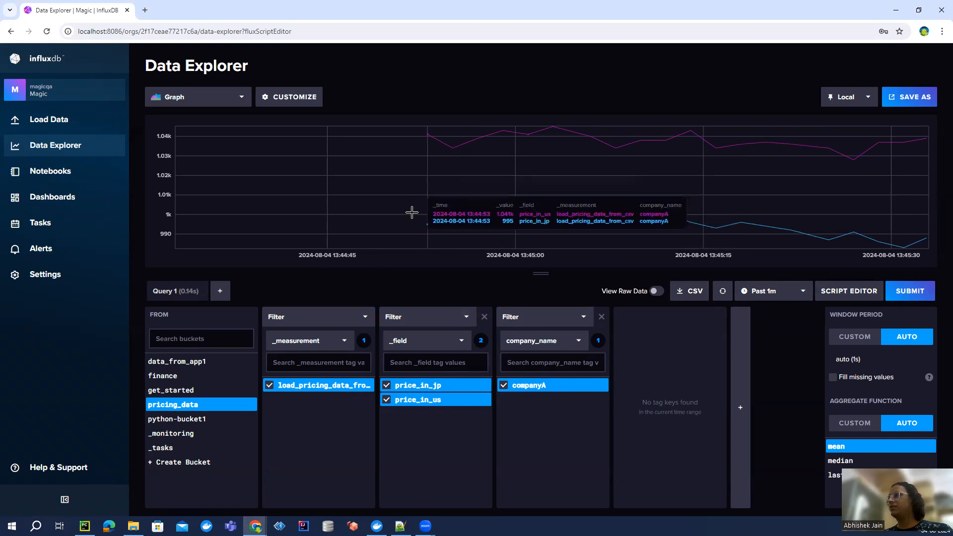
mouse_move(604, 270)
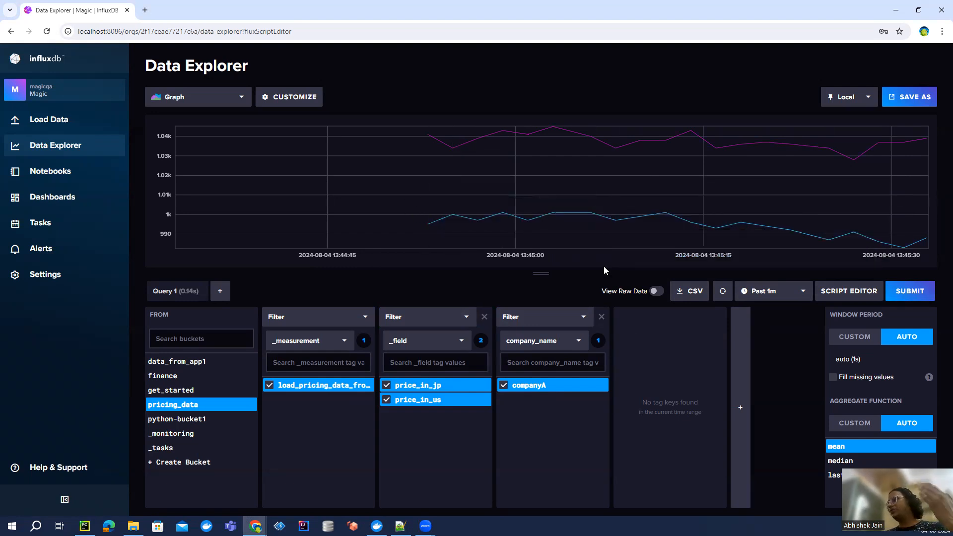
mouse_move(434, 317)
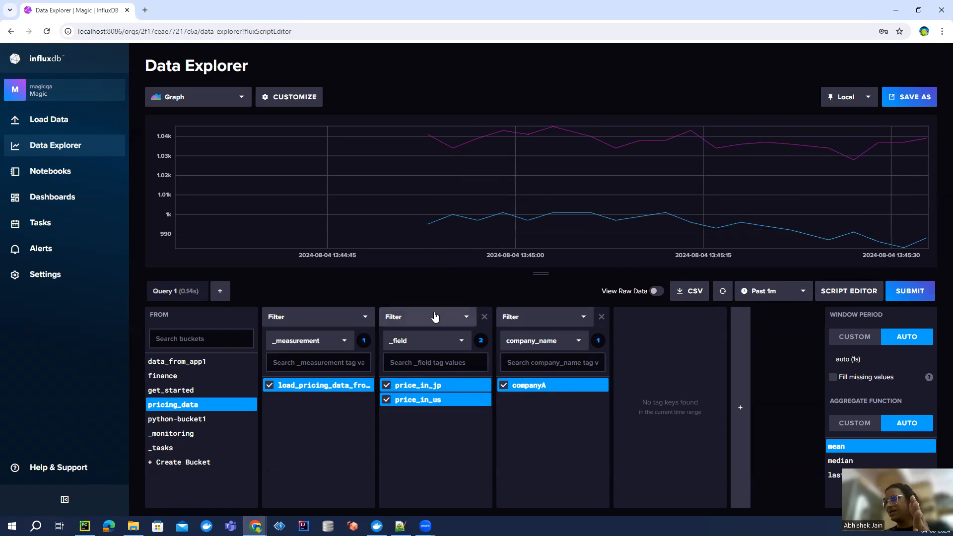
mouse_move(435, 306)
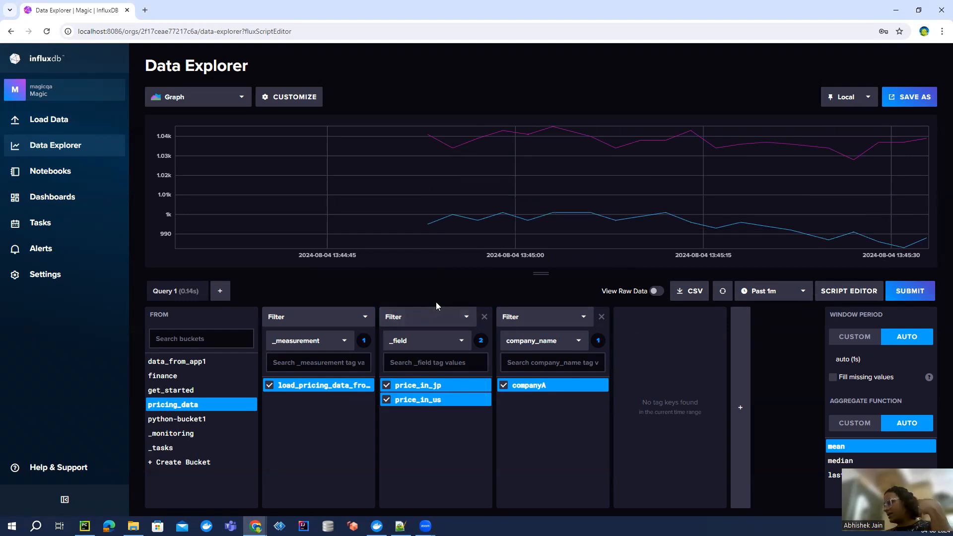
mouse_move(421, 320)
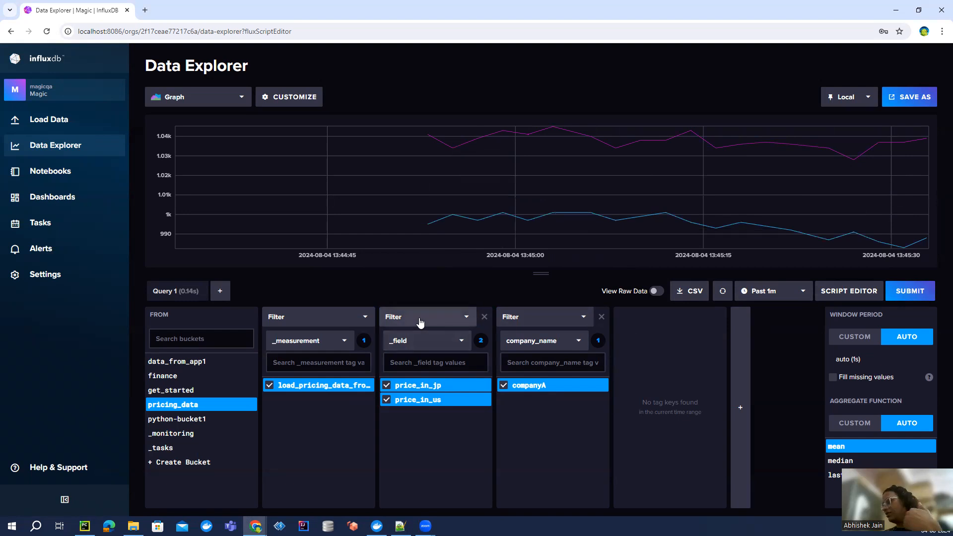
mouse_move(426, 313)
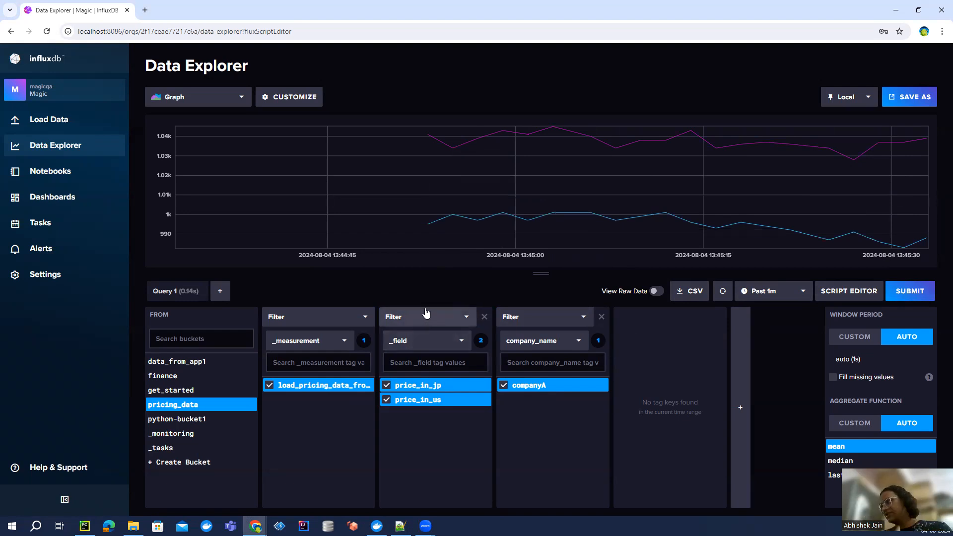
mouse_move(443, 280)
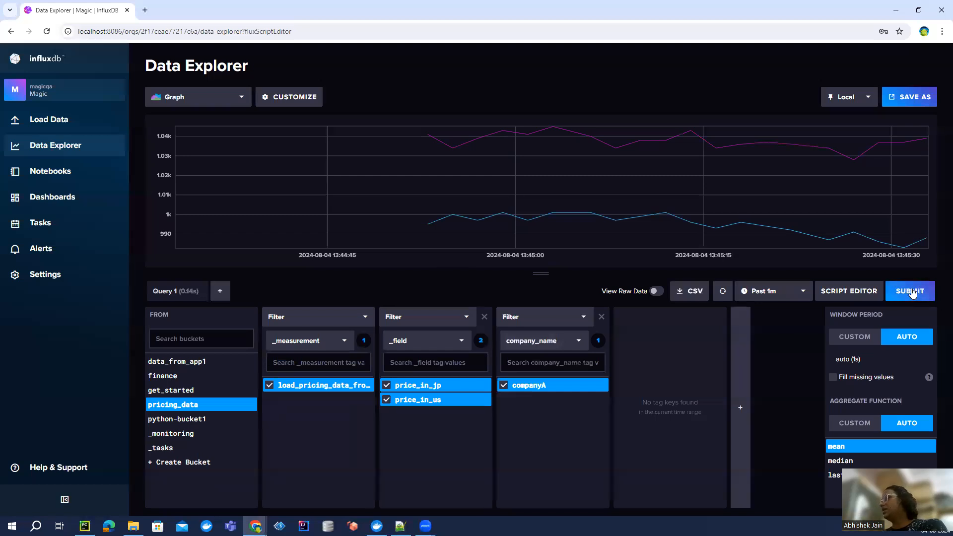
Step: Resubmit the query, widen to Past 5m, then return the range to Past 1m
left_click(910, 291)
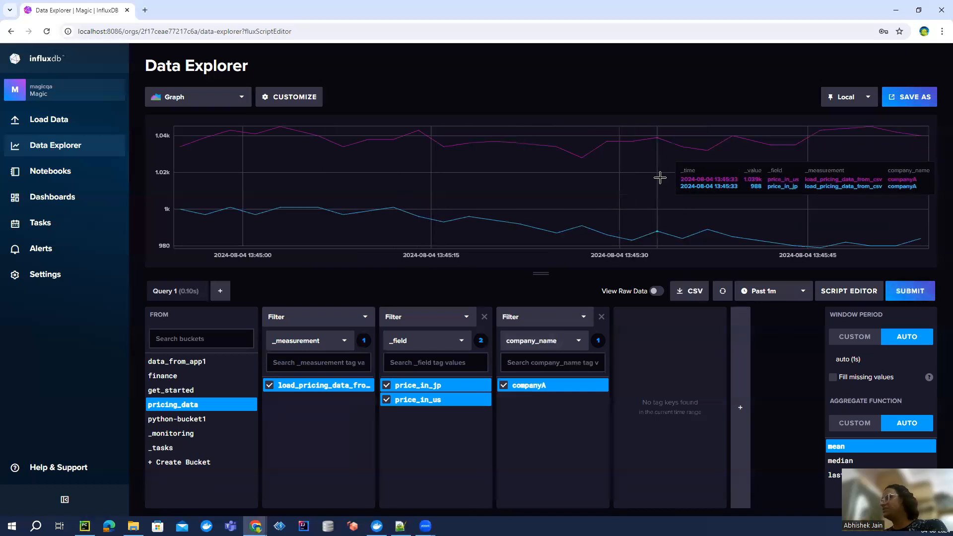
left_click(773, 290)
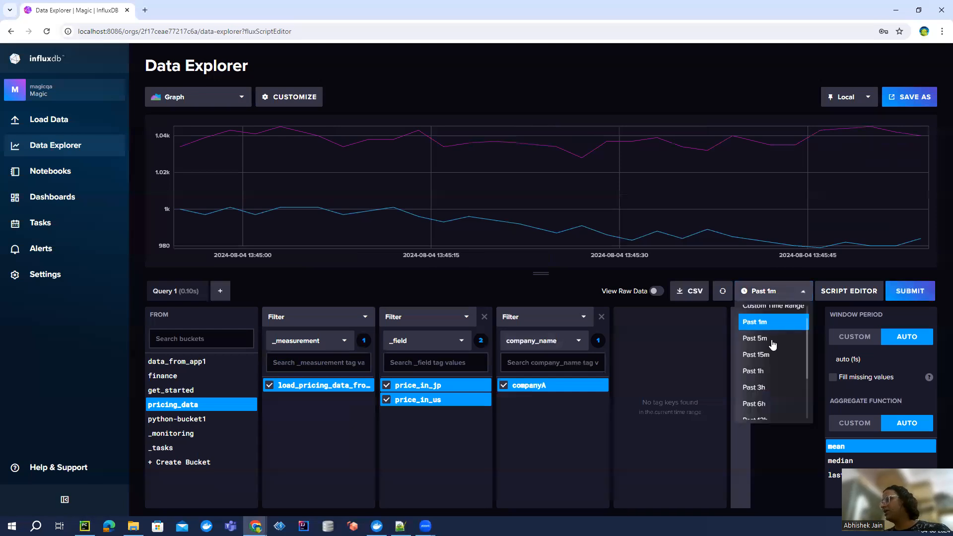
left_click(754, 338)
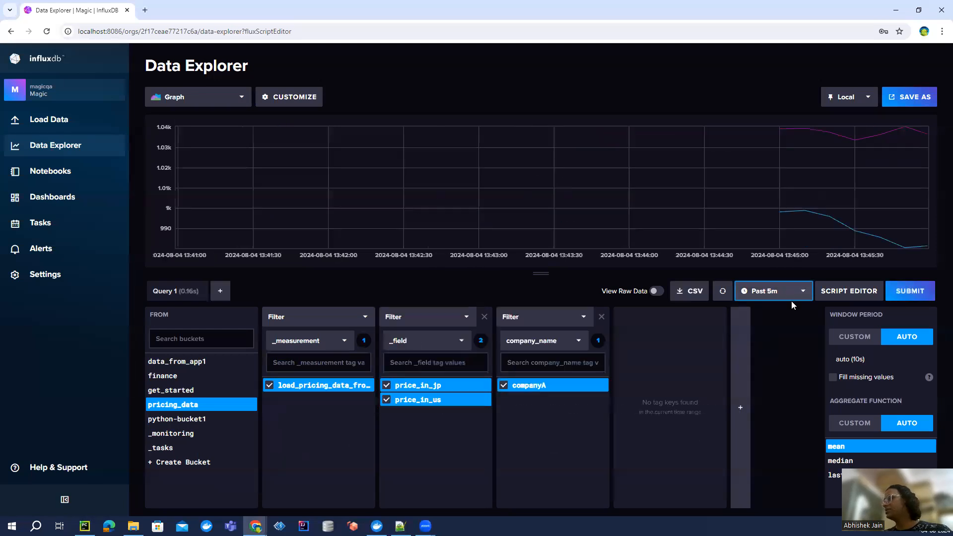
left_click(772, 291)
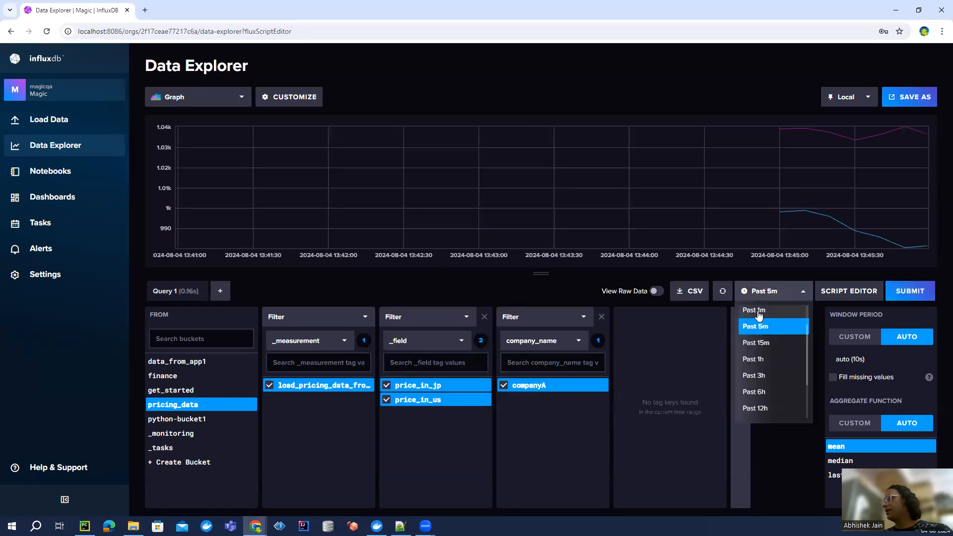
left_click(753, 310)
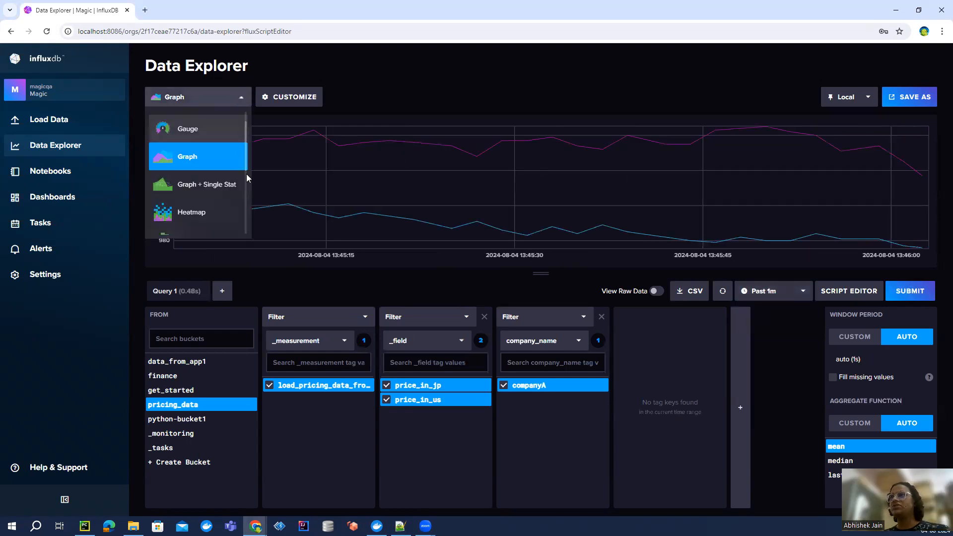
left_click(187, 156)
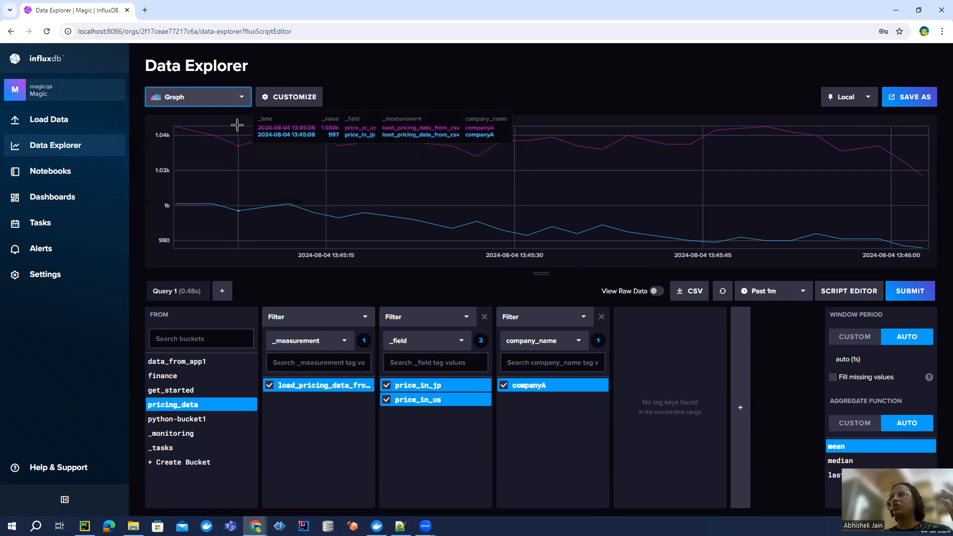
left_click(197, 97)
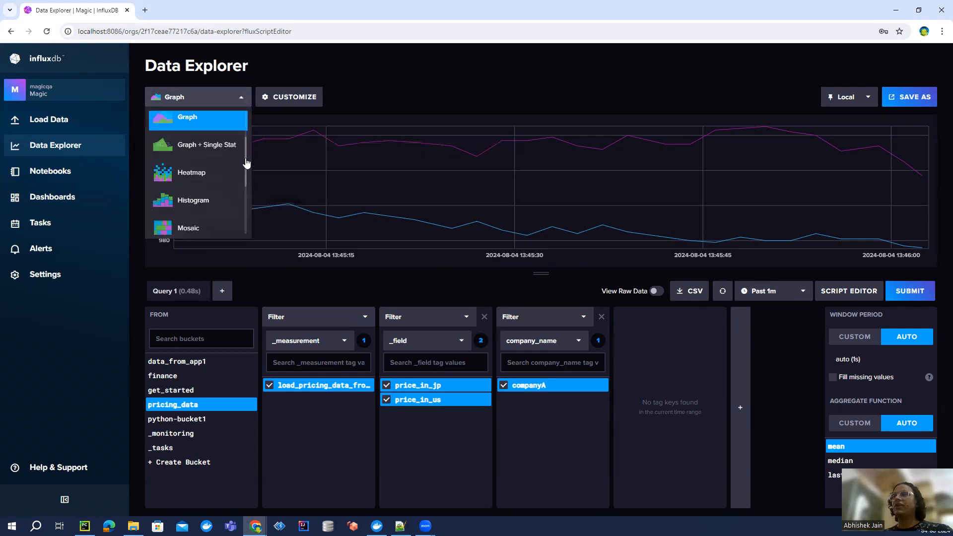
scroll("down", 3)
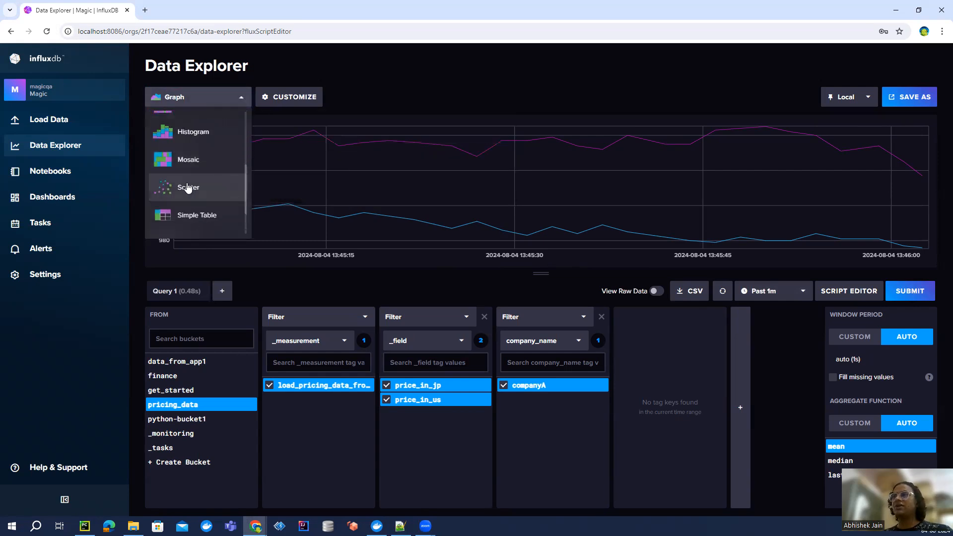
left_click(189, 187)
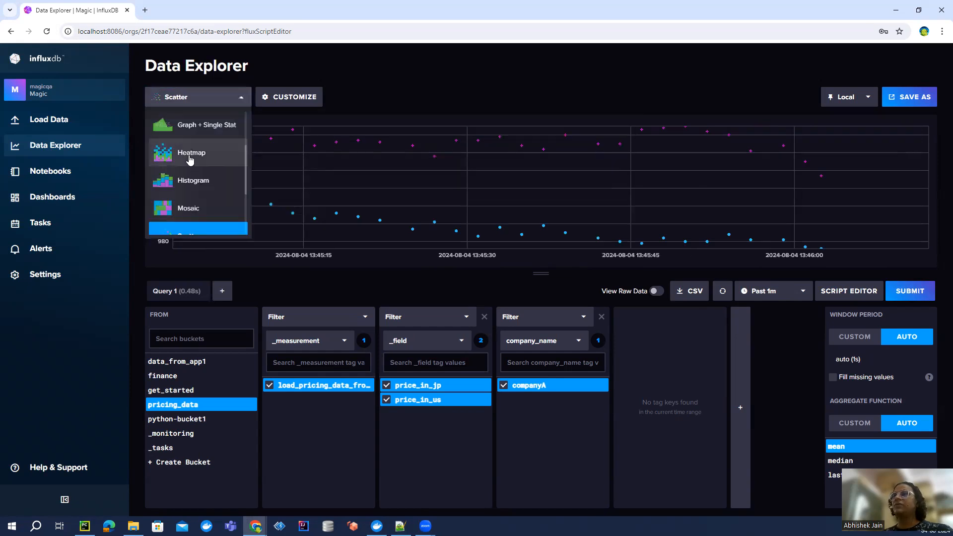
left_click(191, 152)
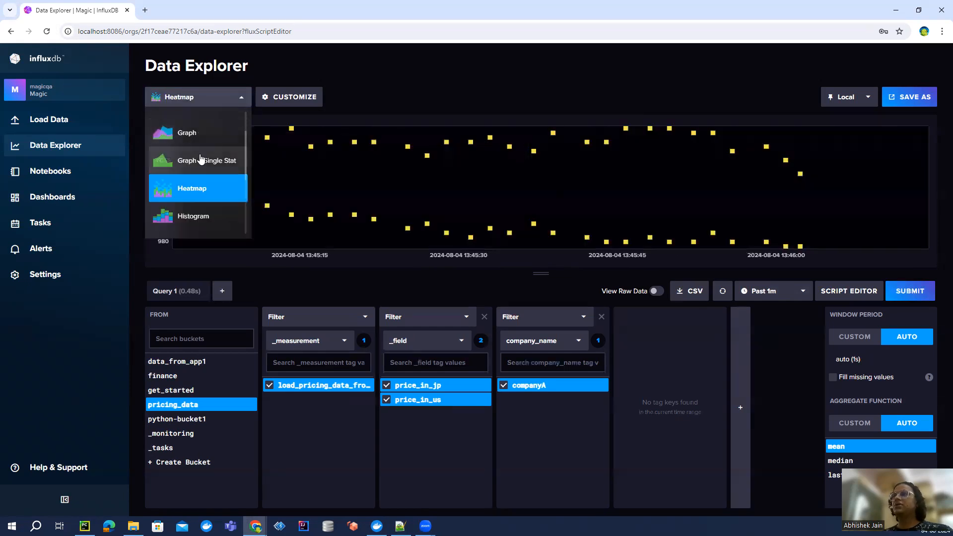
left_click(206, 172)
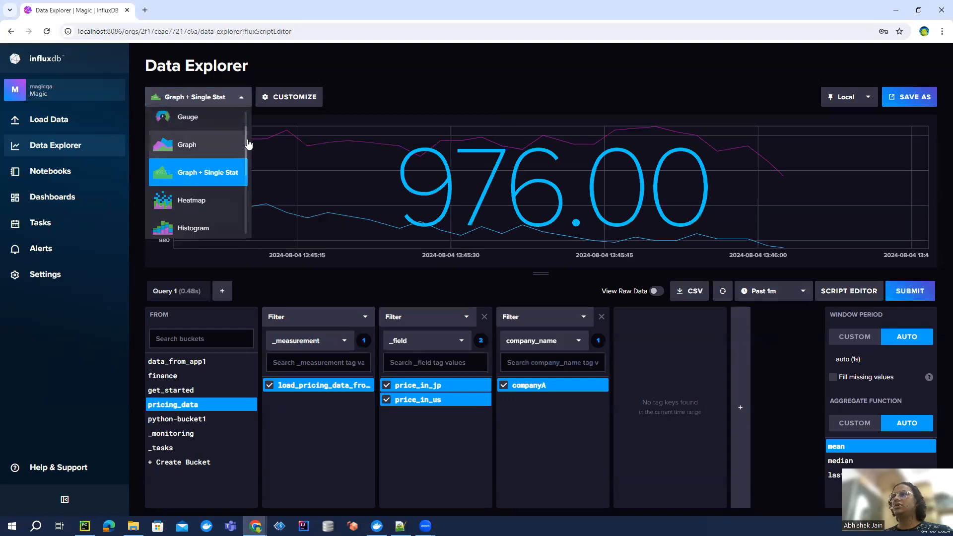
mouse_move(243, 128)
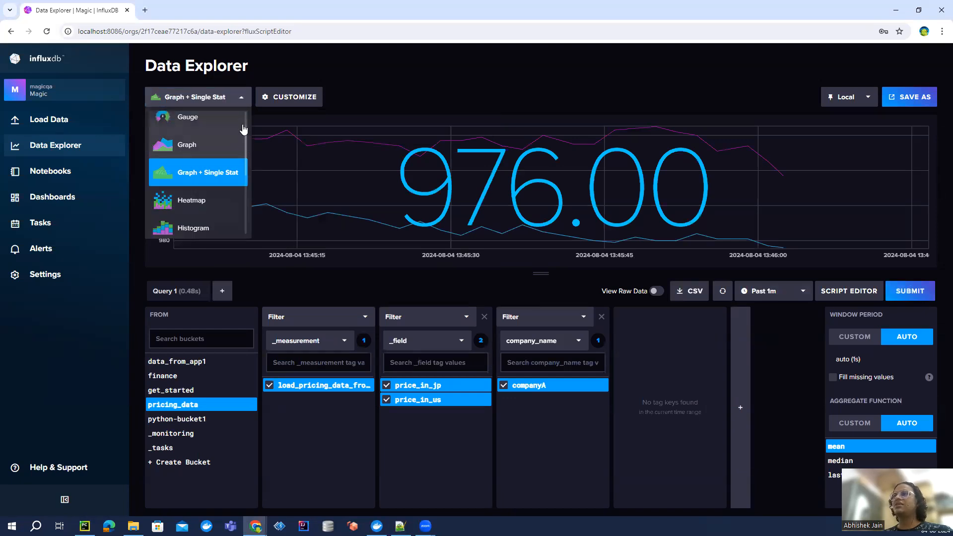
left_click(187, 145)
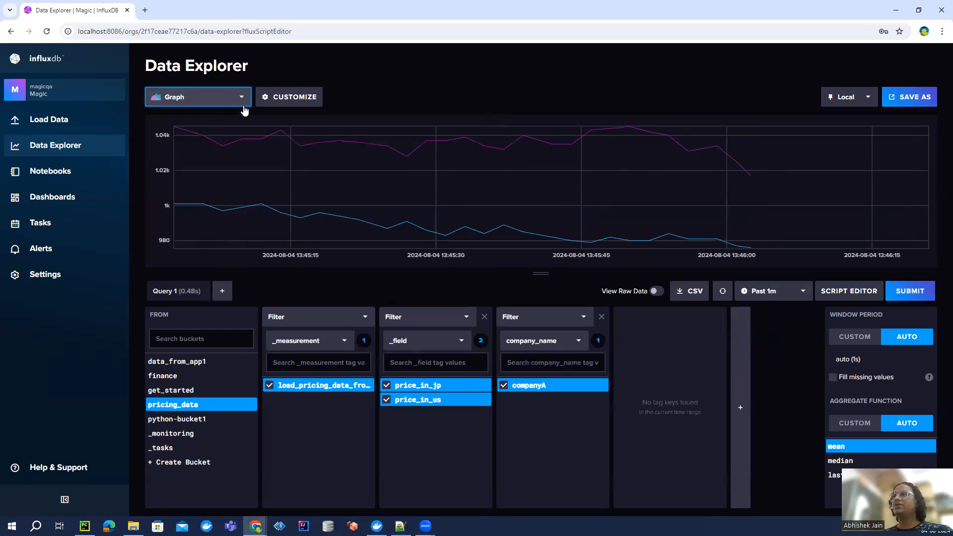
left_click(198, 96)
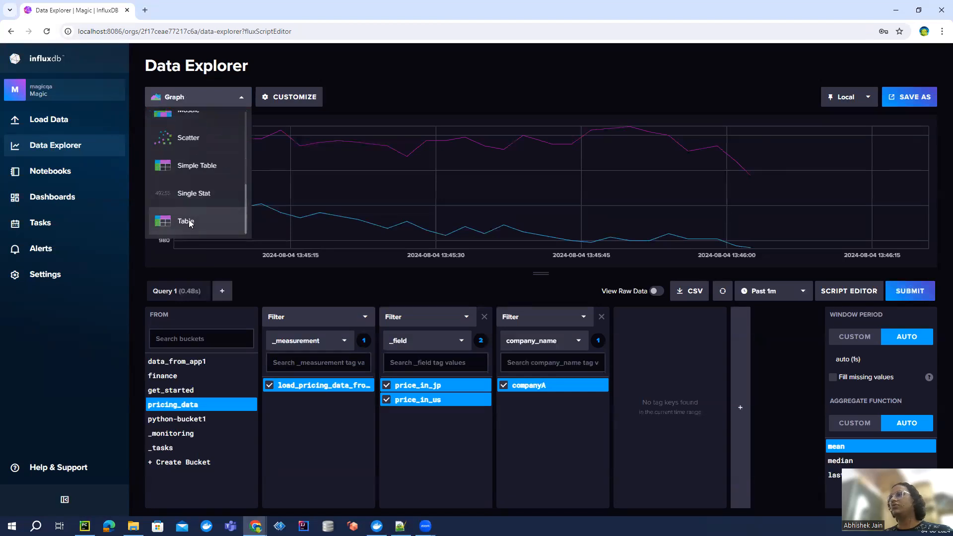
left_click(186, 221)
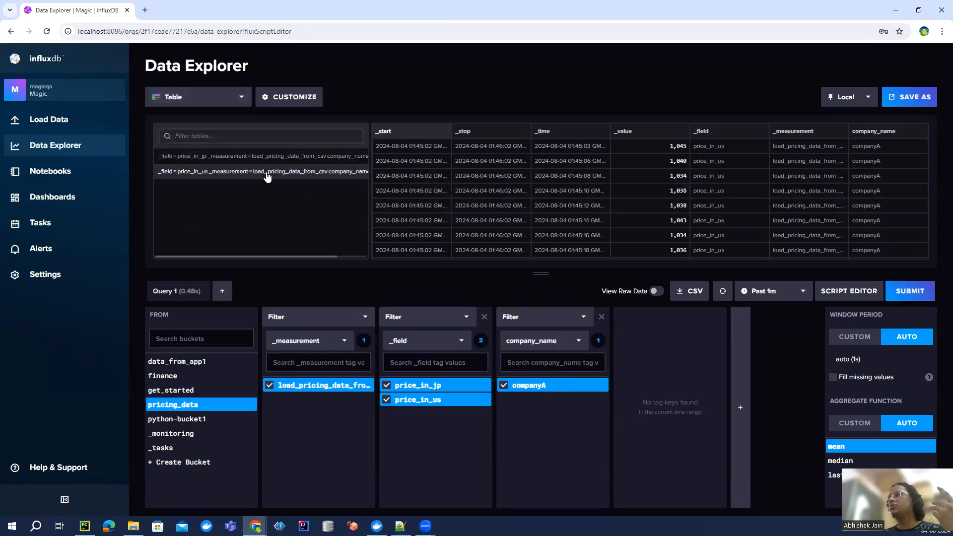
left_click(198, 97)
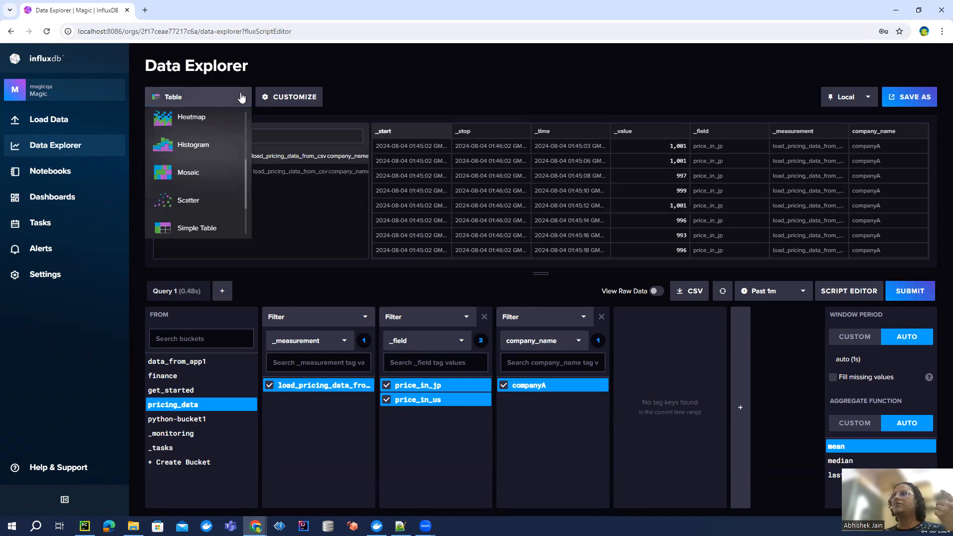
scroll("up", 3)
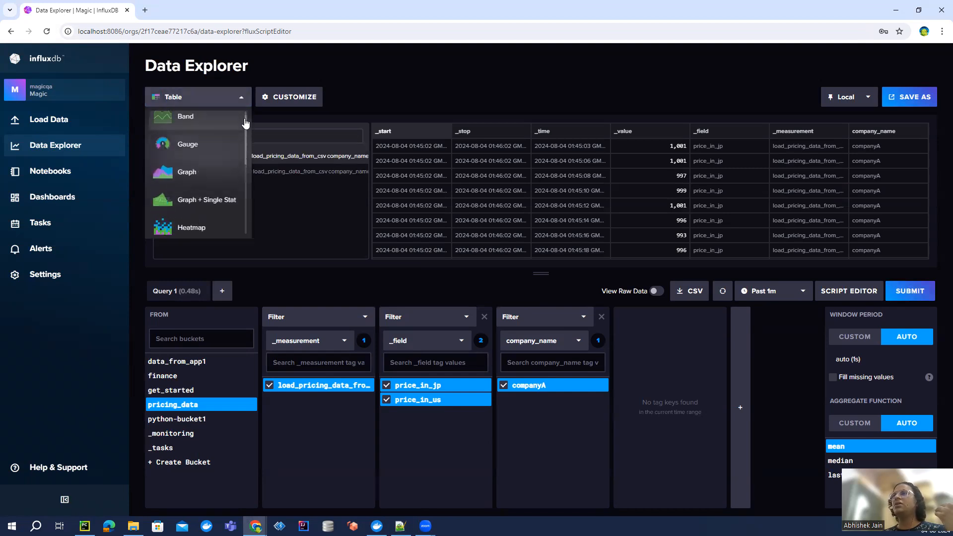
left_click(187, 171)
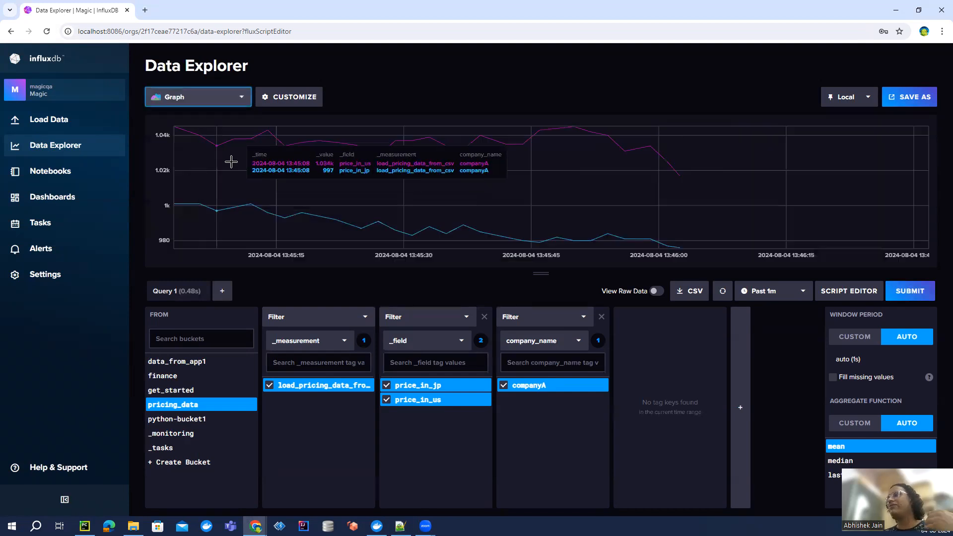
mouse_move(491, 88)
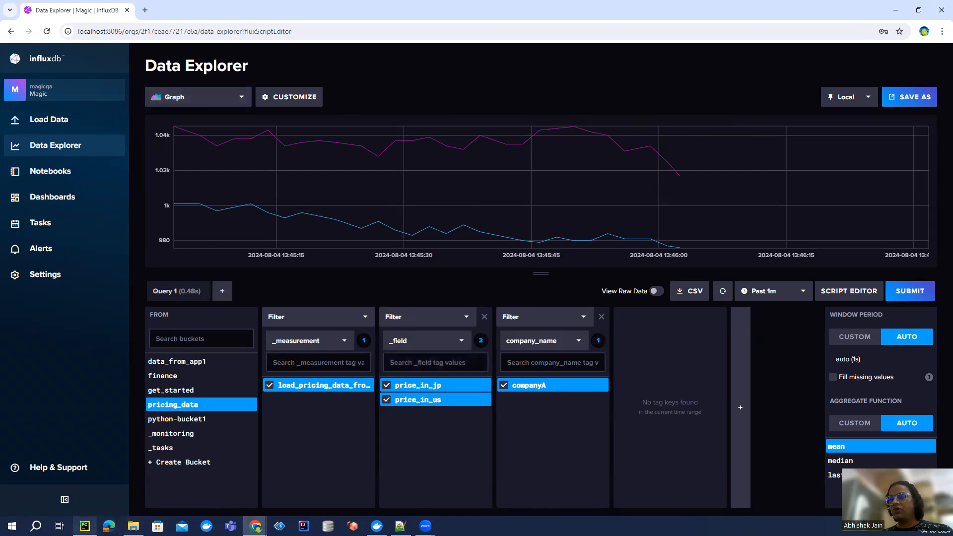
left_click(83, 526)
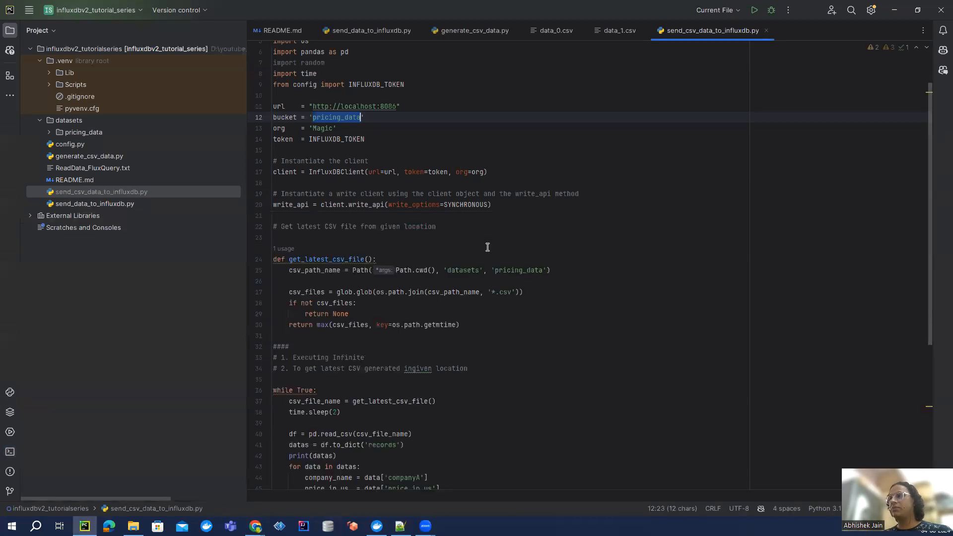
left_click(486, 237)
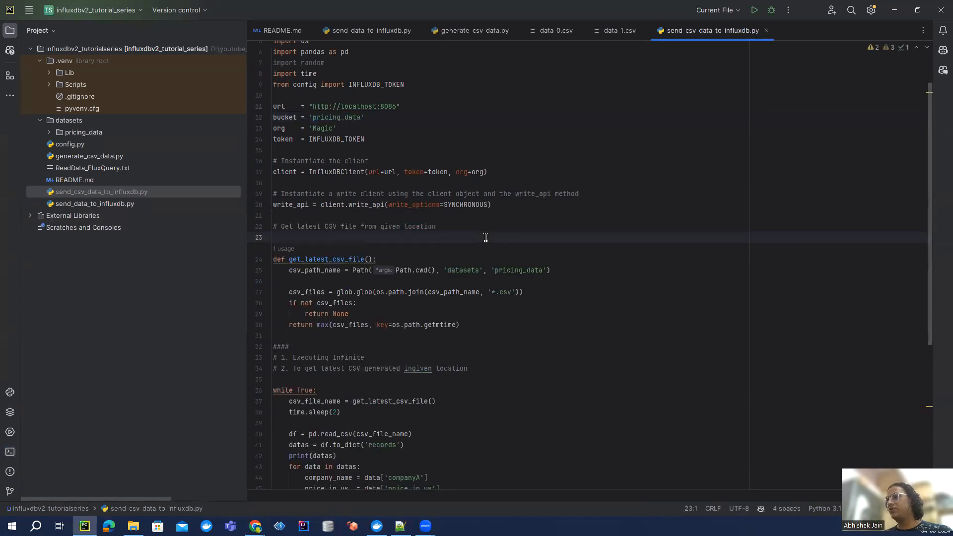
scroll("up", 3)
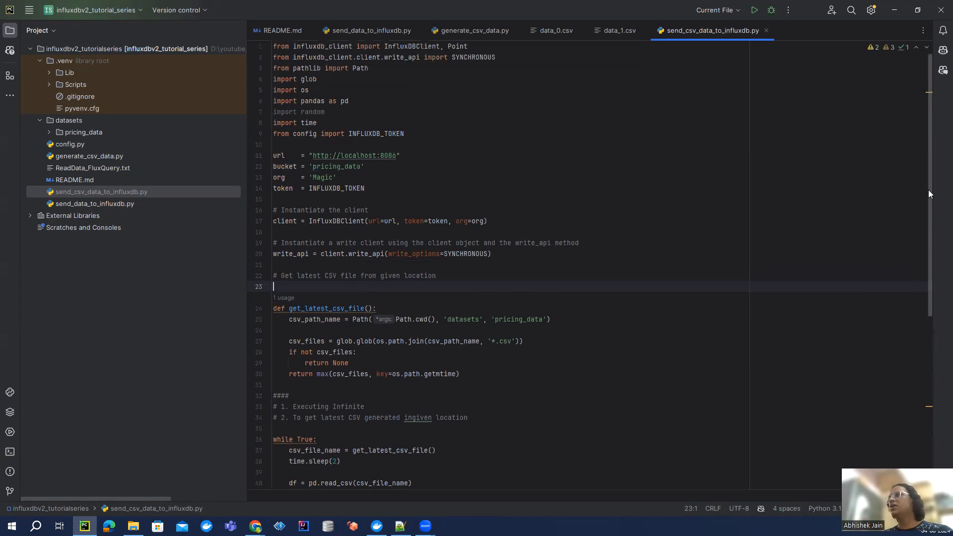
scroll("down", 3)
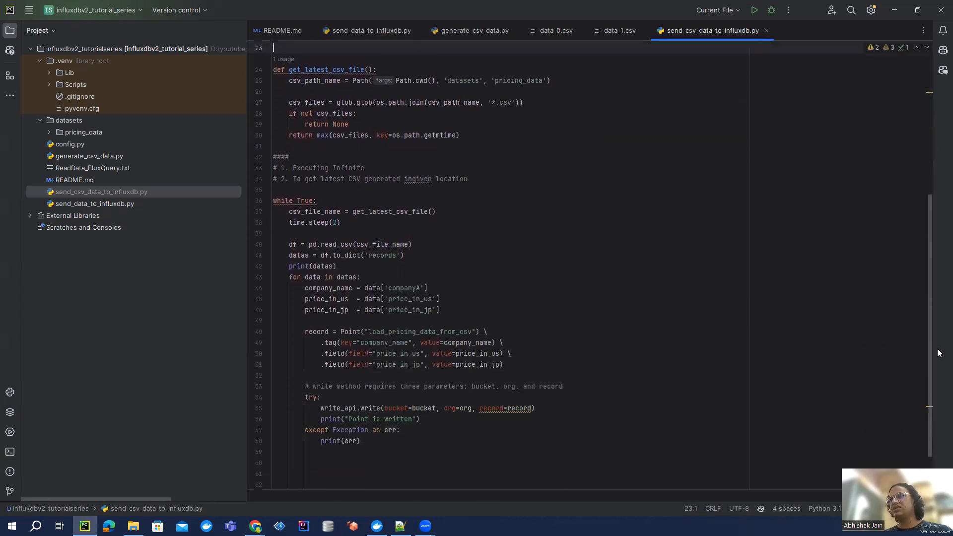
left_click(474, 31)
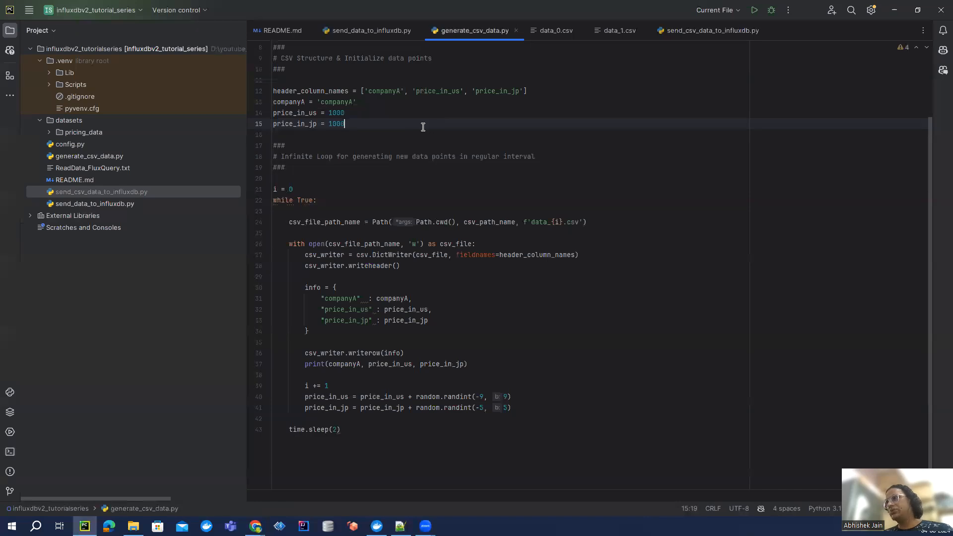
mouse_move(622, 104)
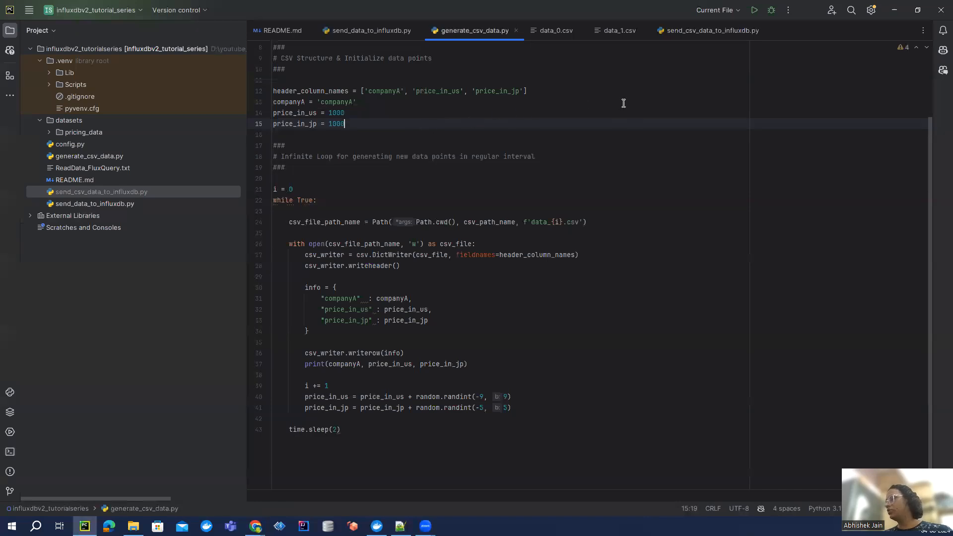
mouse_move(576, 142)
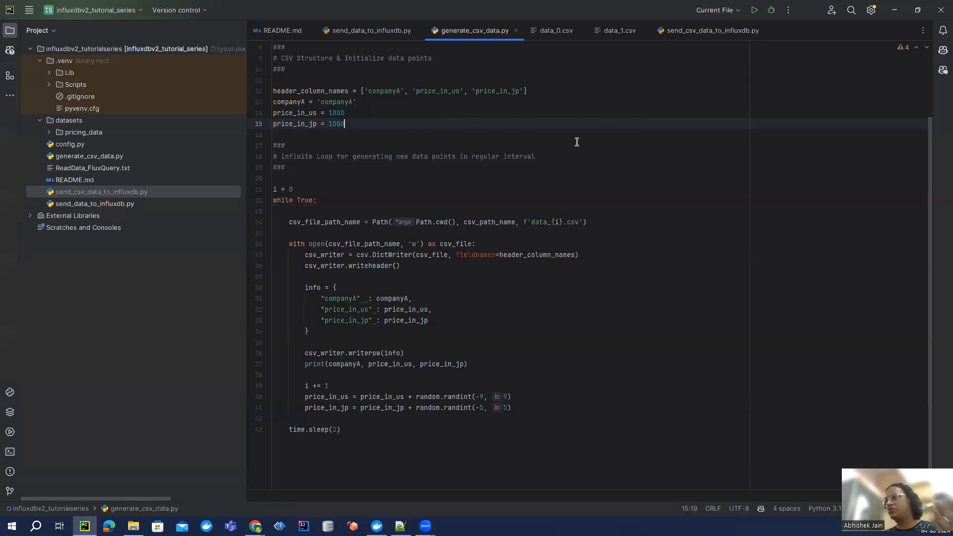
left_click(710, 31)
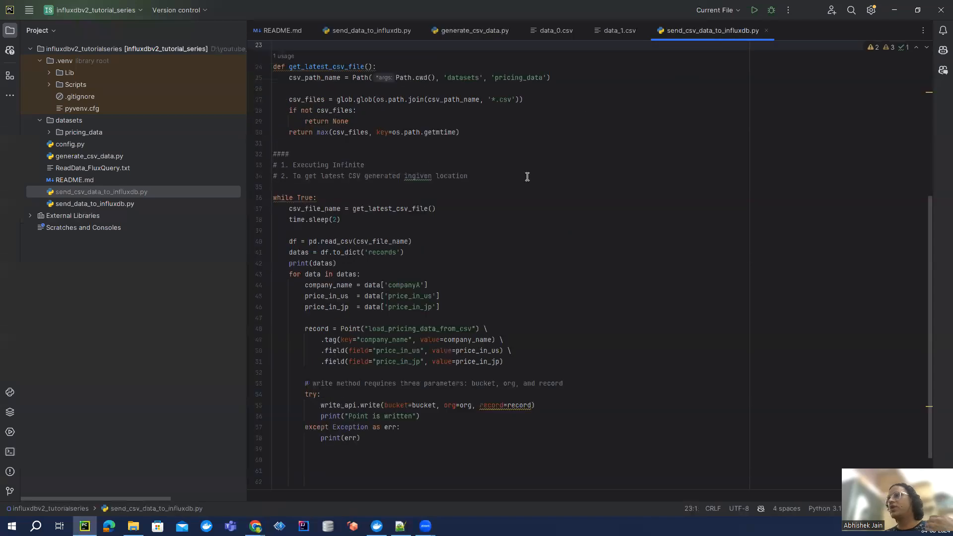
scroll("up", 3)
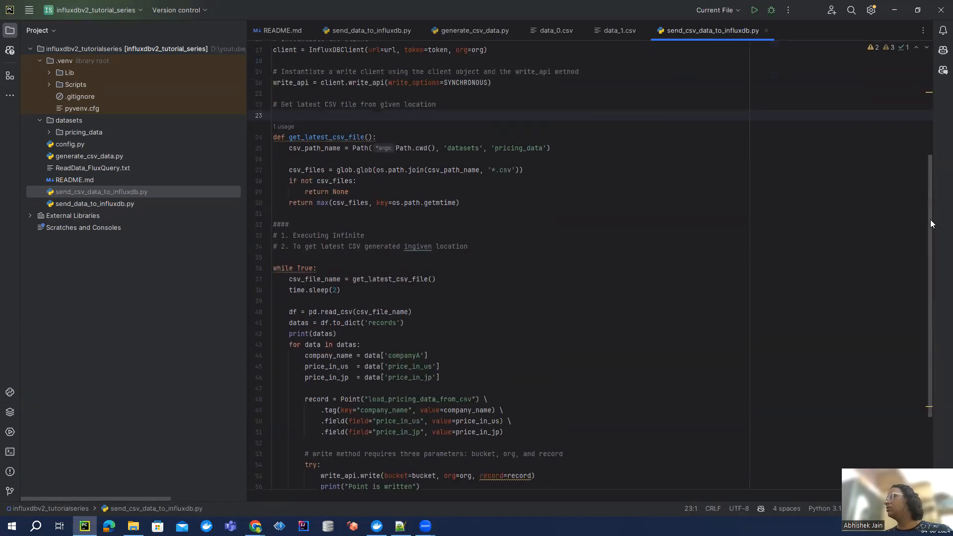
scroll("up", 3)
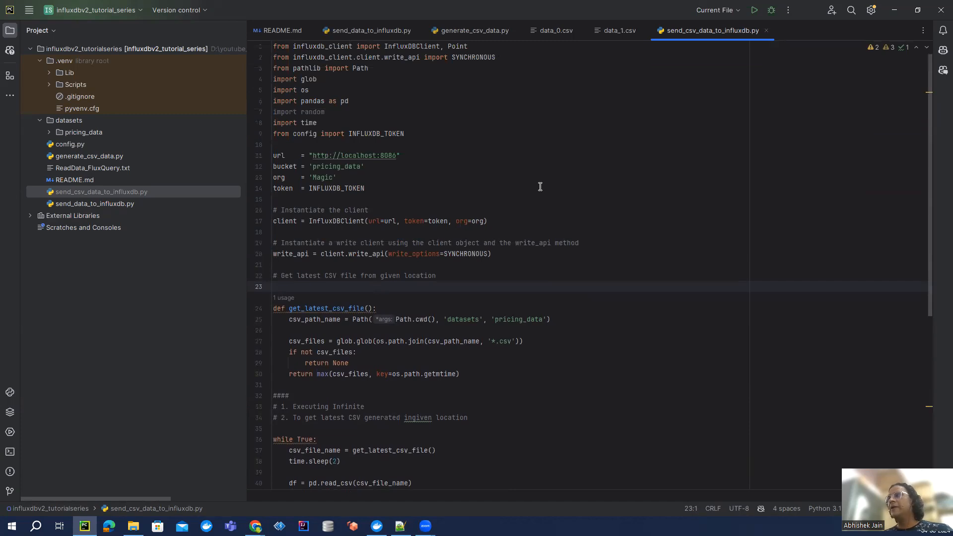
mouse_move(505, 188)
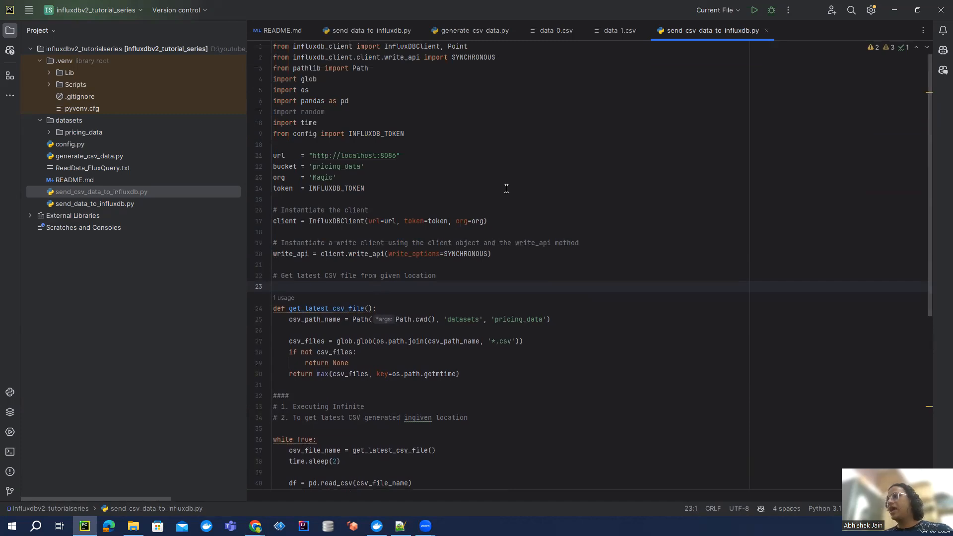
mouse_move(497, 184)
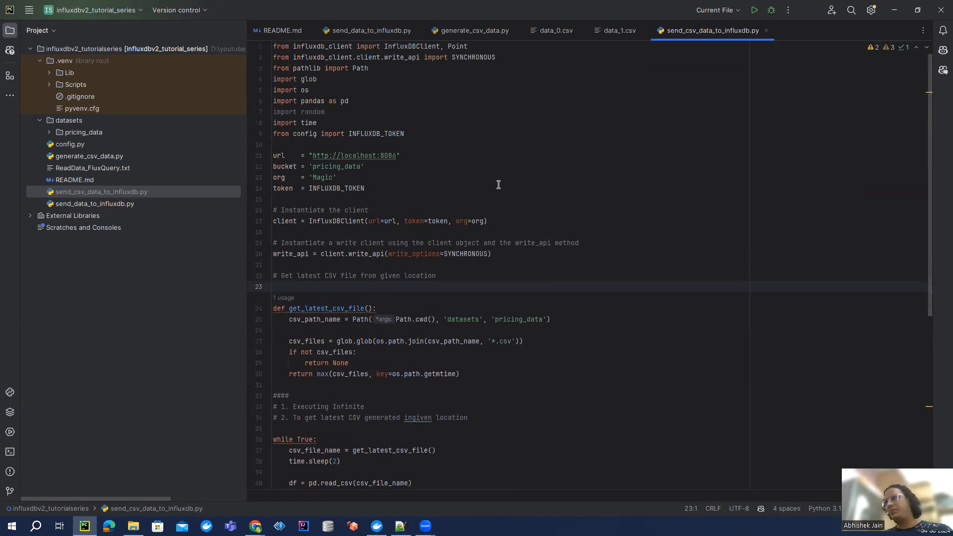